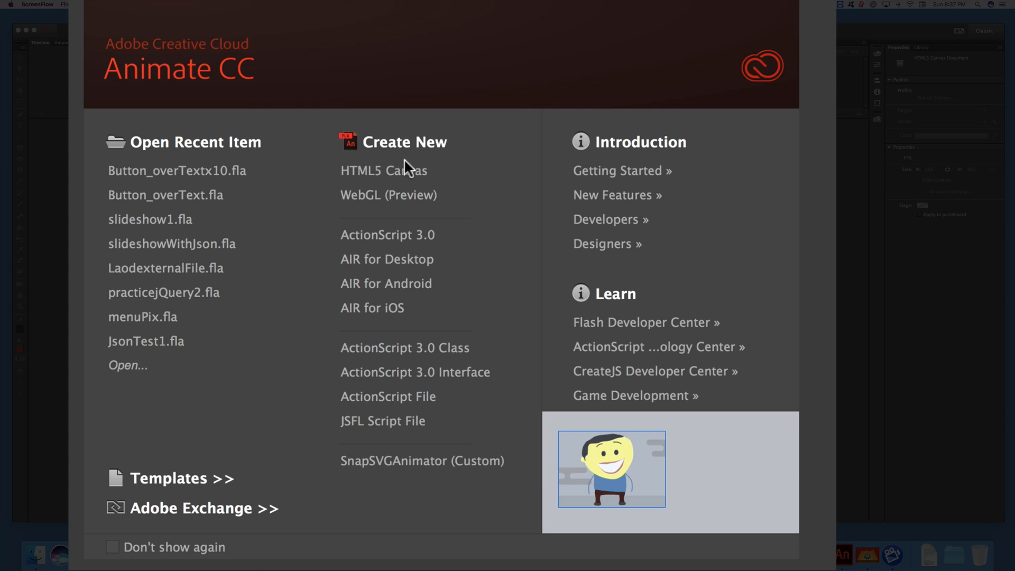
mouse_move(403, 171)
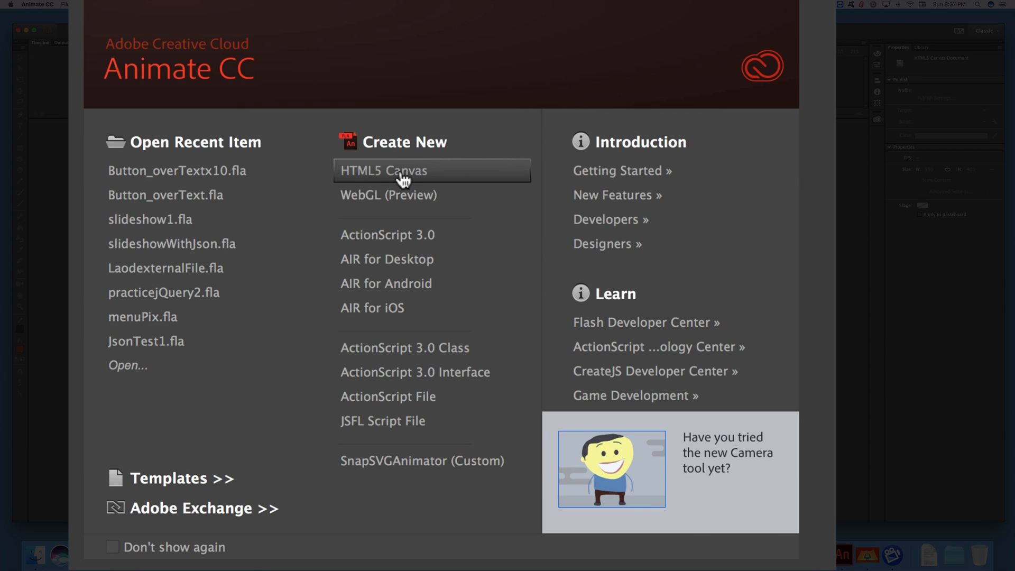
Create a new blank HTML5 Canvas document from the welcome screen.
click(382, 171)
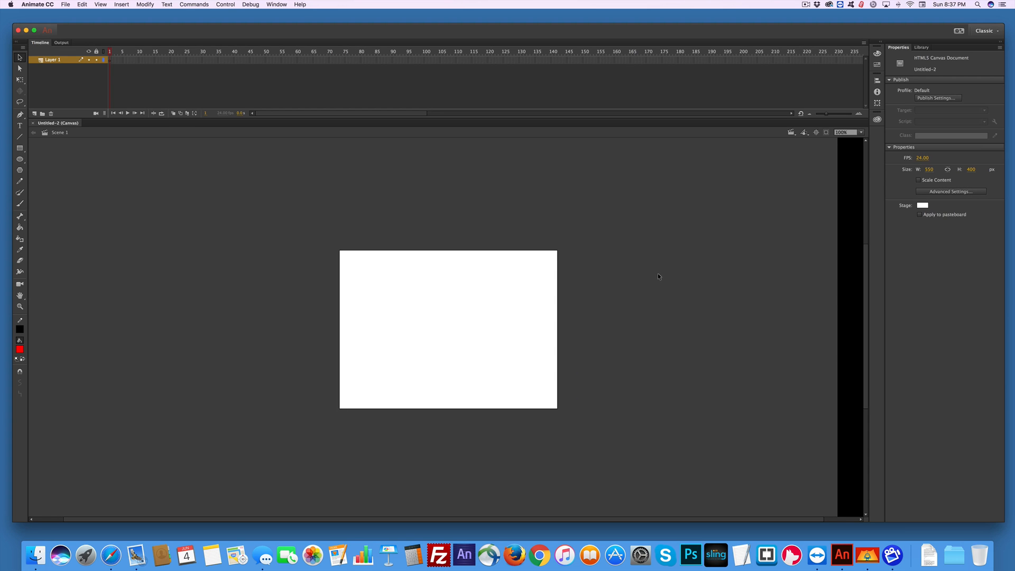
mouse_move(583, 287)
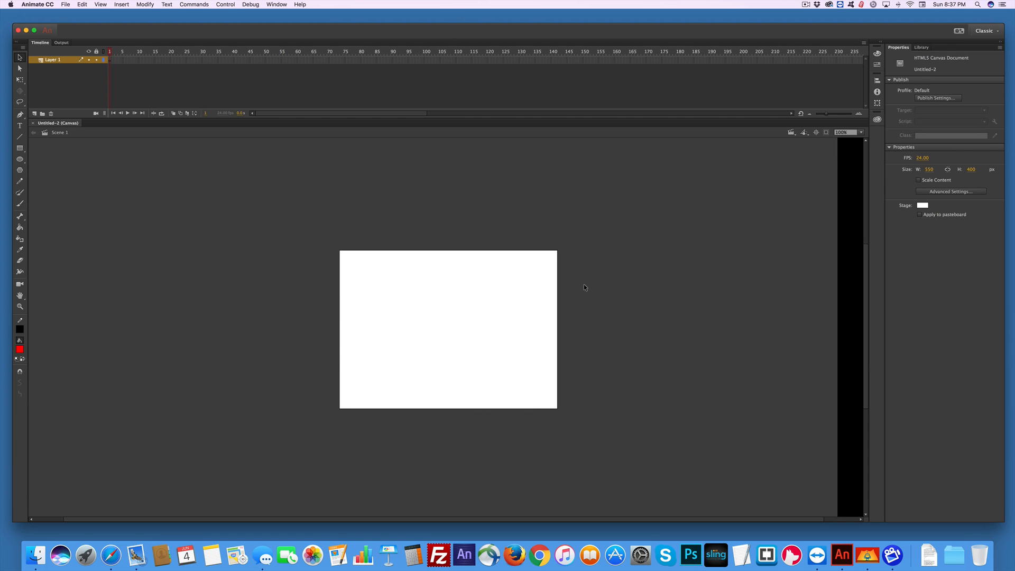
mouse_move(354, 286)
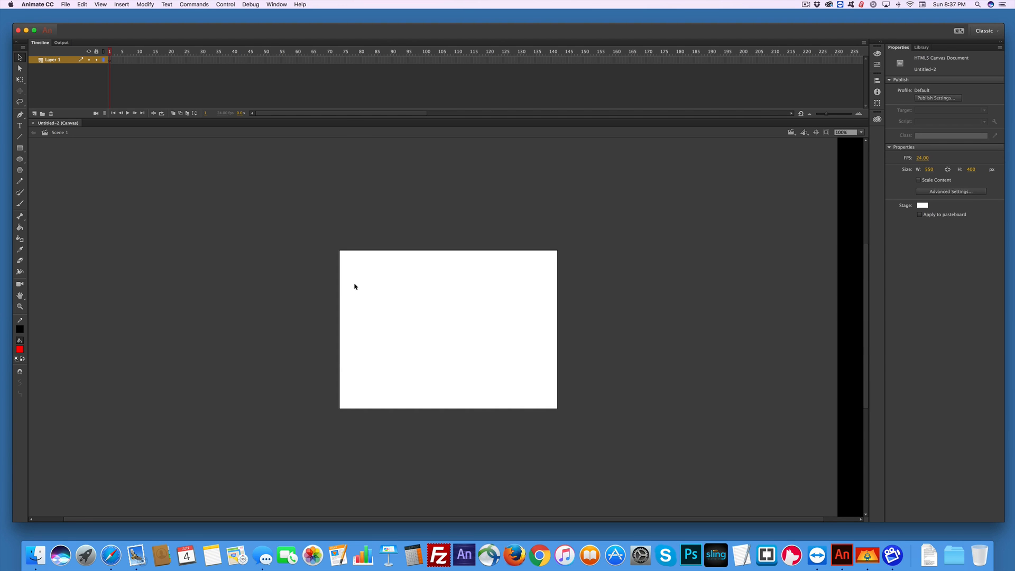
mouse_move(658, 255)
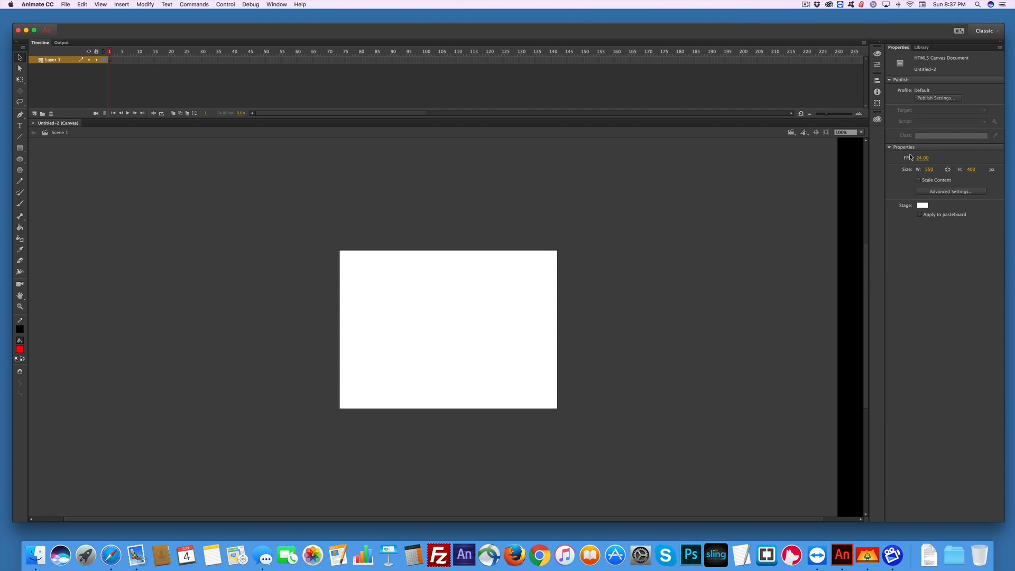
mouse_move(962, 174)
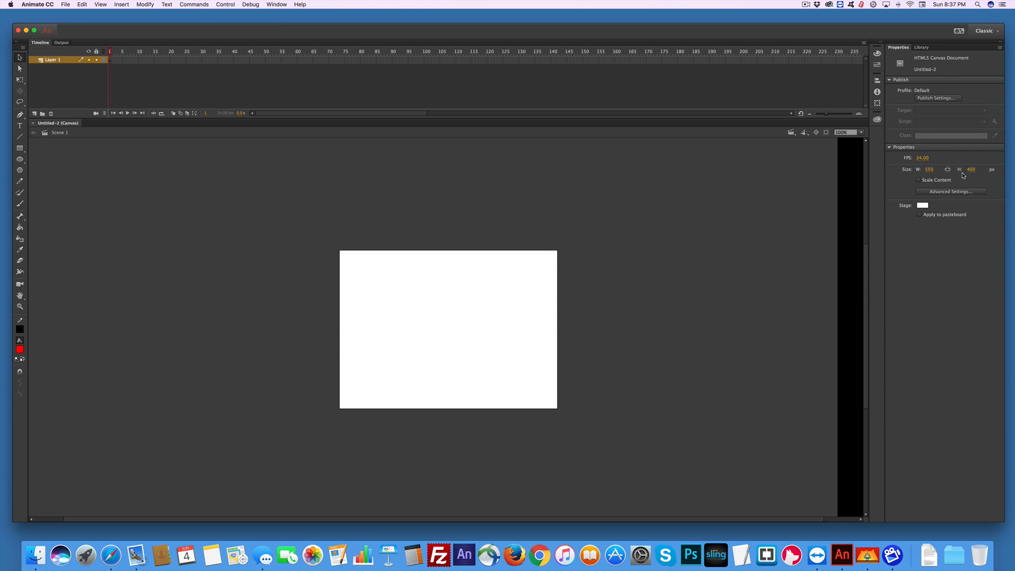
mouse_move(720, 174)
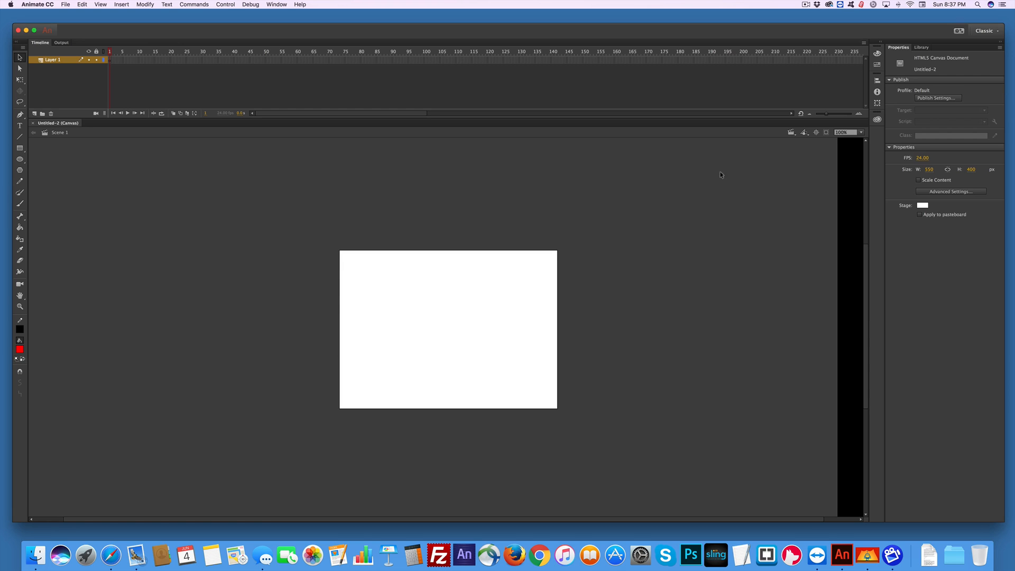
mouse_move(396, 189)
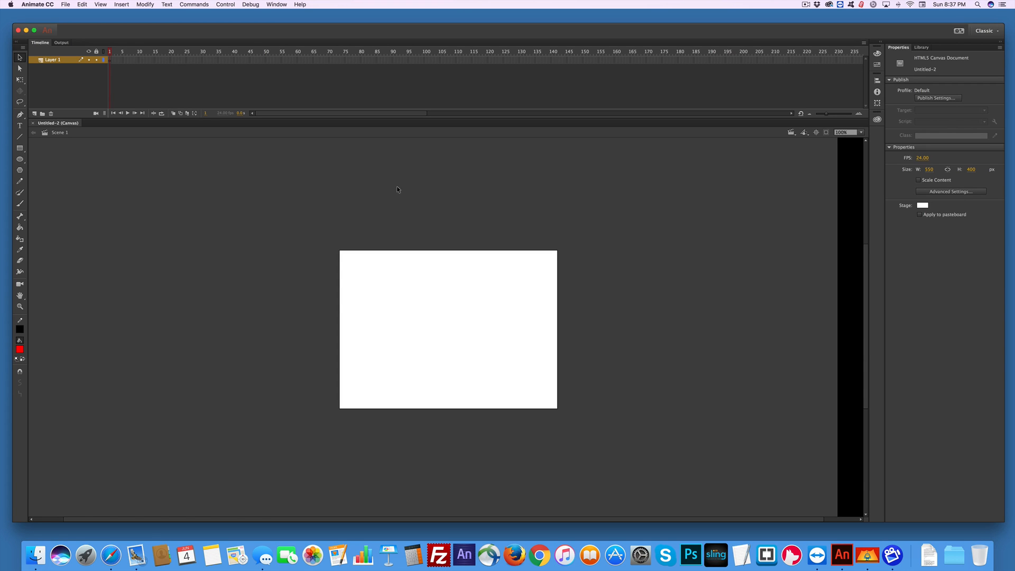
mouse_move(125, 172)
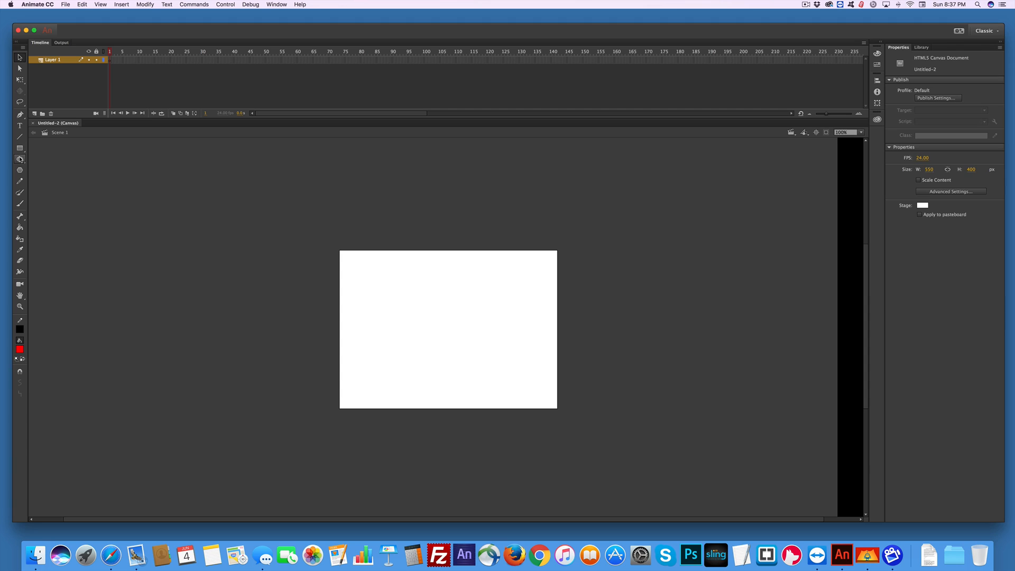
Draw a small grey-filled circle near the stage's top-left with the Oval tool.
click(19, 160)
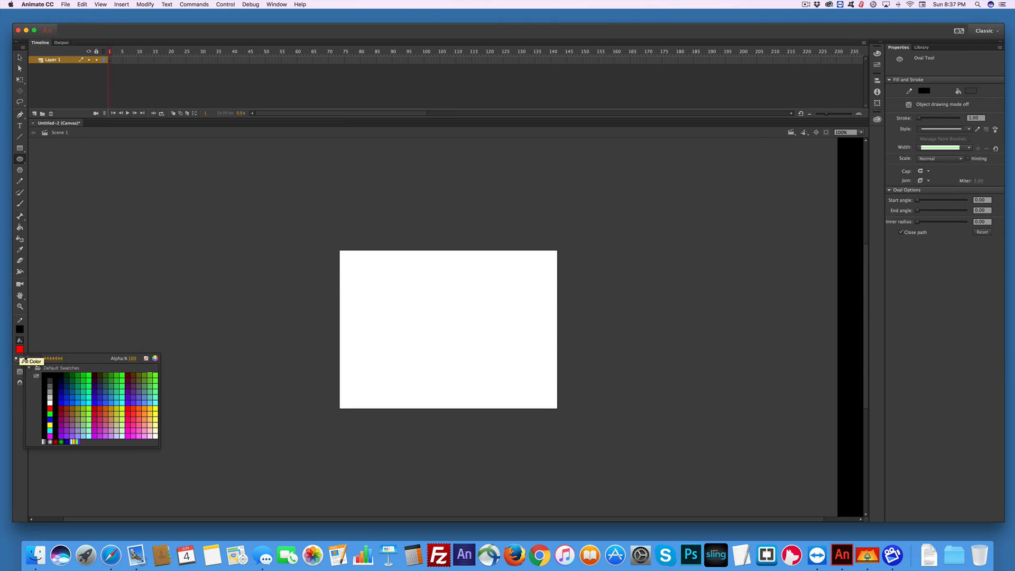
click(53, 388)
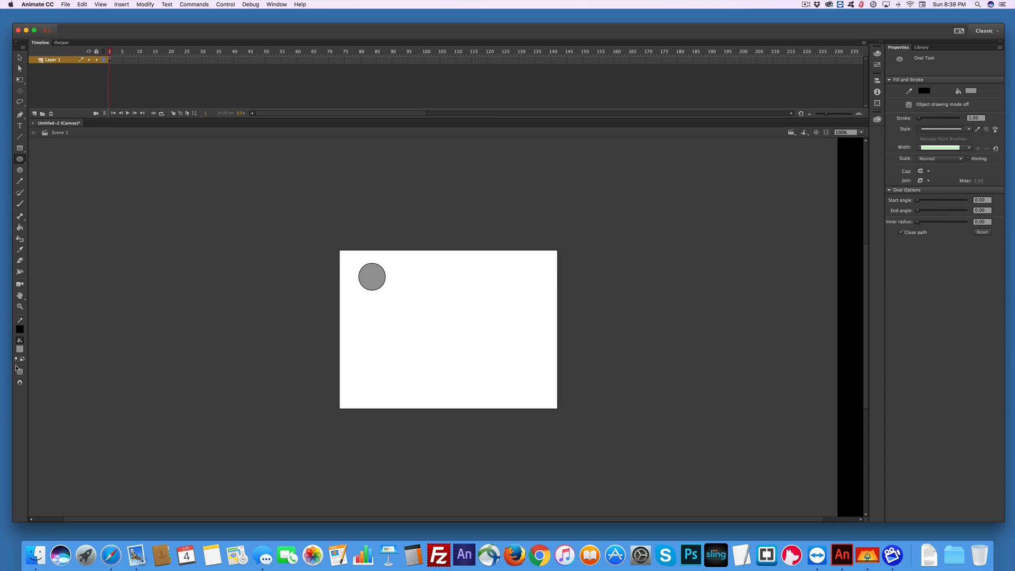
mouse_move(361, 278)
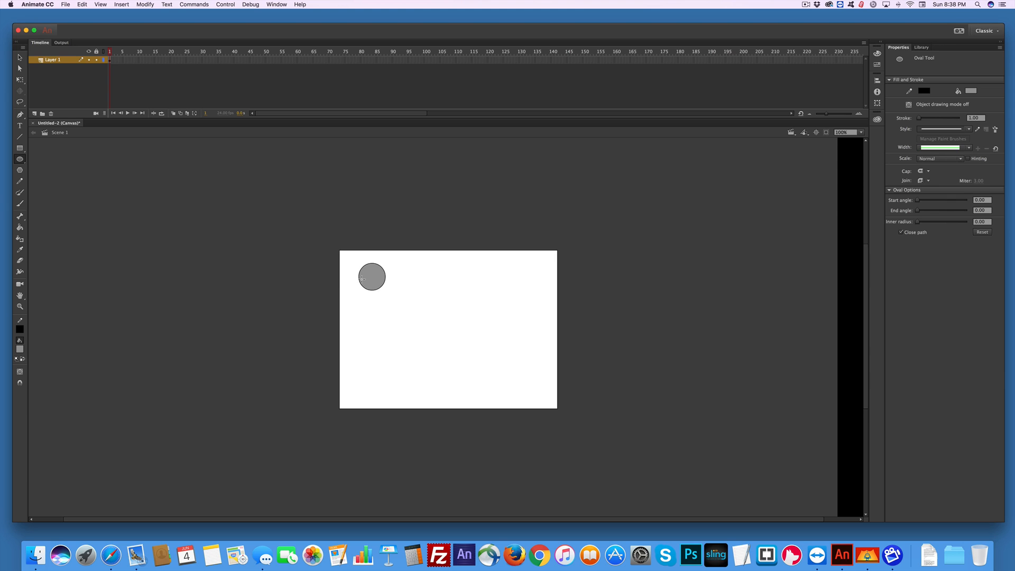
mouse_move(238, 284)
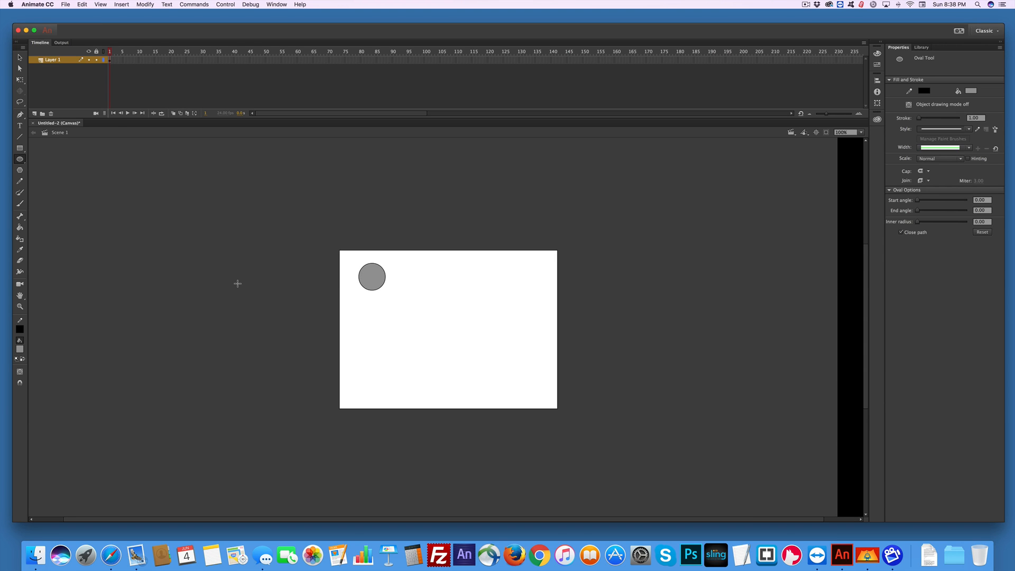
mouse_move(99, 183)
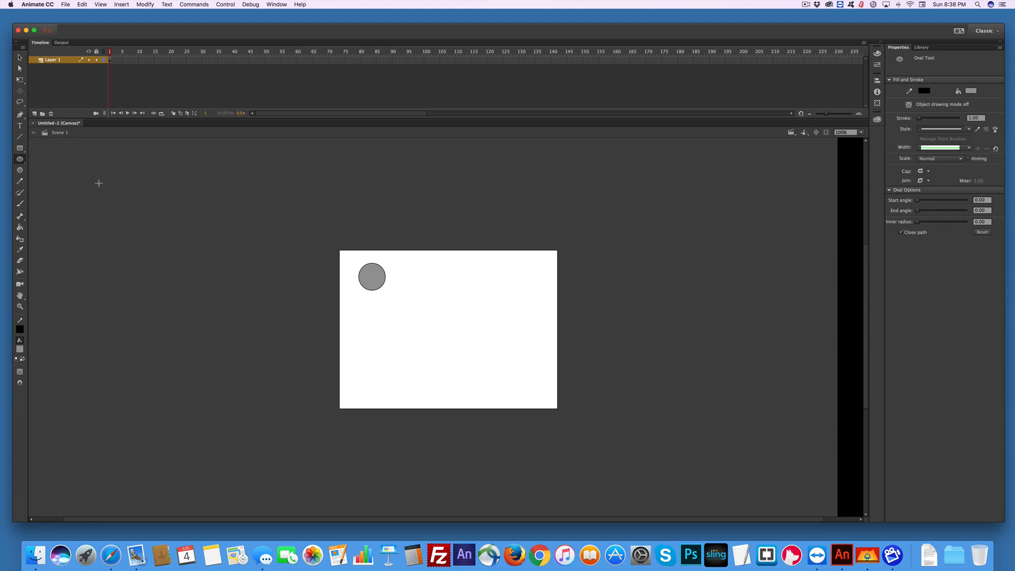
mouse_move(54, 113)
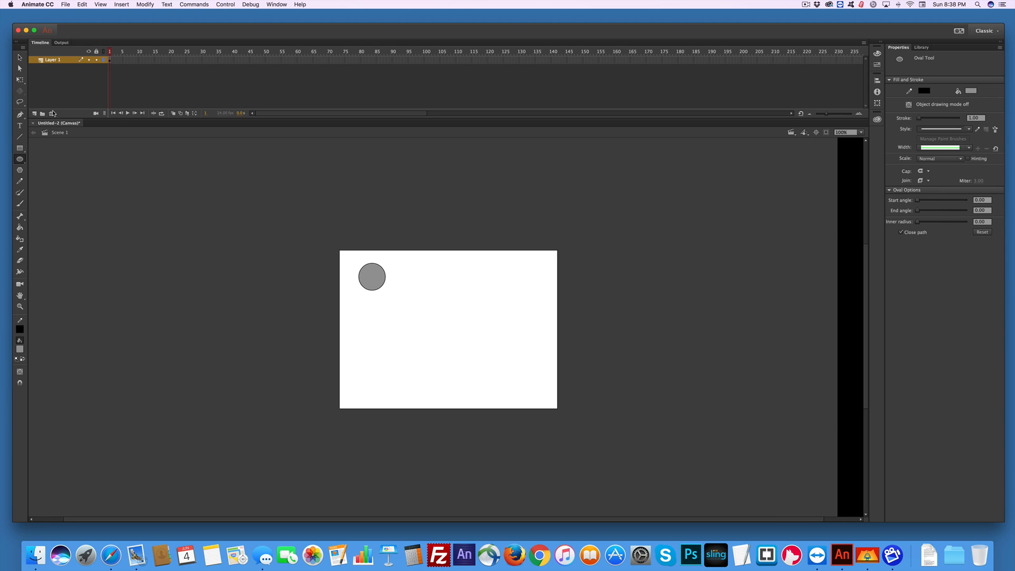
On a new layer, add a dynamic text letter X over the grey circle.
click(34, 113)
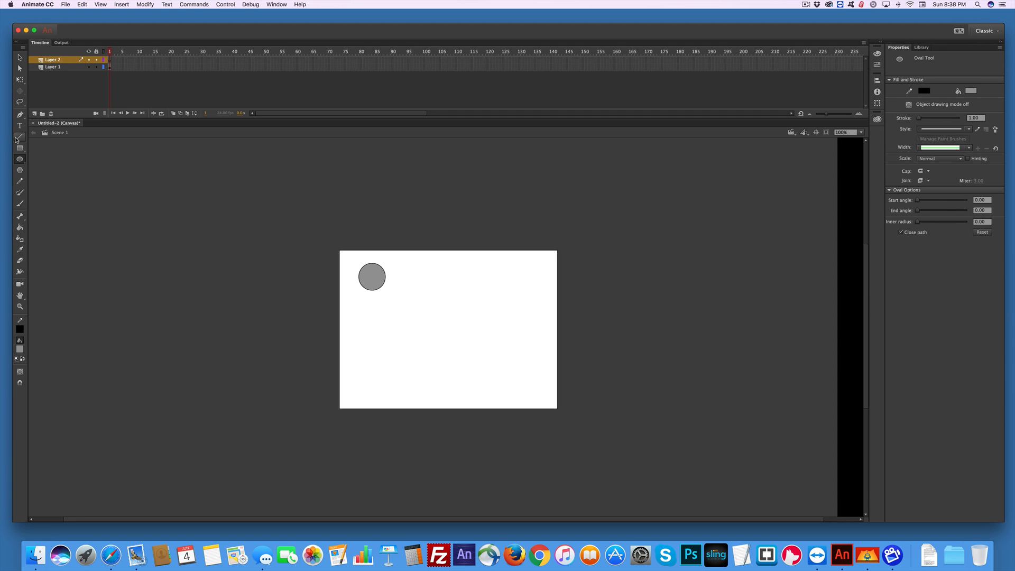
click(19, 126)
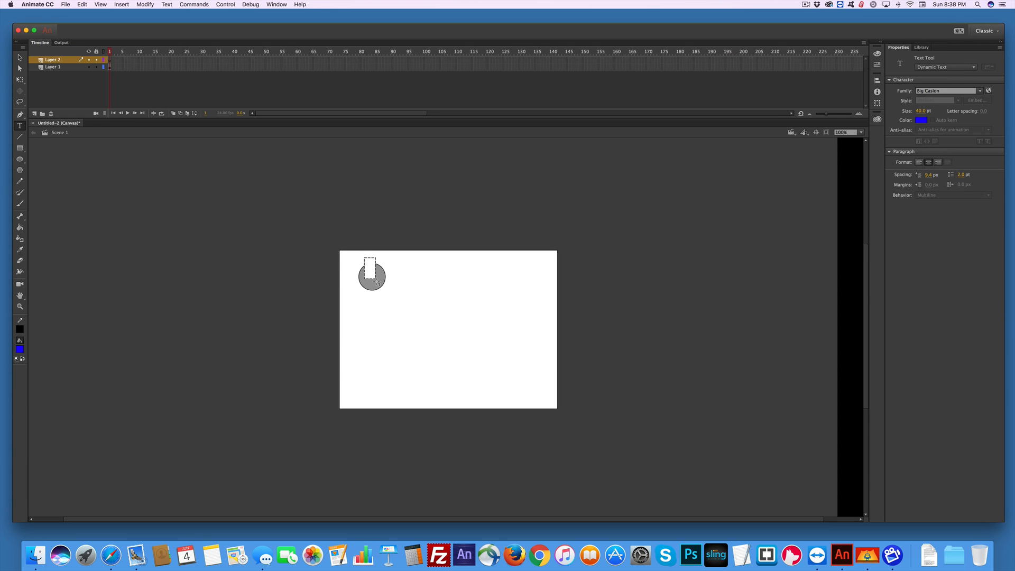
click(371, 268)
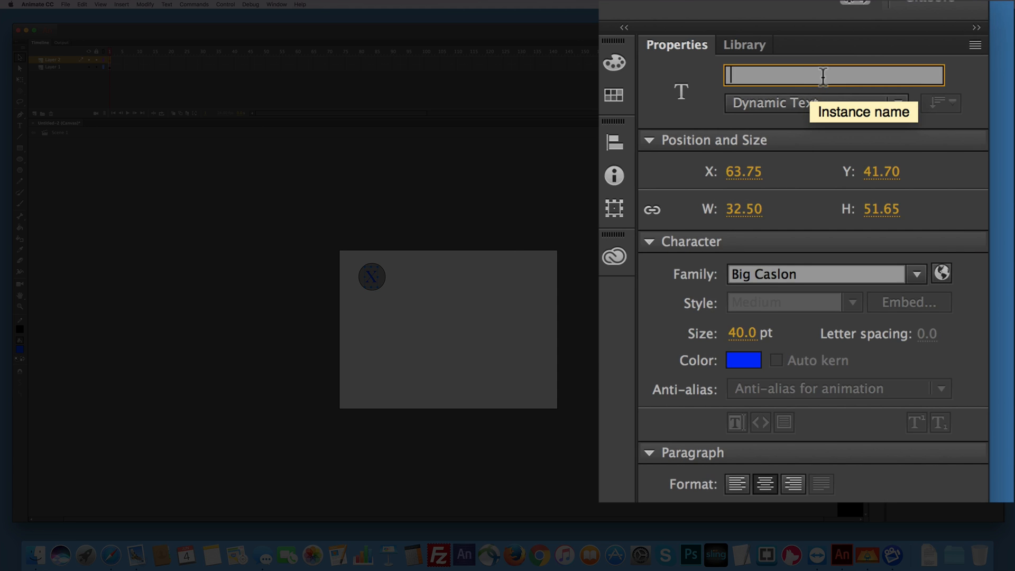
text(X)
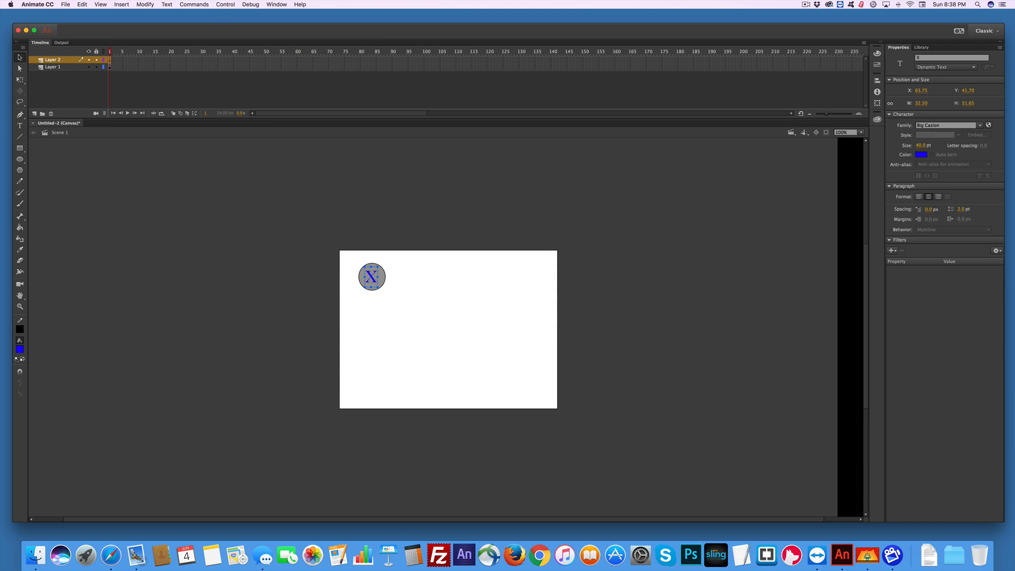
click(304, 241)
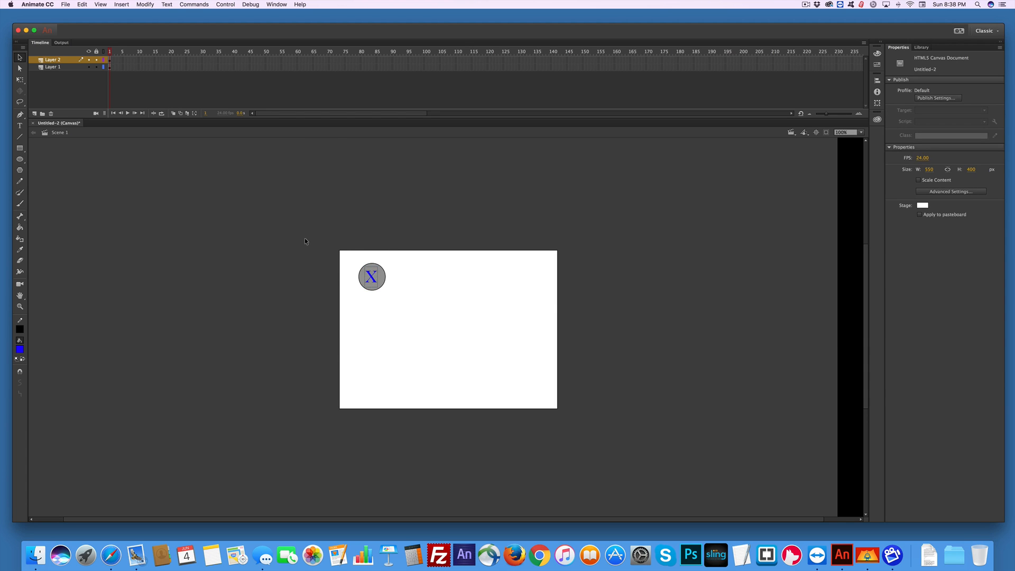
Convert the circle and X into a Button-type symbol via Convert to Symbol.
click(371, 275)
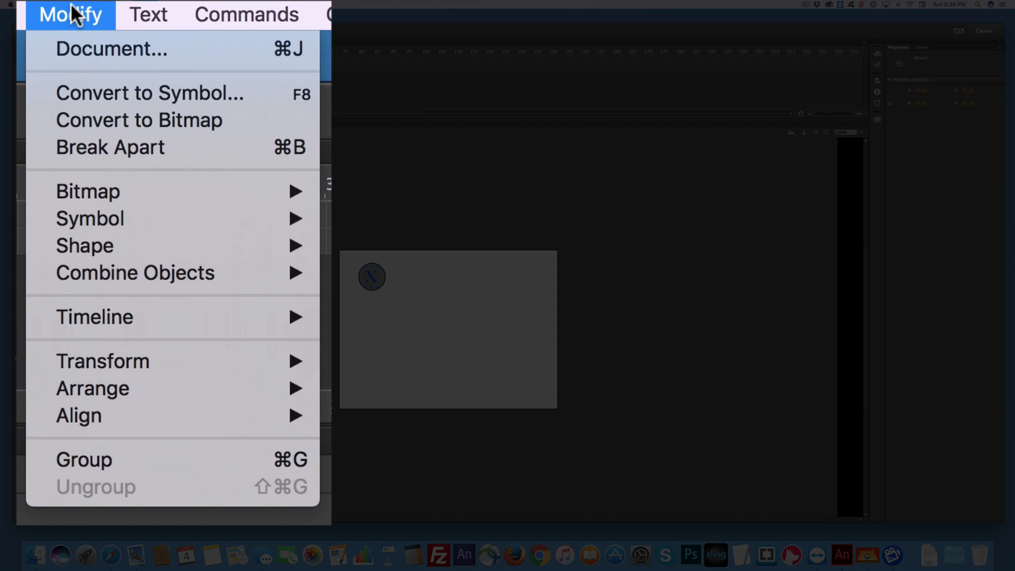
mouse_move(77, 93)
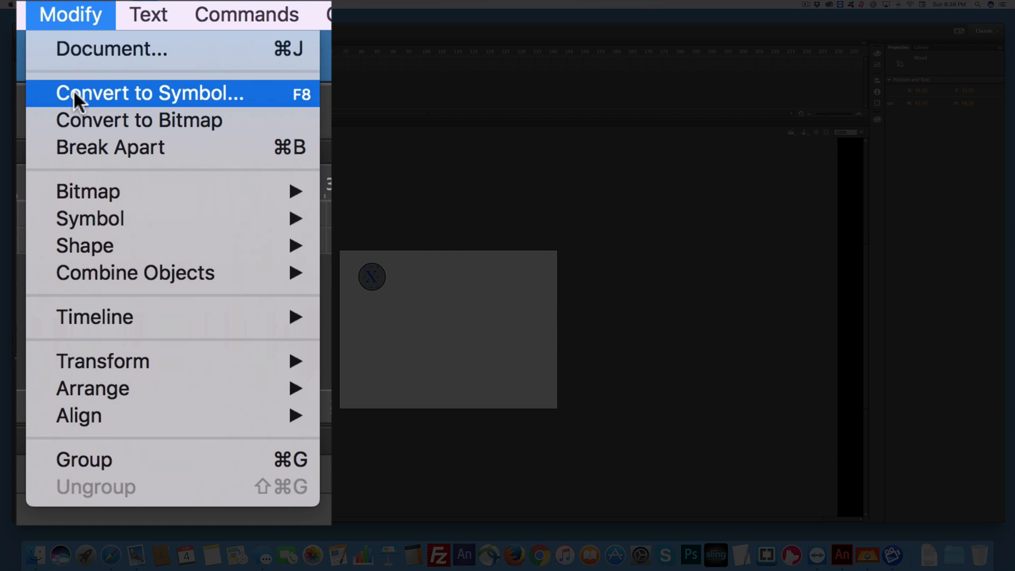
click(151, 93)
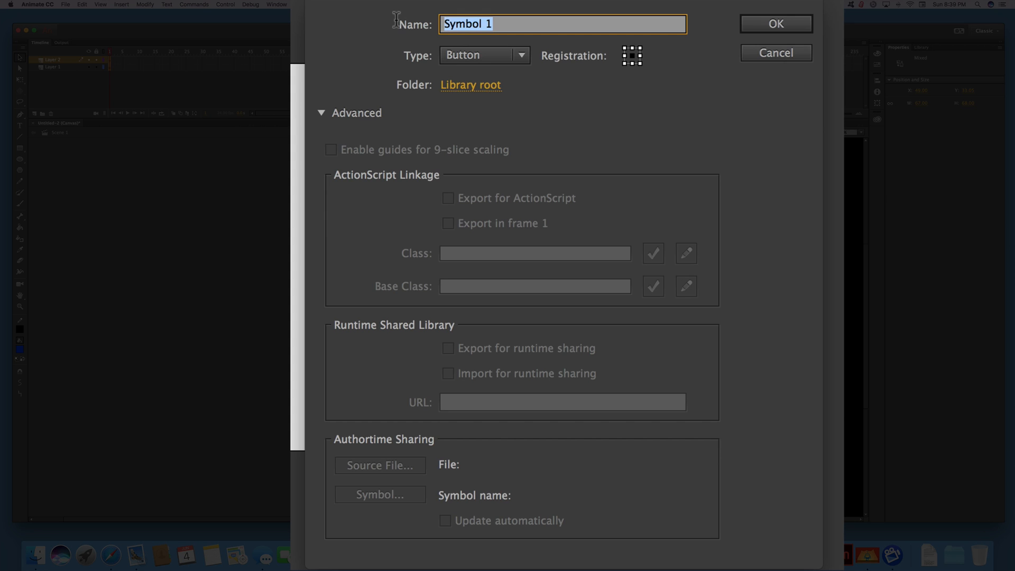
text(blue)
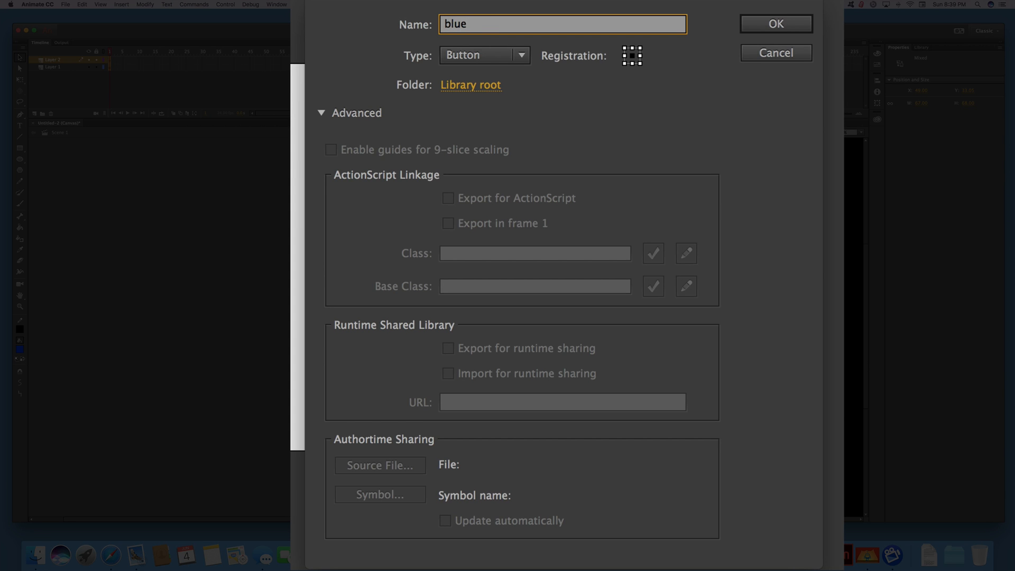
click(484, 55)
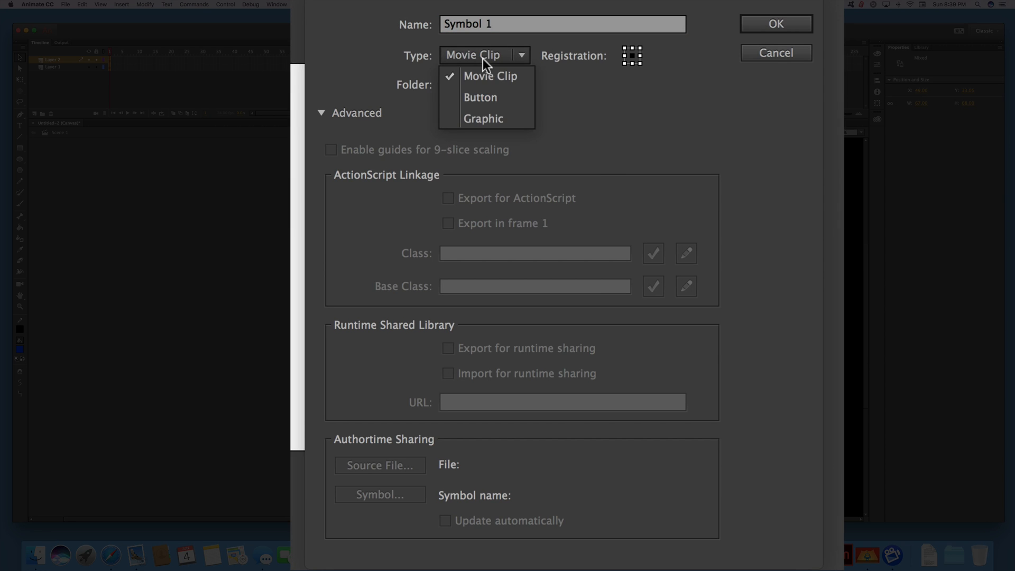
mouse_move(482, 98)
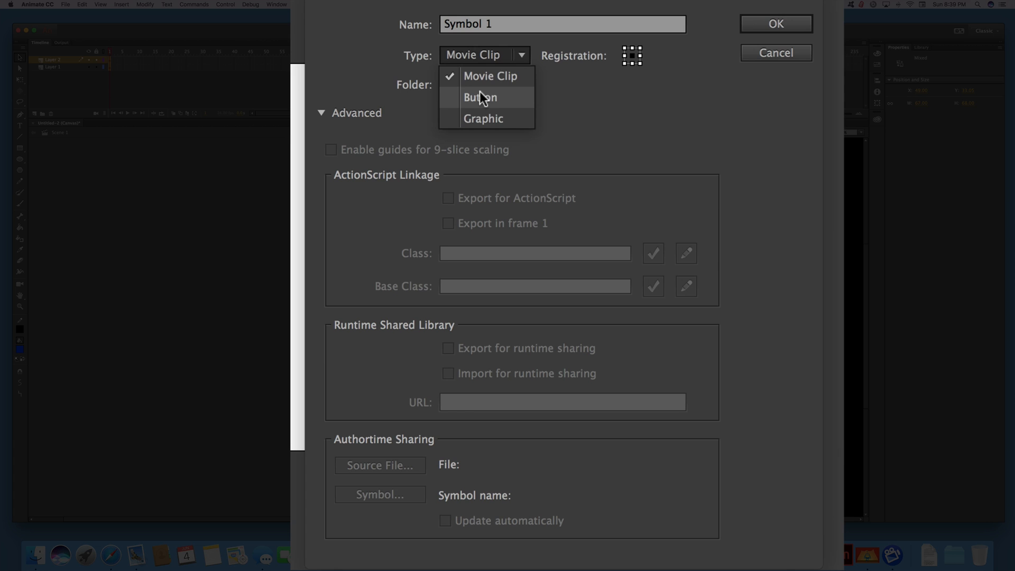
click(480, 97)
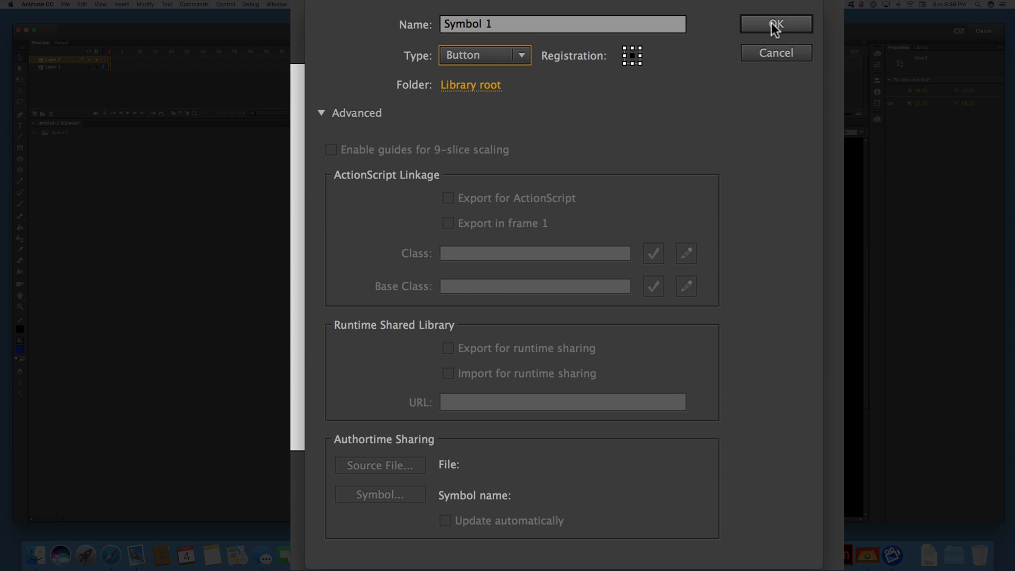
click(775, 24)
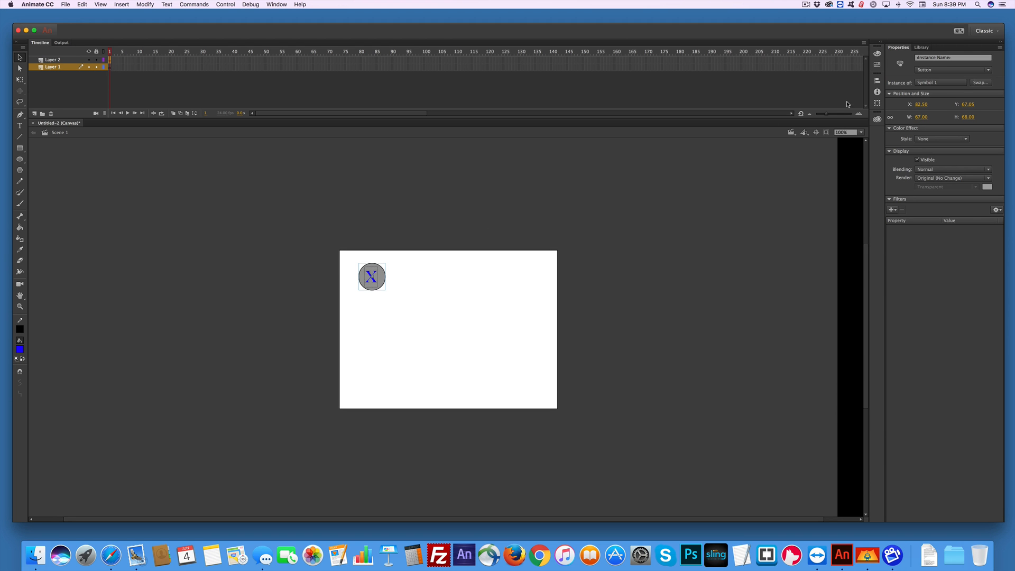
mouse_move(398, 260)
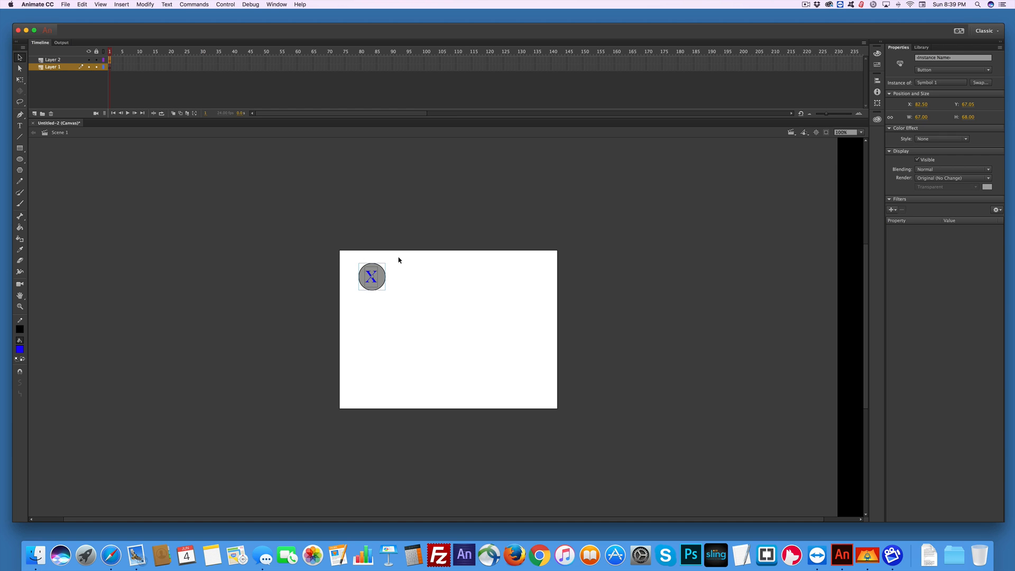
Delete the empty Layer 2 so only Layer 1 remains in the timeline.
click(289, 239)
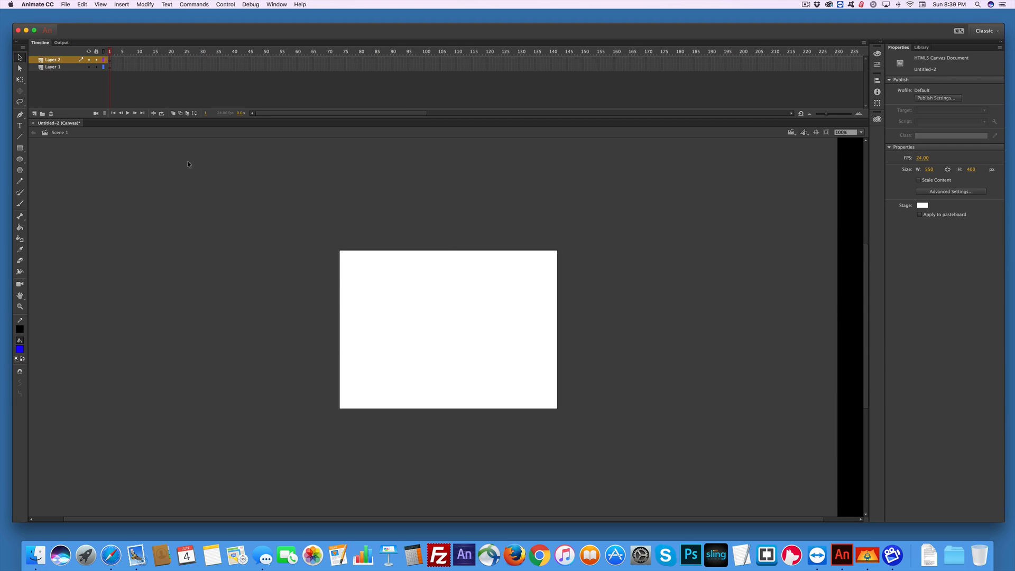
click(53, 66)
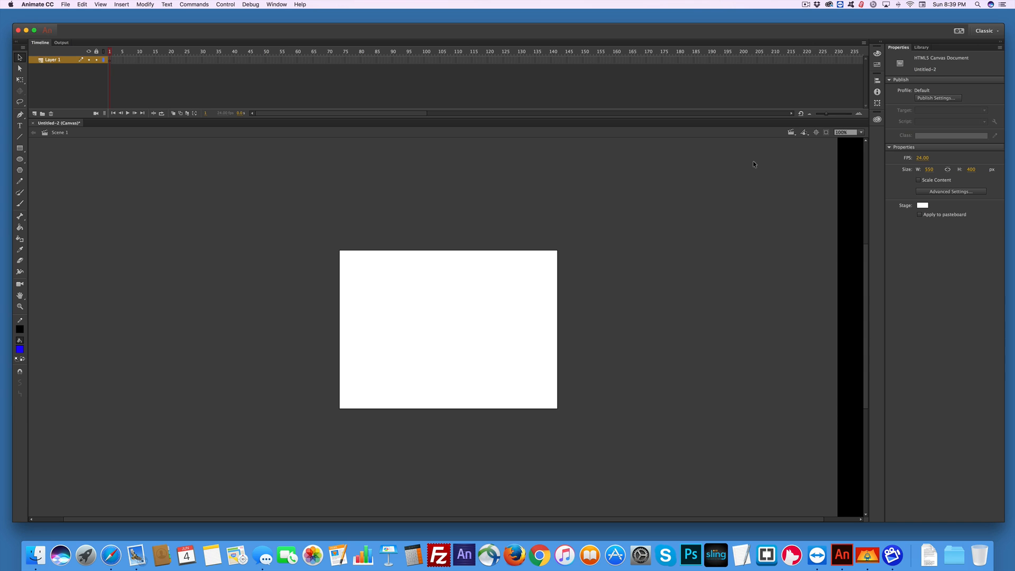
Rename Symbol 1 to blue in the Library and name its stage instance.
click(921, 46)
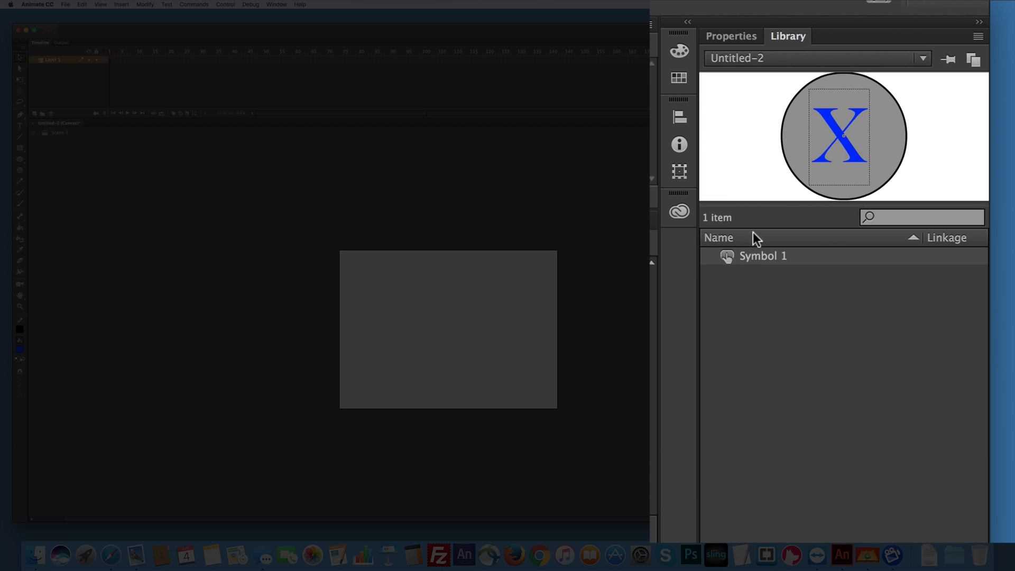
double_click(762, 256)
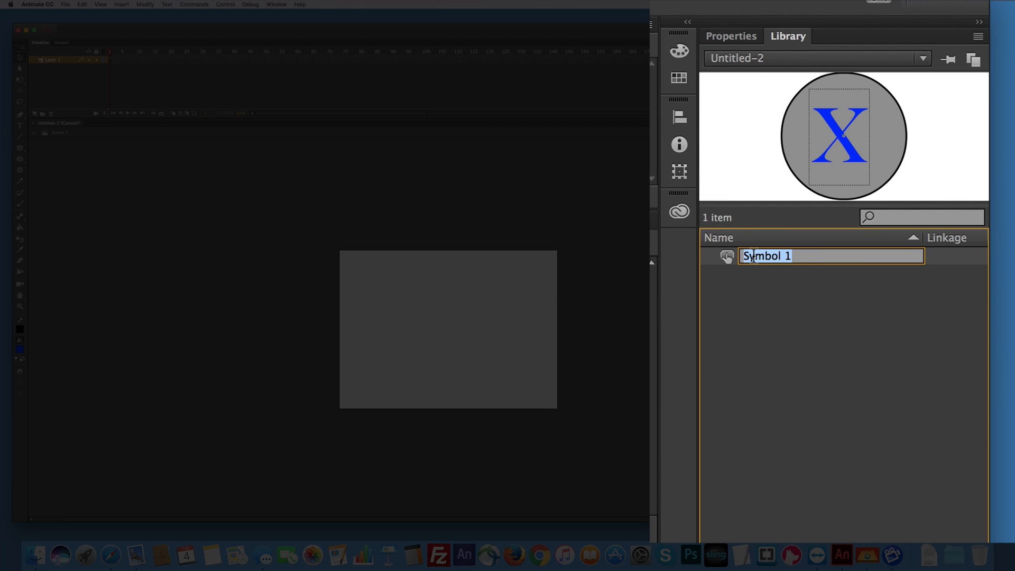
text(blue)
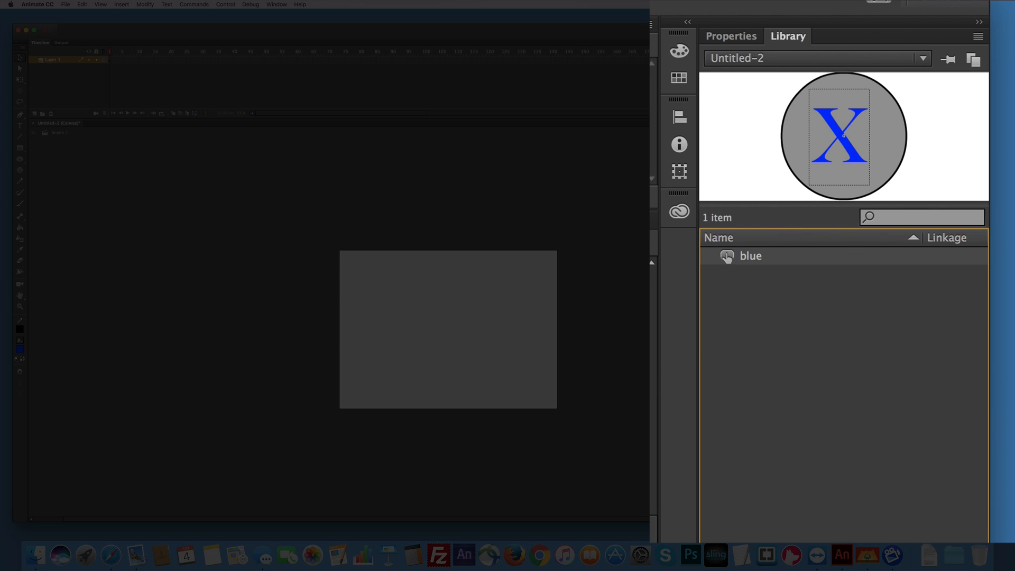
mouse_move(719, 265)
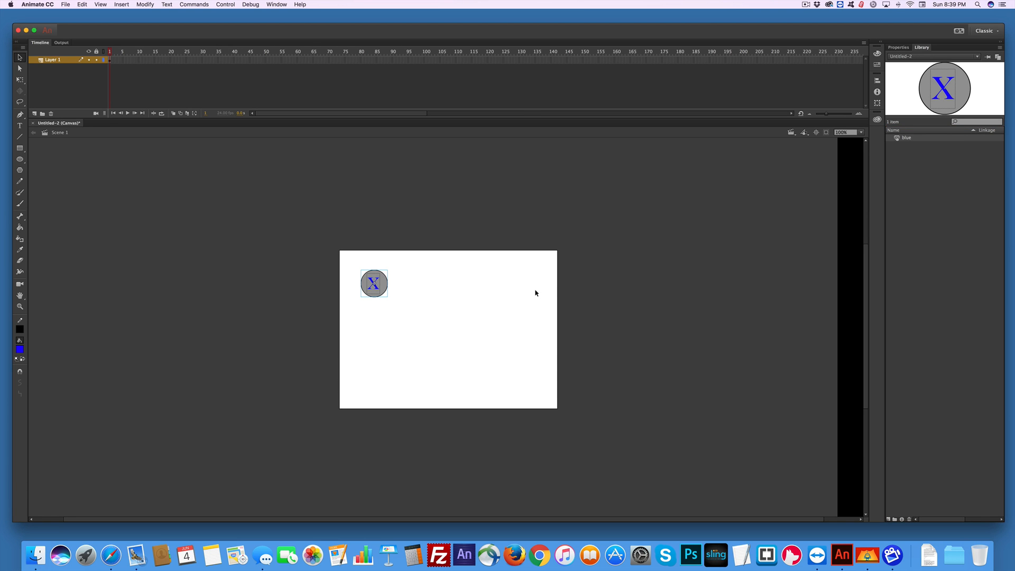
mouse_move(729, 171)
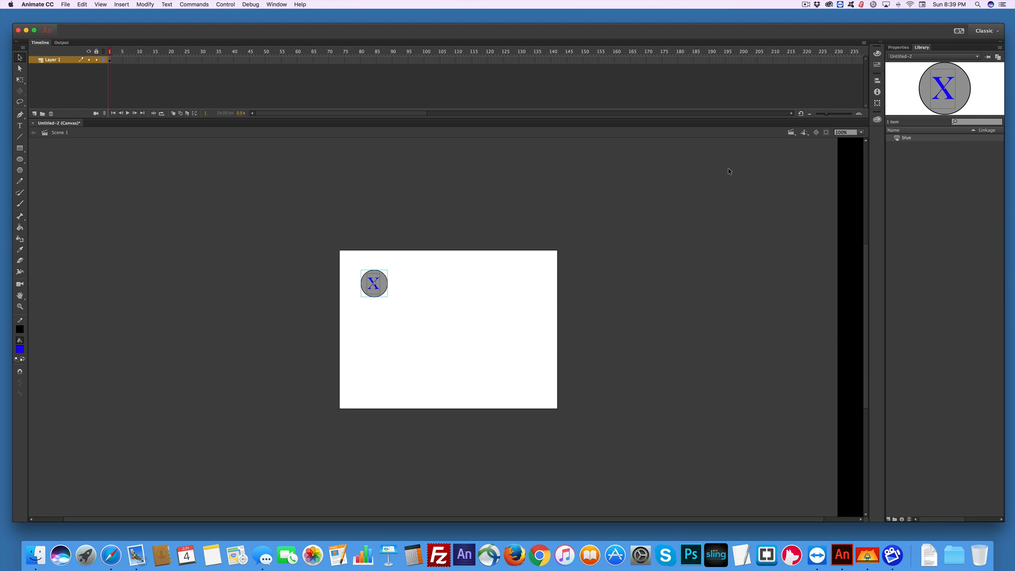
click(373, 283)
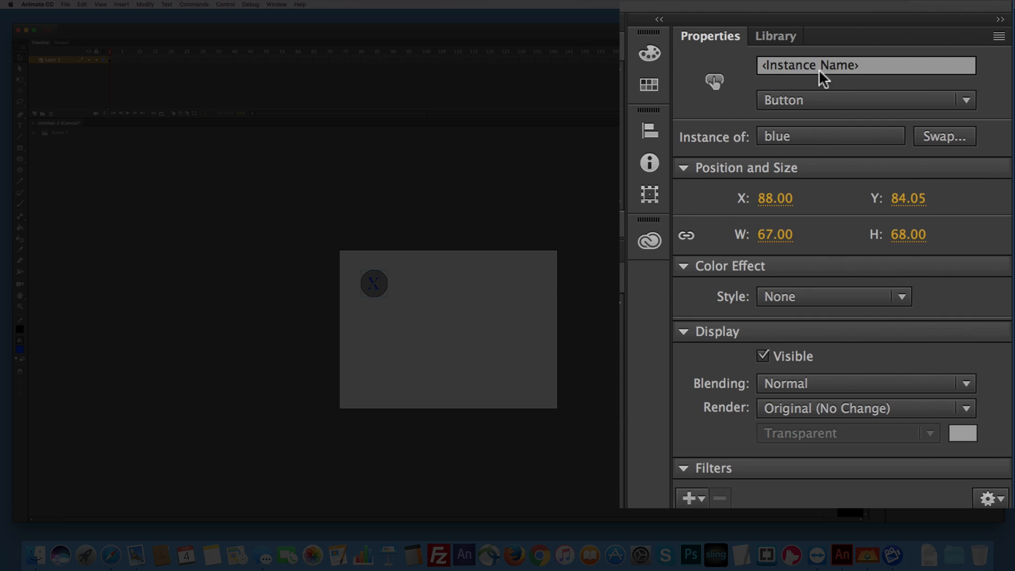
text(blue1)
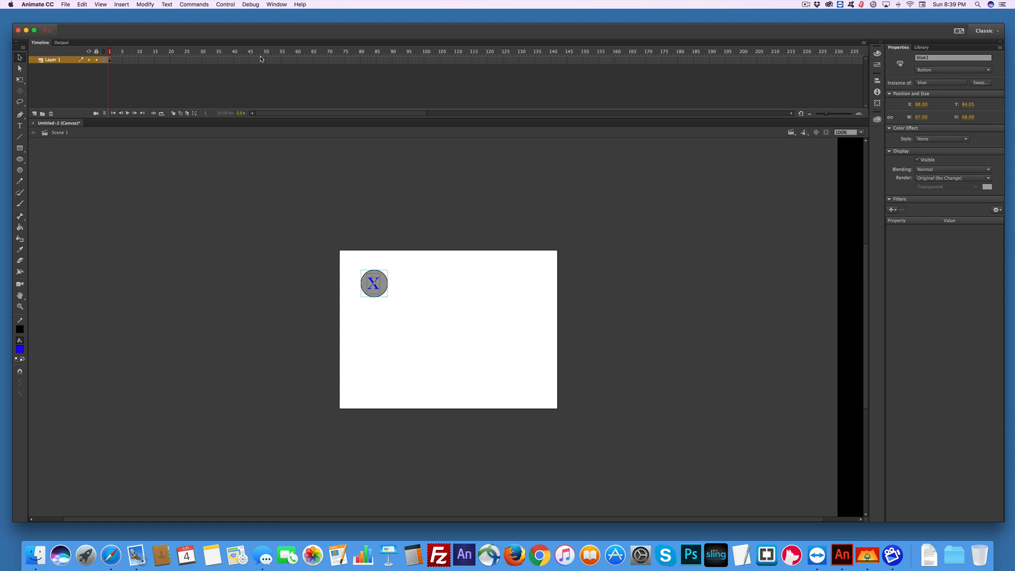
Copy the blue button below the first and name the instance blue2.
click(921, 46)
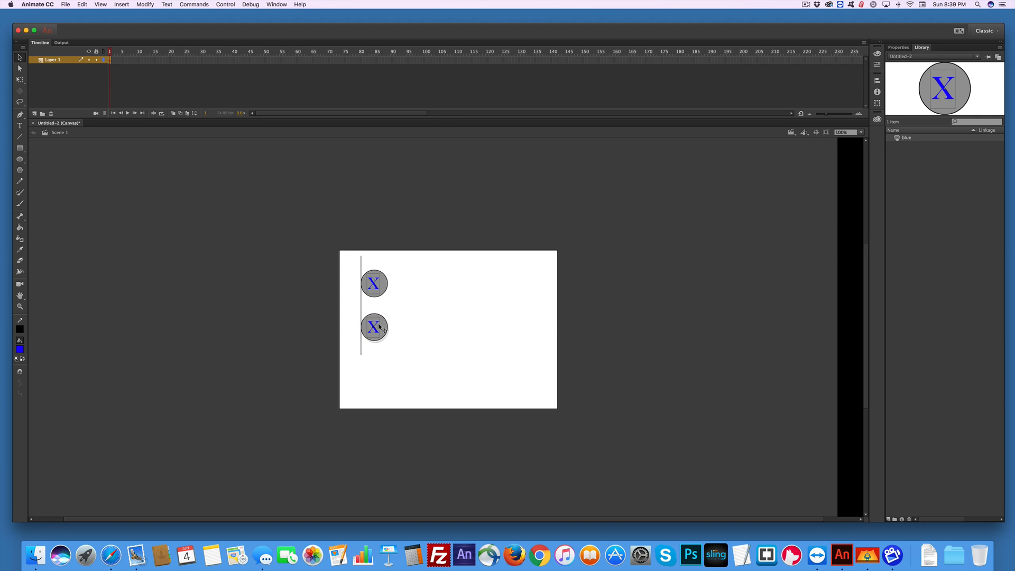
click(374, 327)
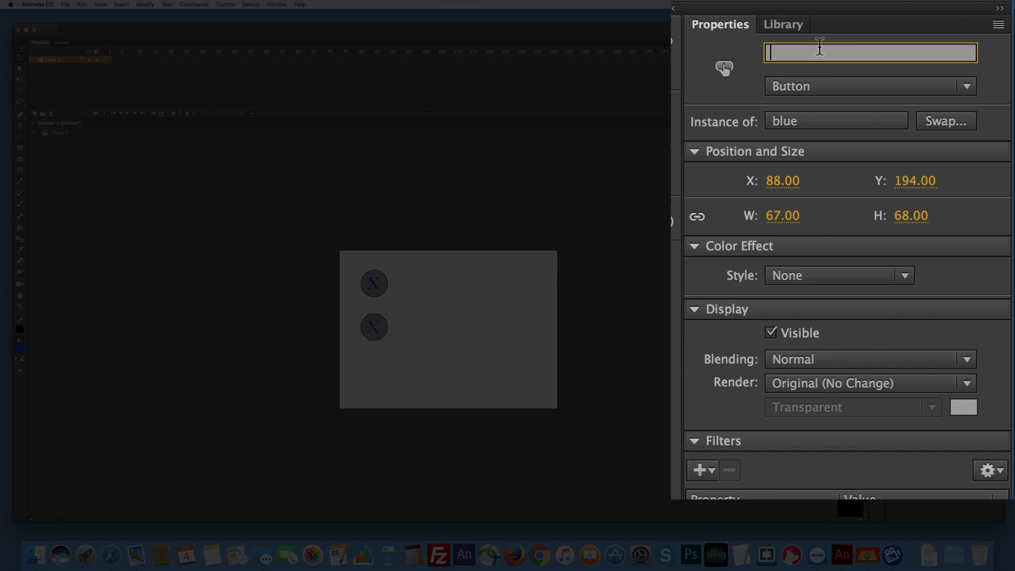
text(blue)
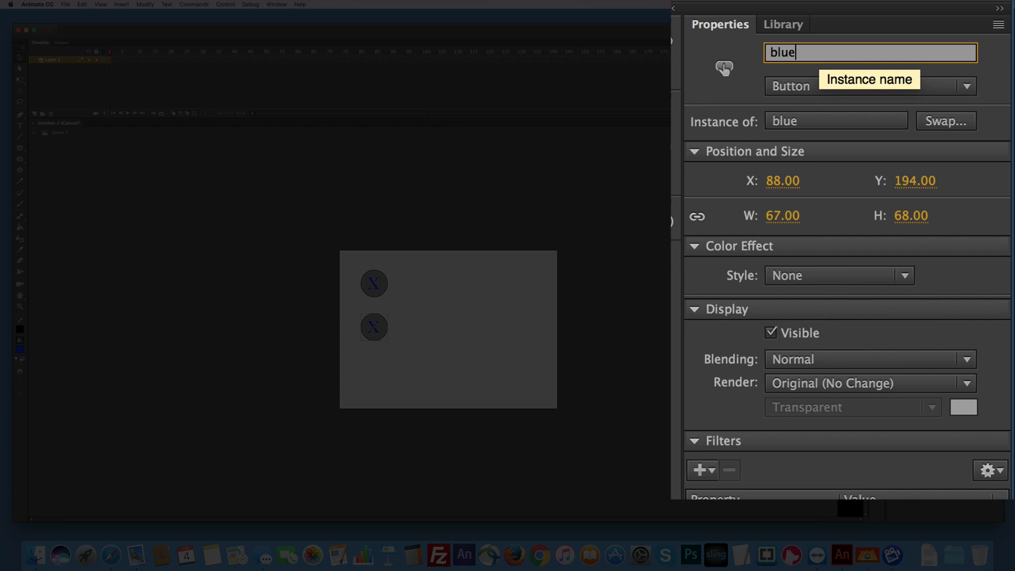
text(2)
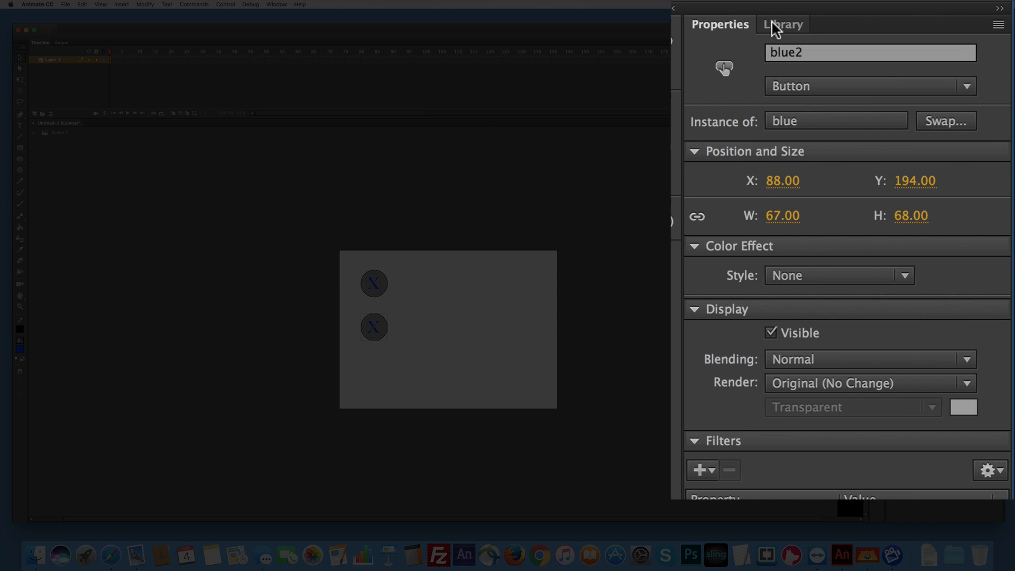
Duplicate the blue symbol in the Library as a new symbol named red.
click(783, 25)
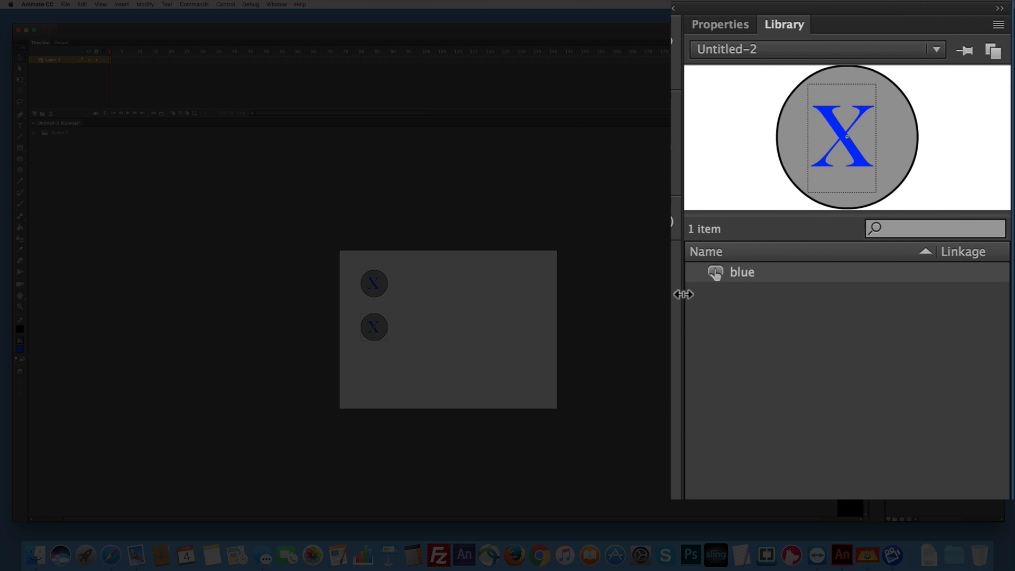
mouse_move(730, 284)
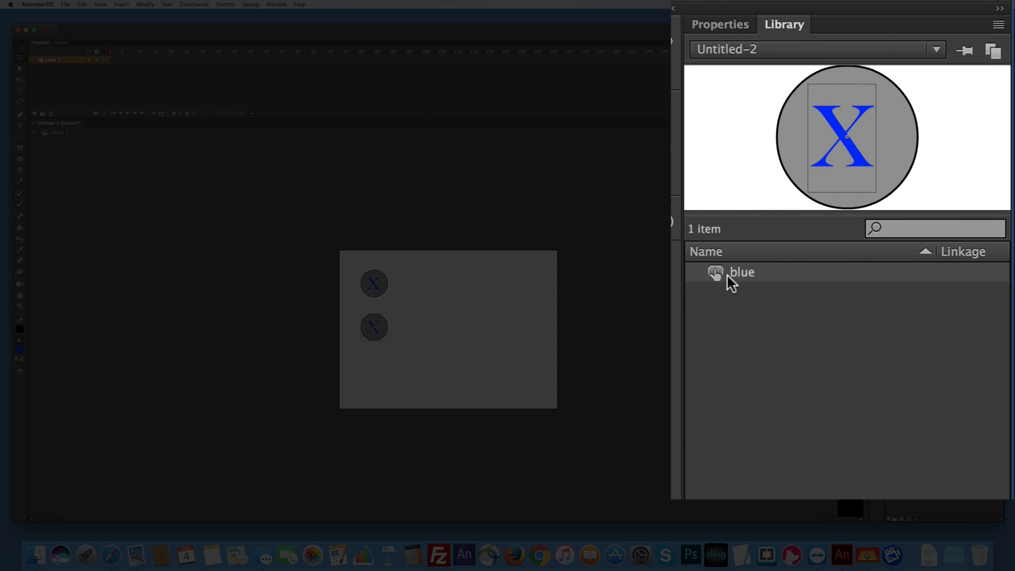
mouse_move(725, 281)
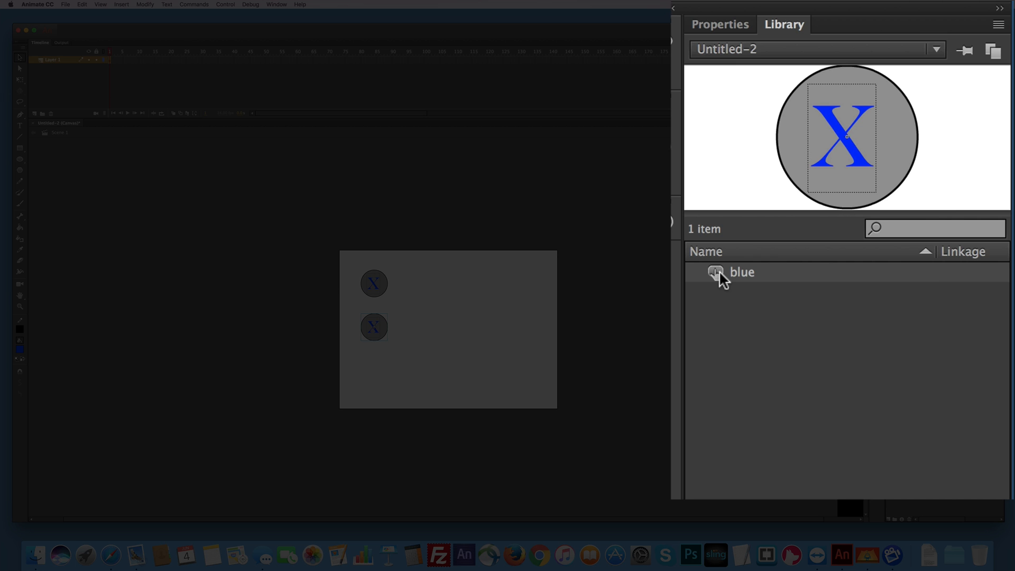
right_click(742, 271)
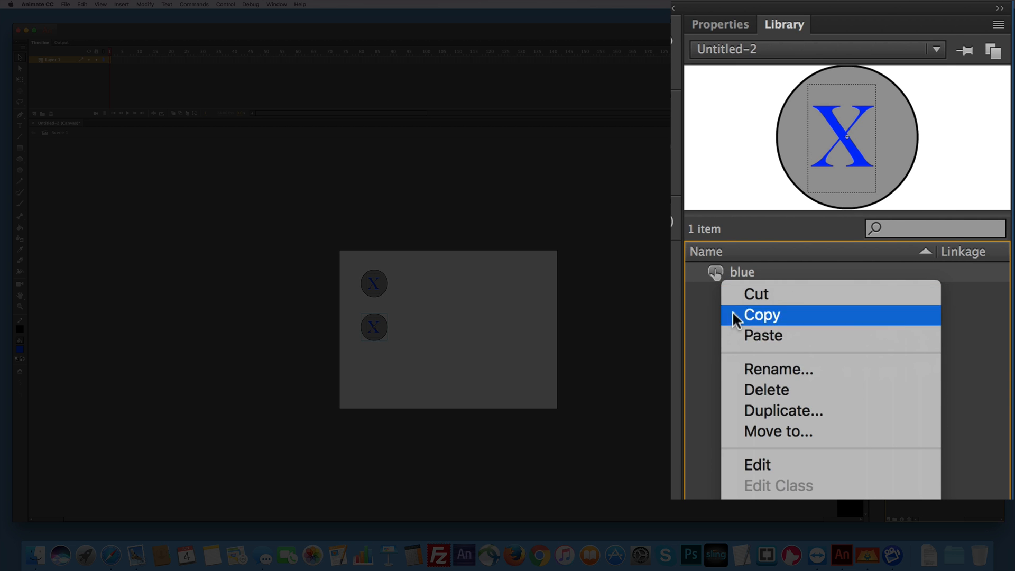
click(782, 410)
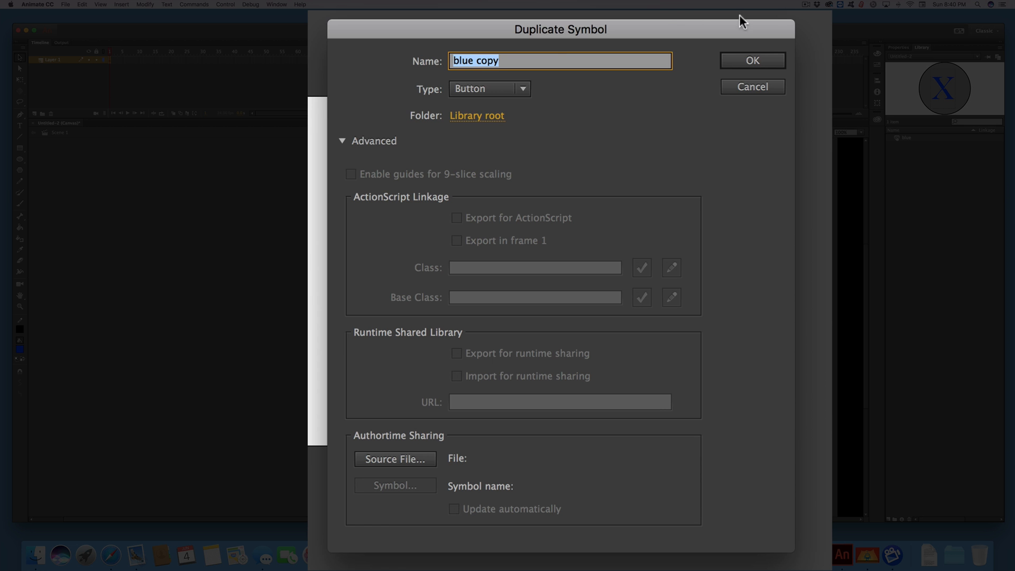
text(red)
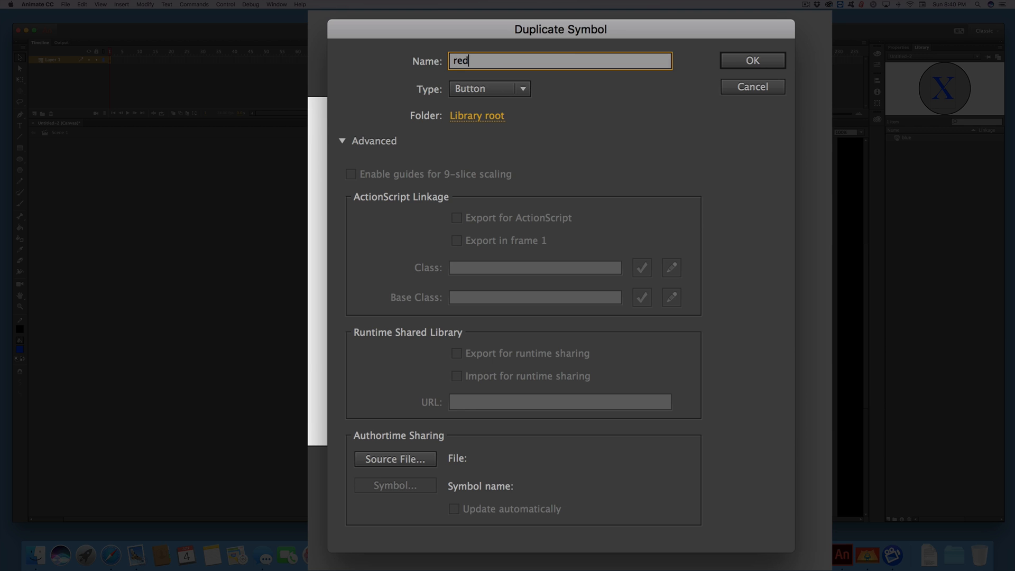
click(751, 60)
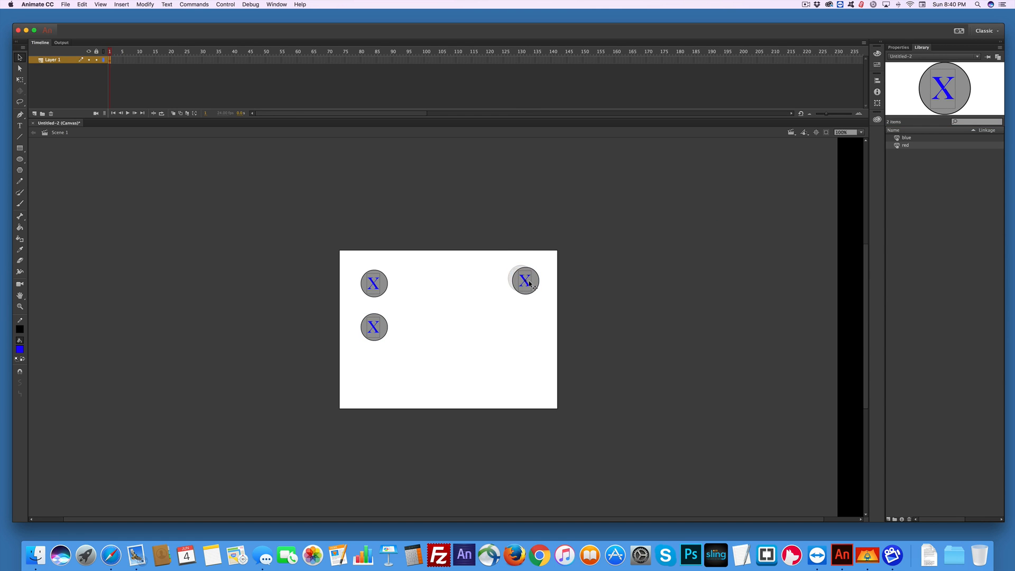
Edit the red symbol to recolour its X red, dismissing the nesting warning.
click(523, 280)
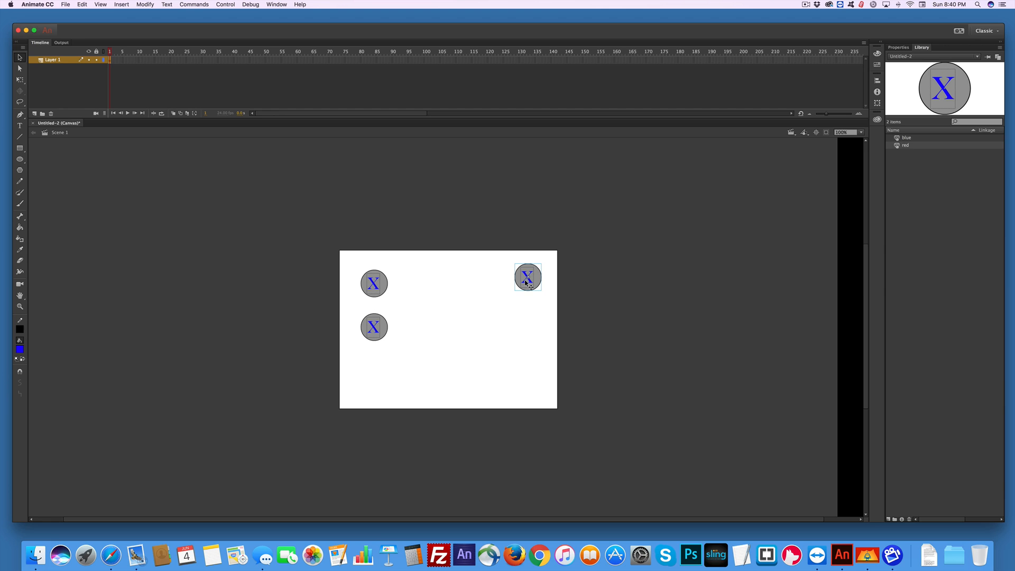
double_click(527, 277)
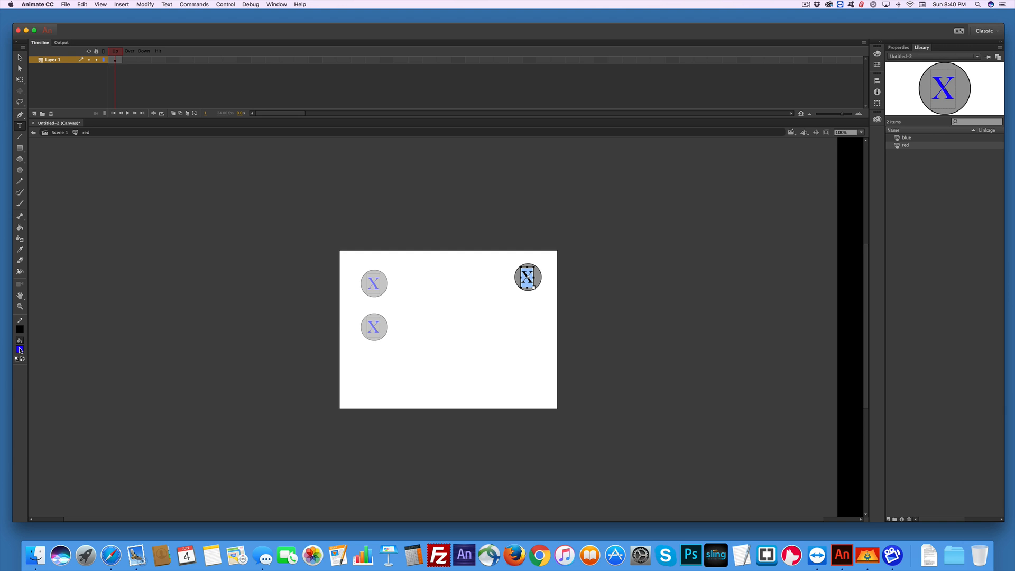
click(19, 339)
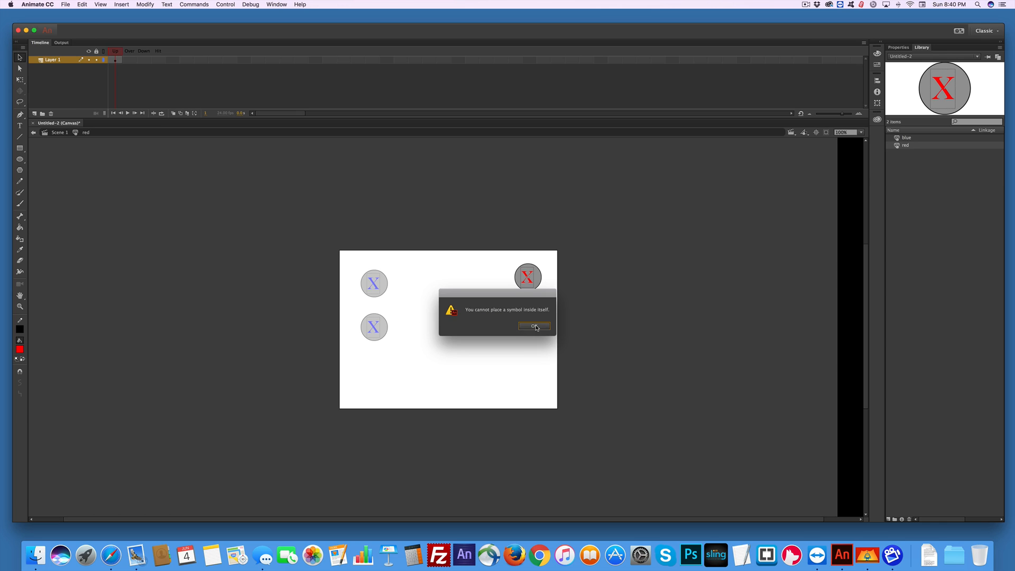
click(533, 325)
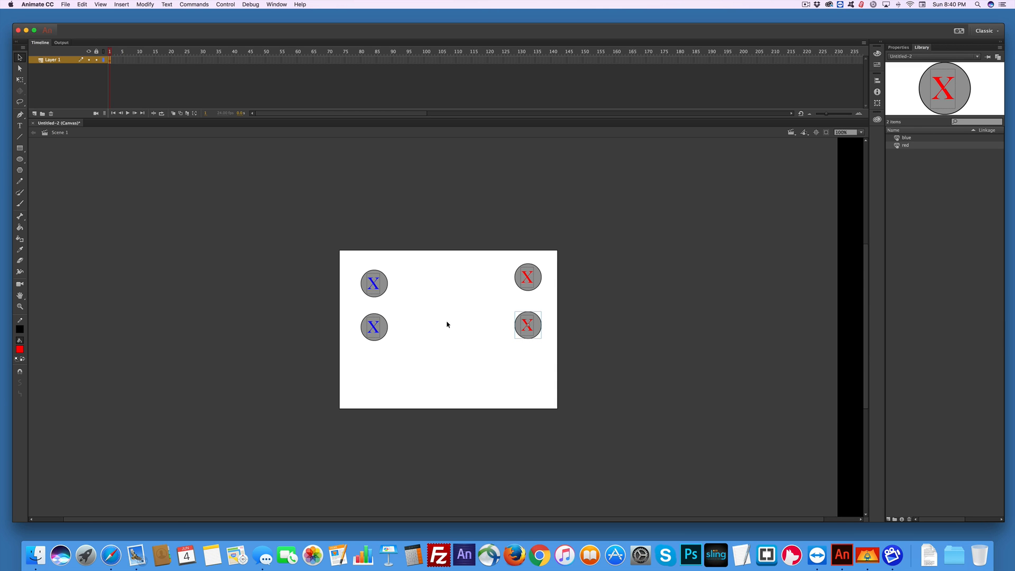
Arrange the four buttons in two columns and name the red instances red1 and red2.
click(373, 284)
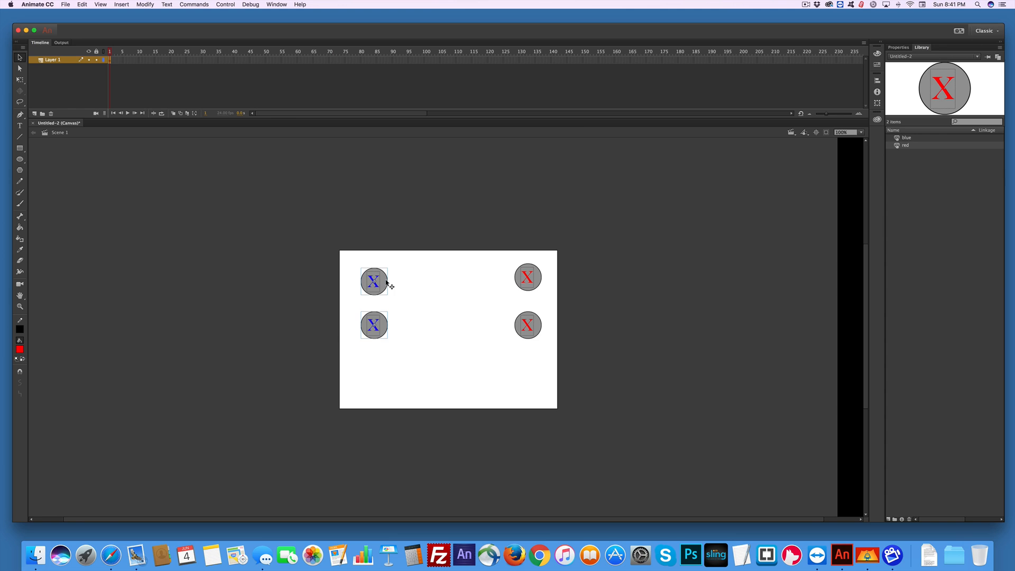
click(724, 306)
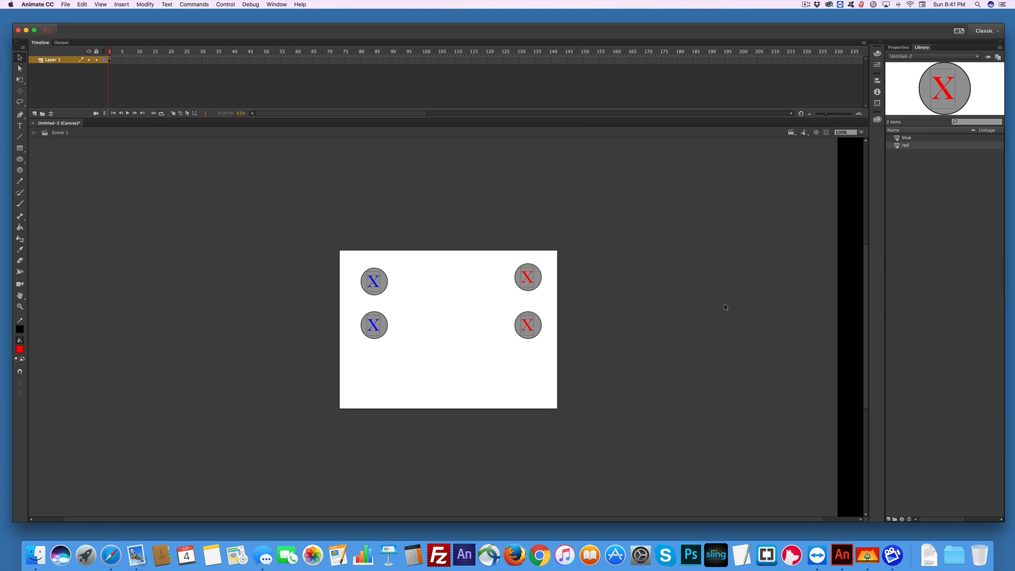
mouse_move(619, 318)
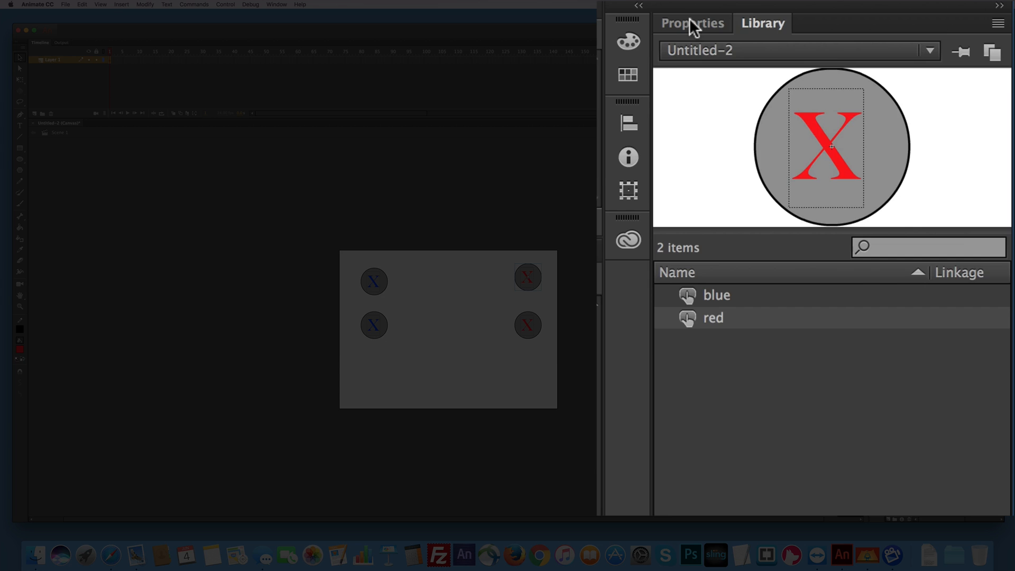
click(692, 22)
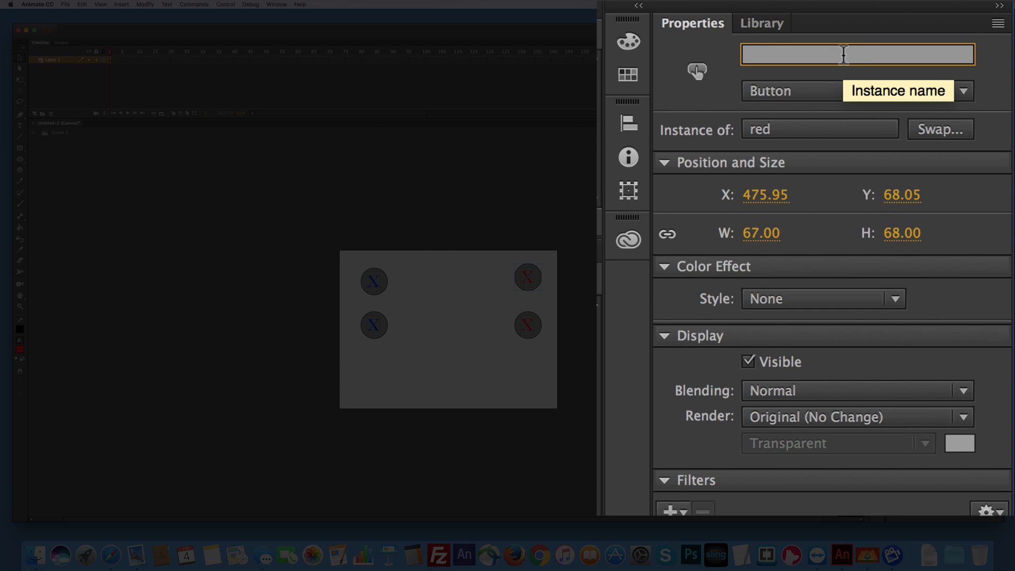
text(red1)
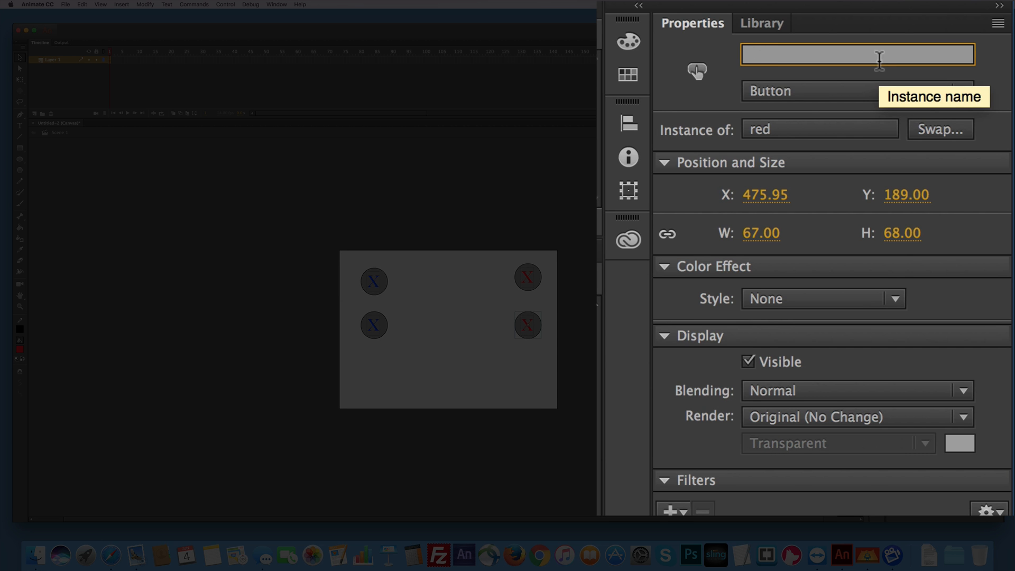
text(red2)
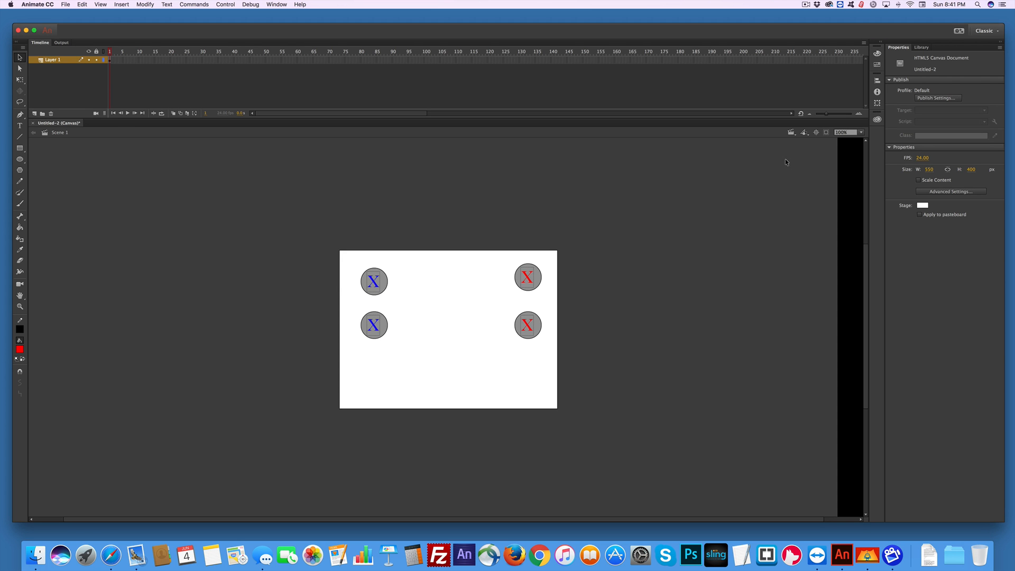
mouse_move(362, 221)
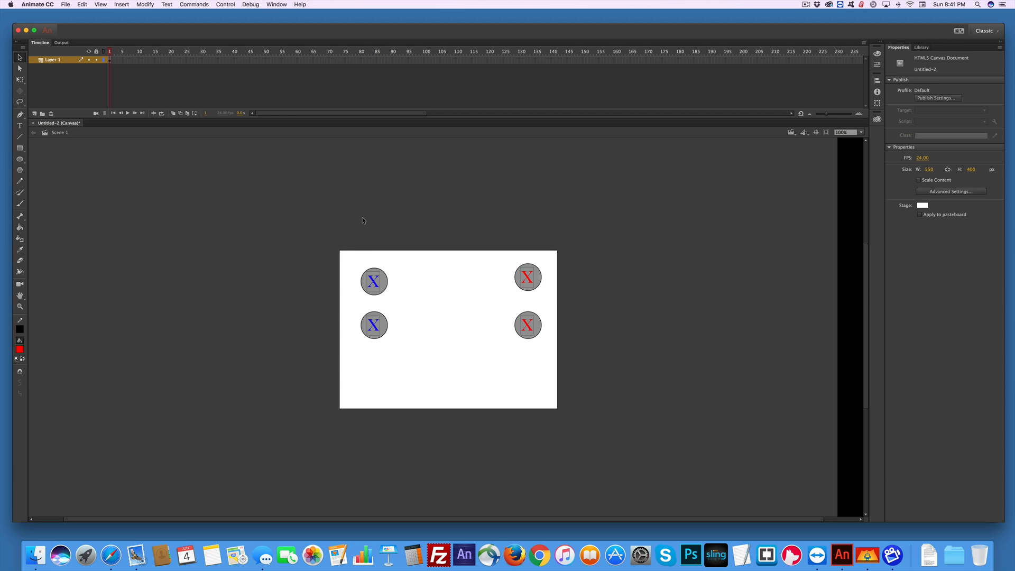
mouse_move(360, 282)
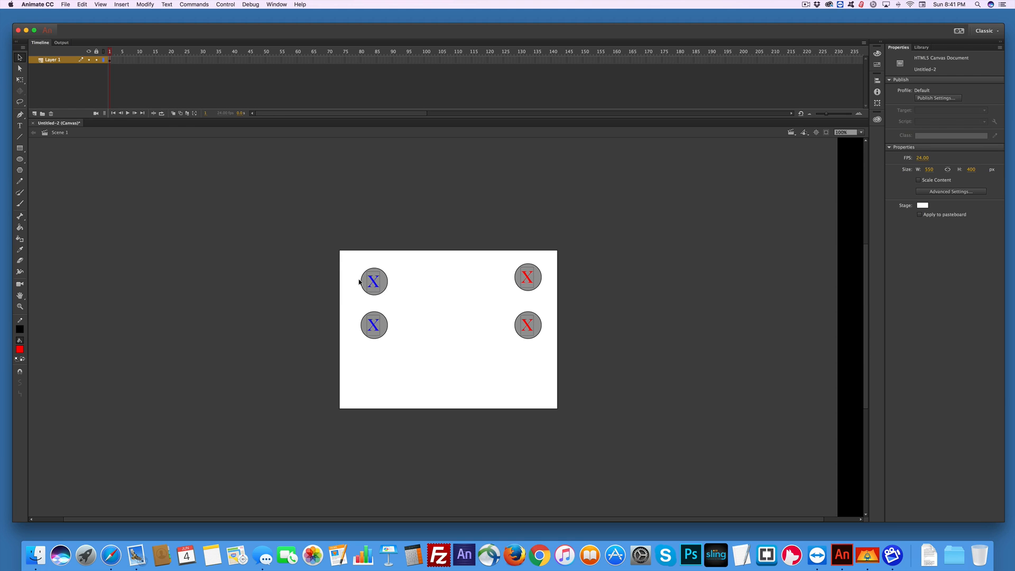
mouse_move(386, 290)
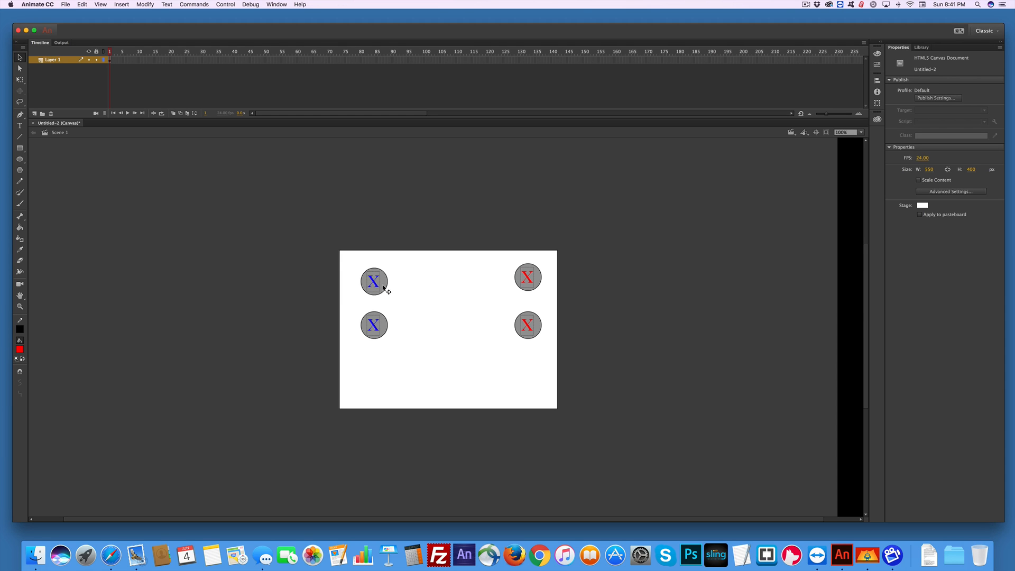
mouse_move(406, 290)
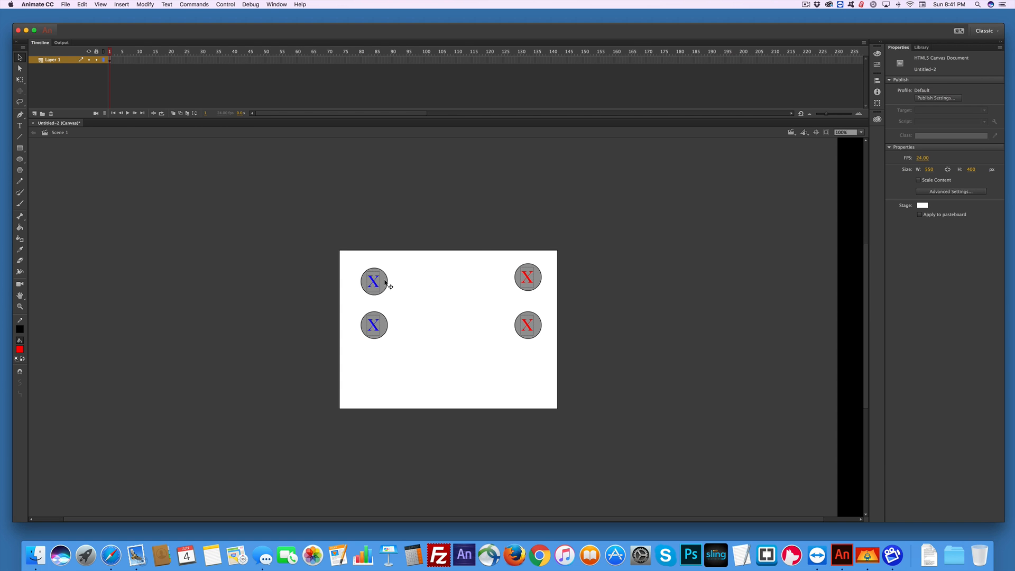
Edit the blue X button symbol from the Library and add a keyframe on its Over state.
click(921, 47)
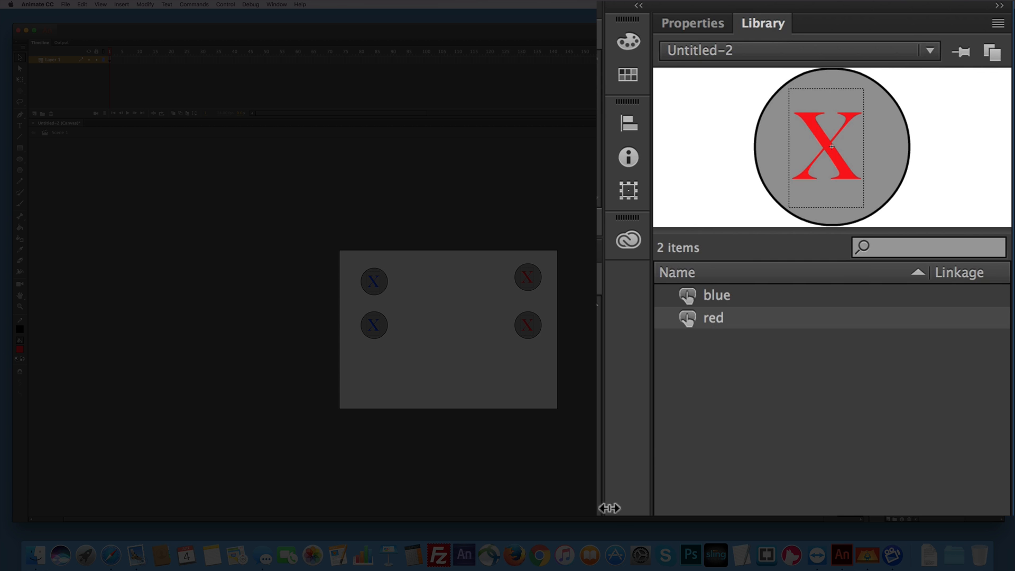
click(715, 295)
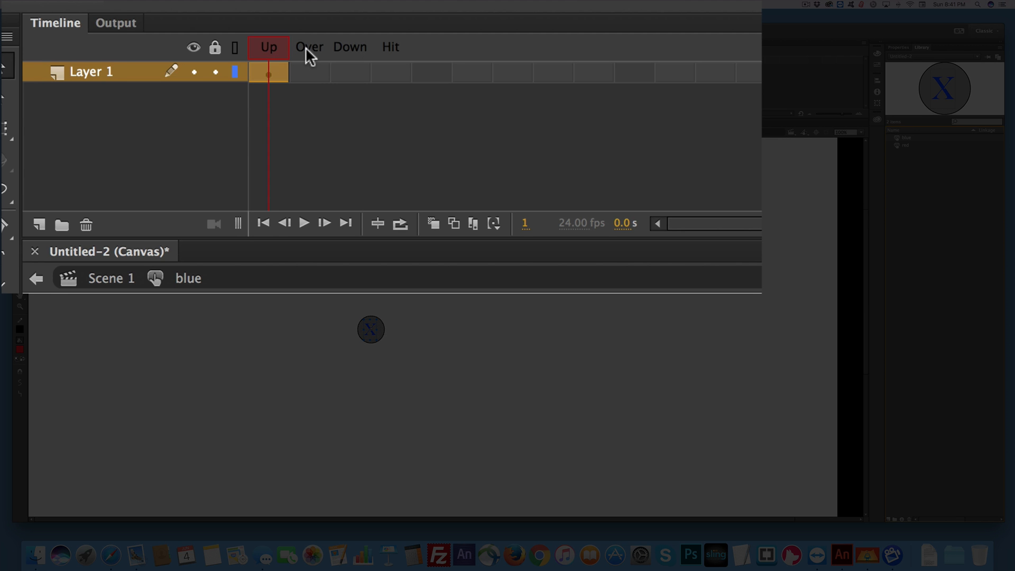
mouse_move(327, 77)
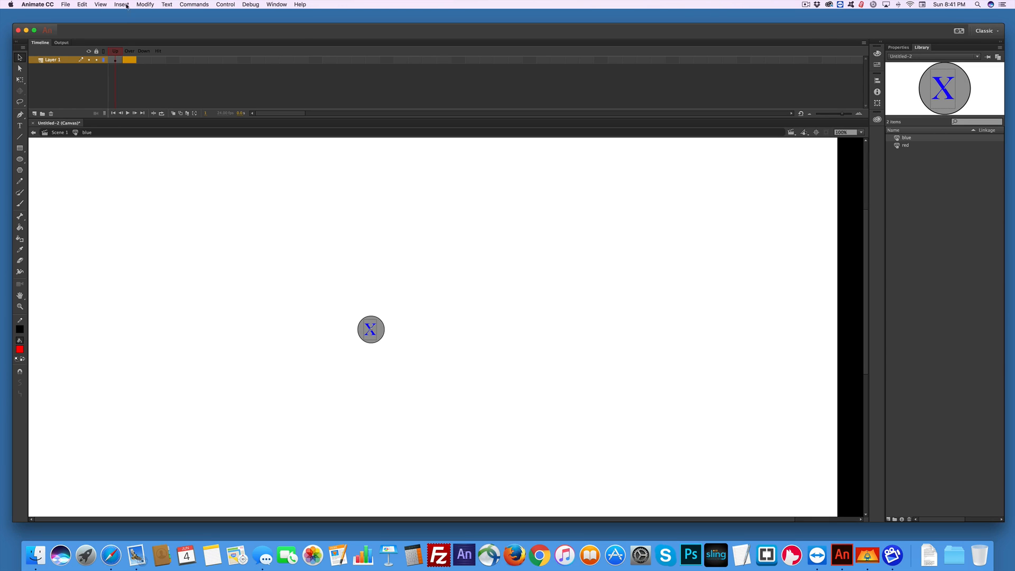
click(121, 4)
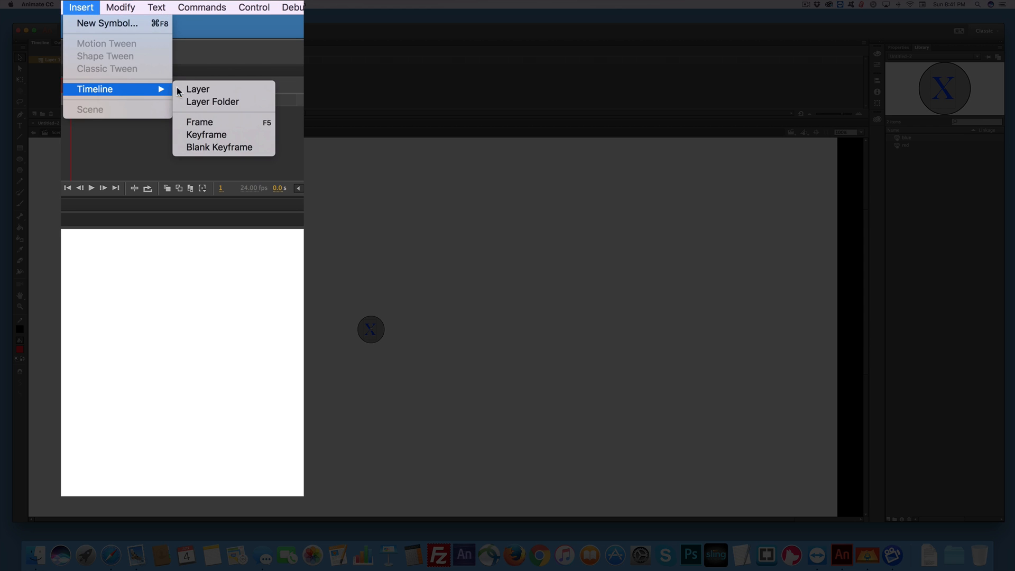
click(208, 134)
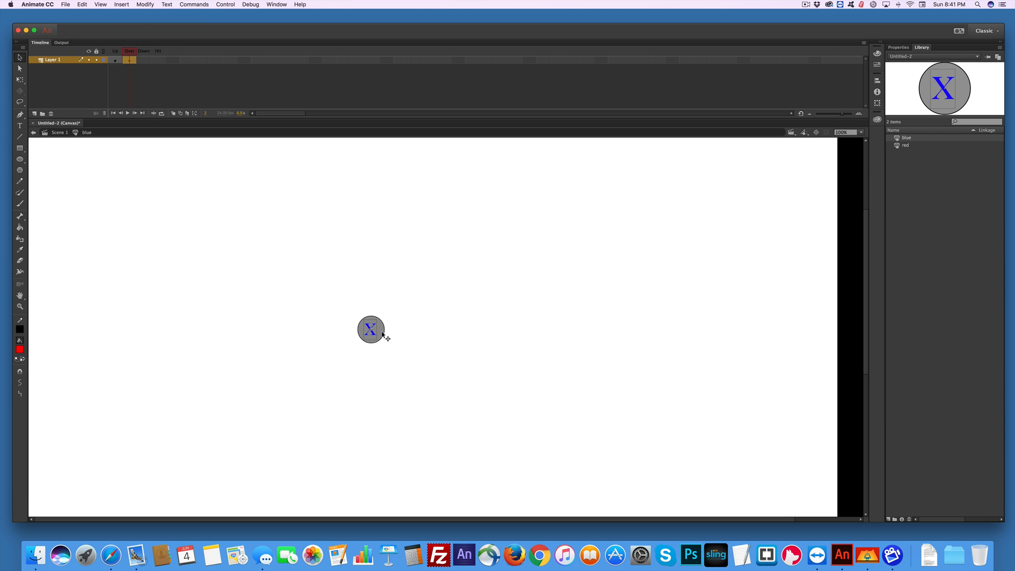
mouse_move(254, 317)
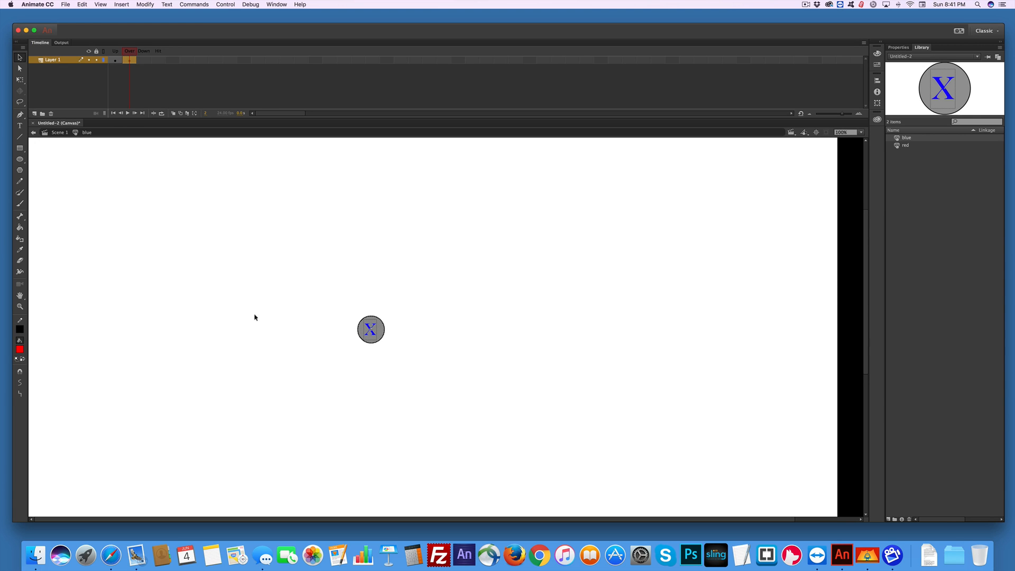
Fill the Over-state circle with solid blue from the fill swatches.
click(19, 340)
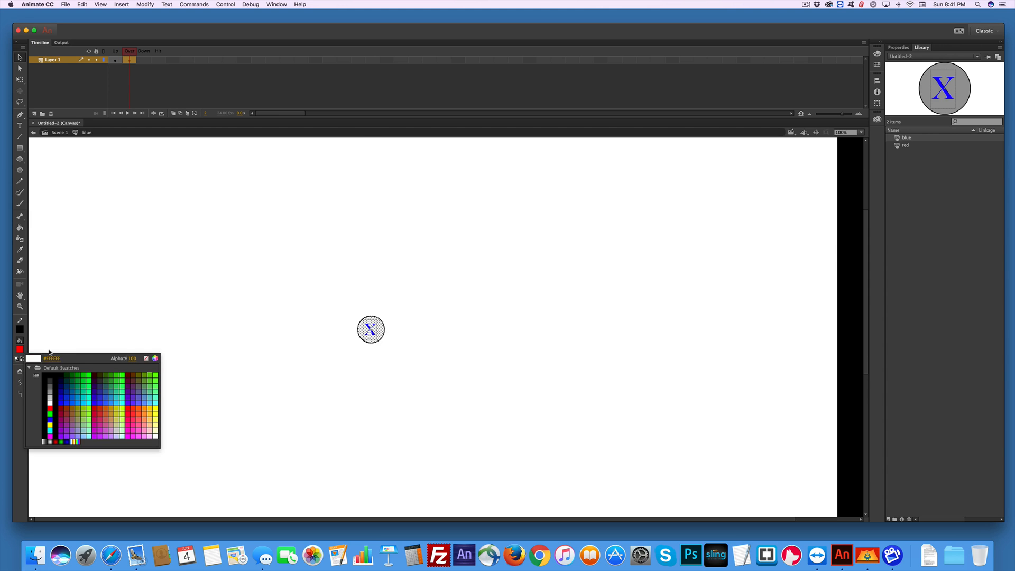
click(48, 382)
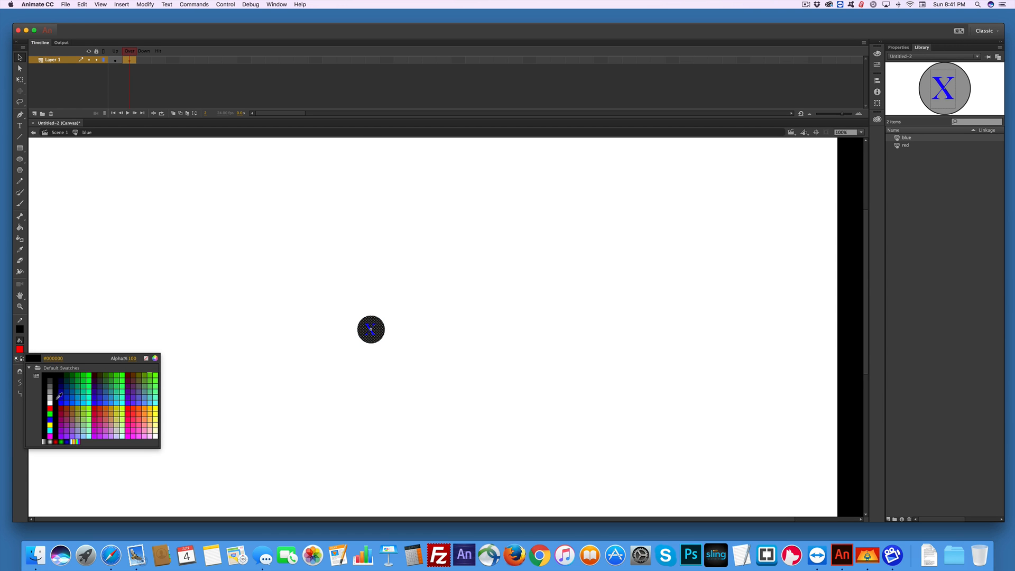
click(64, 399)
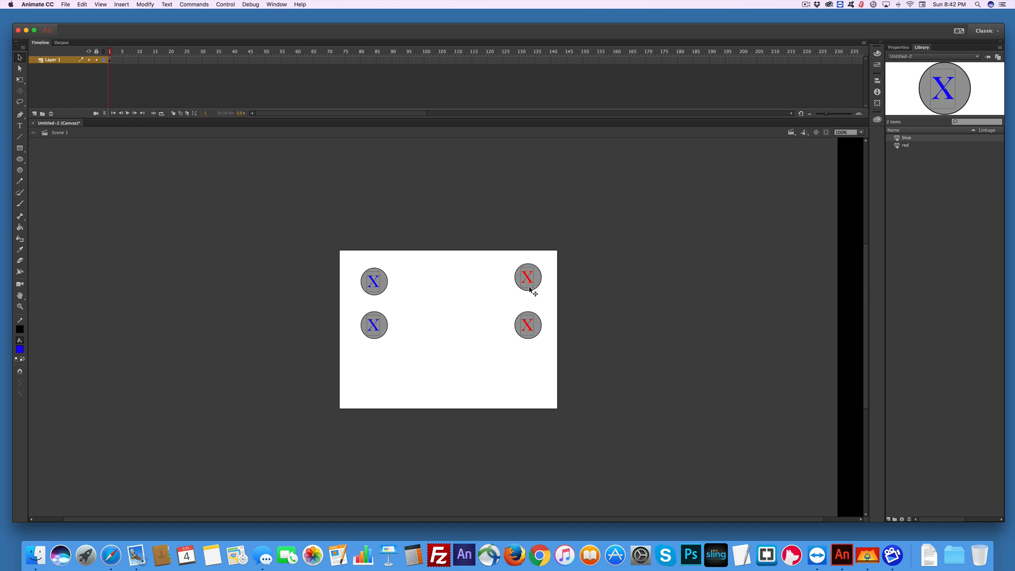
mouse_move(538, 286)
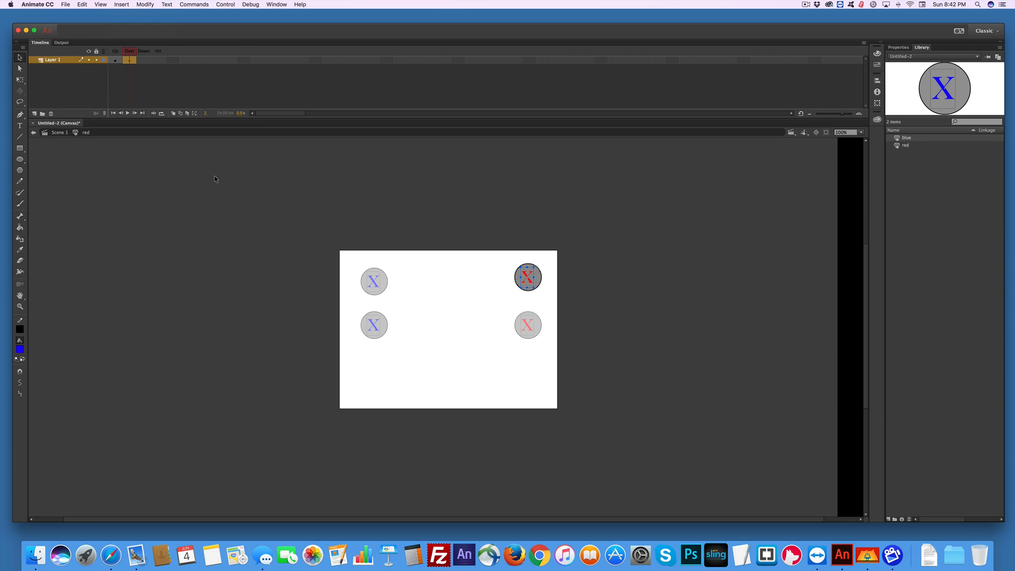
Choose red from the fill swatches for the red button's Over-state circle.
click(19, 349)
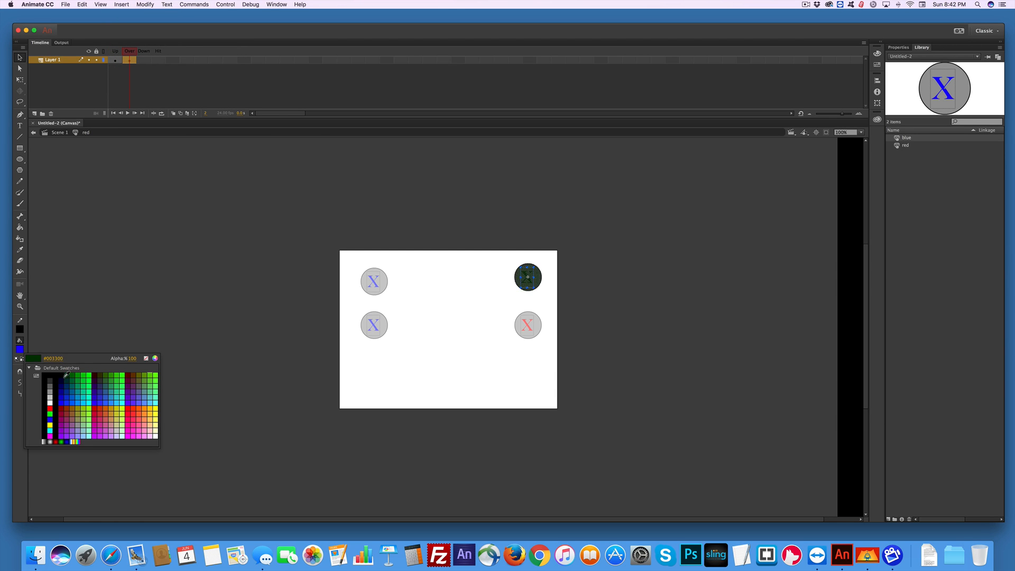
click(50, 428)
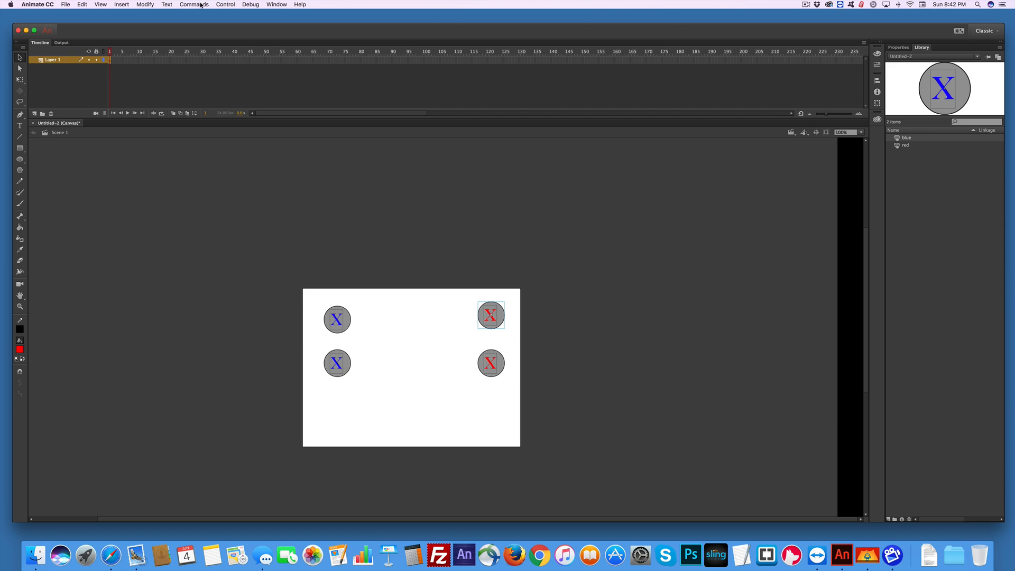
Test the movie in Safari, try the top-left blue button, then close the preview.
click(225, 4)
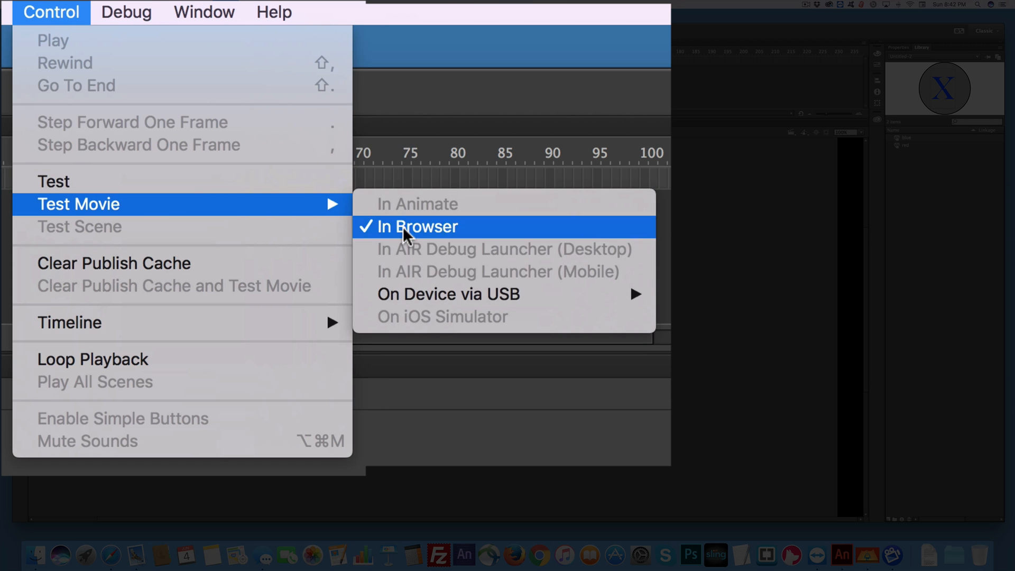
click(418, 226)
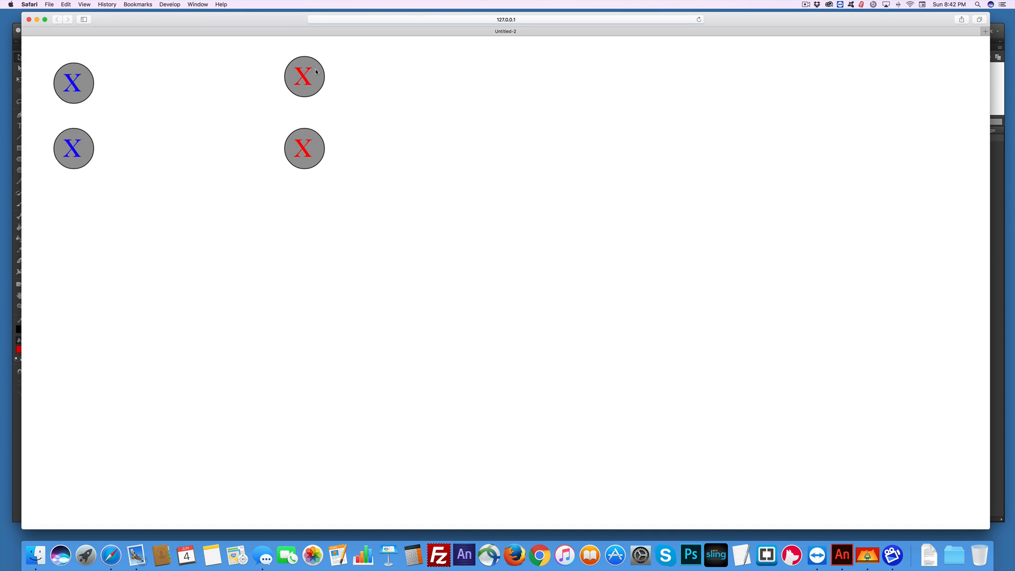
click(73, 82)
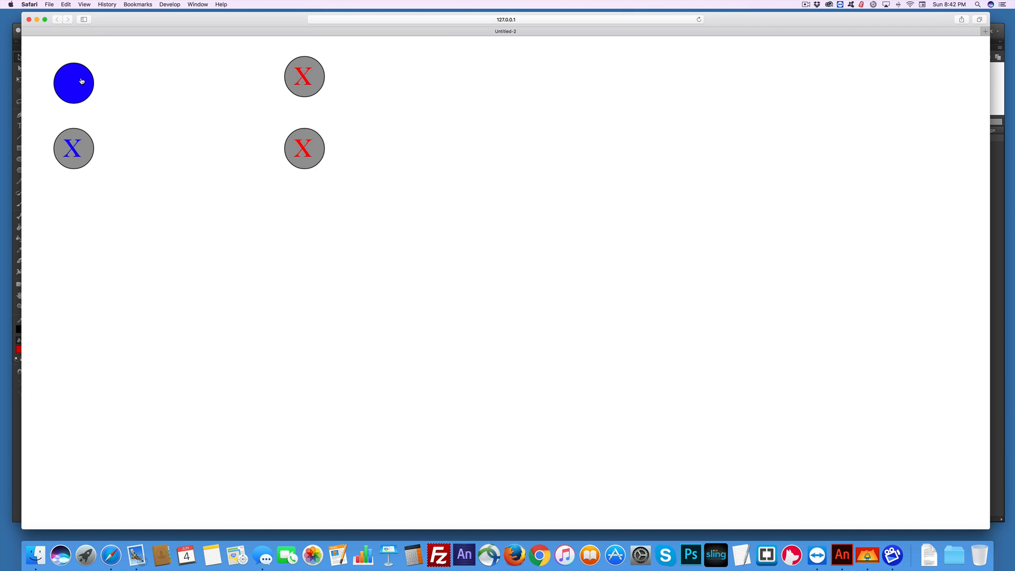
click(73, 82)
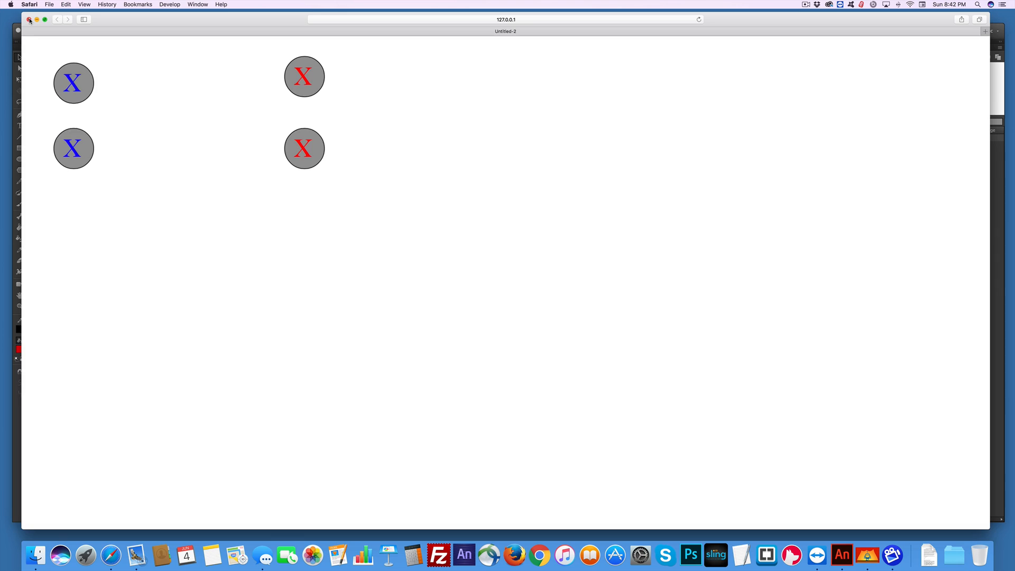
click(463, 555)
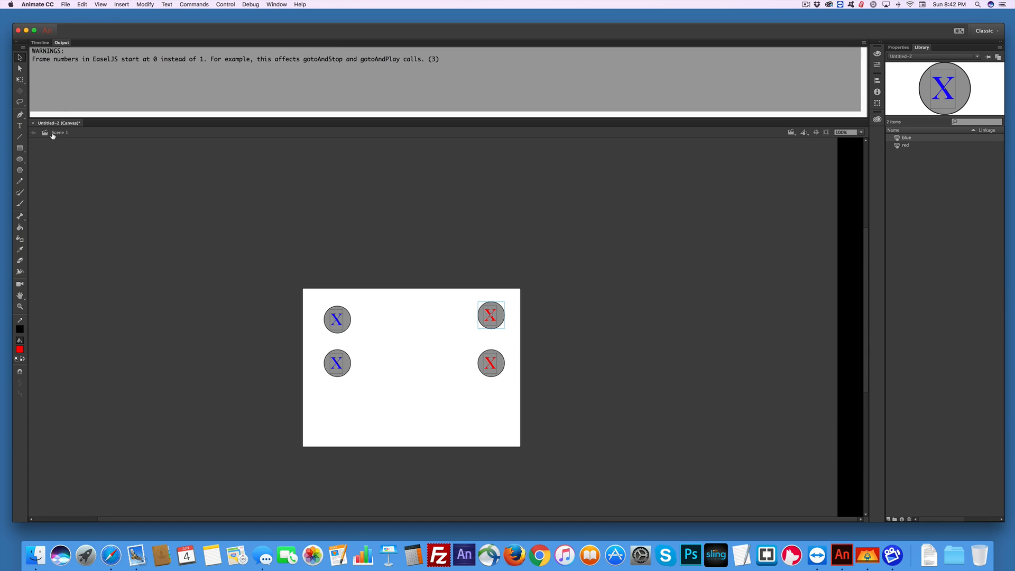
mouse_move(41, 164)
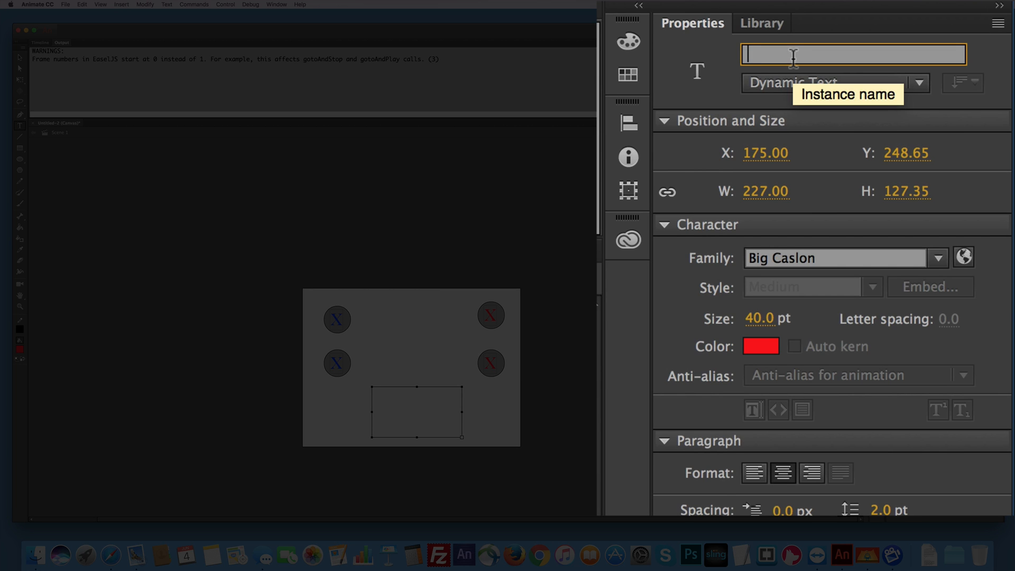
Name the dynamic text field 'total', make its text colour black and finish editing it.
text(total)
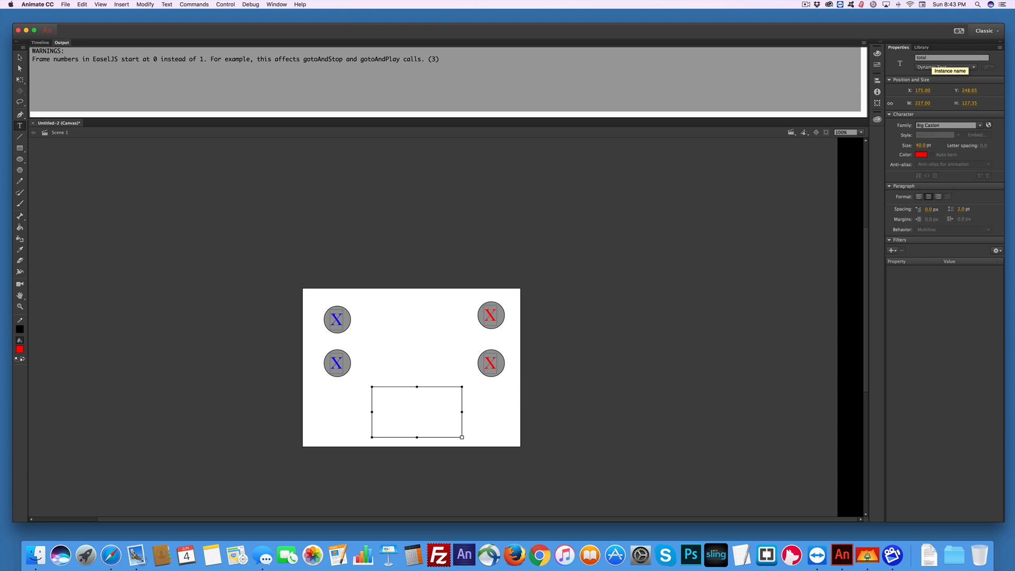
mouse_move(847, 142)
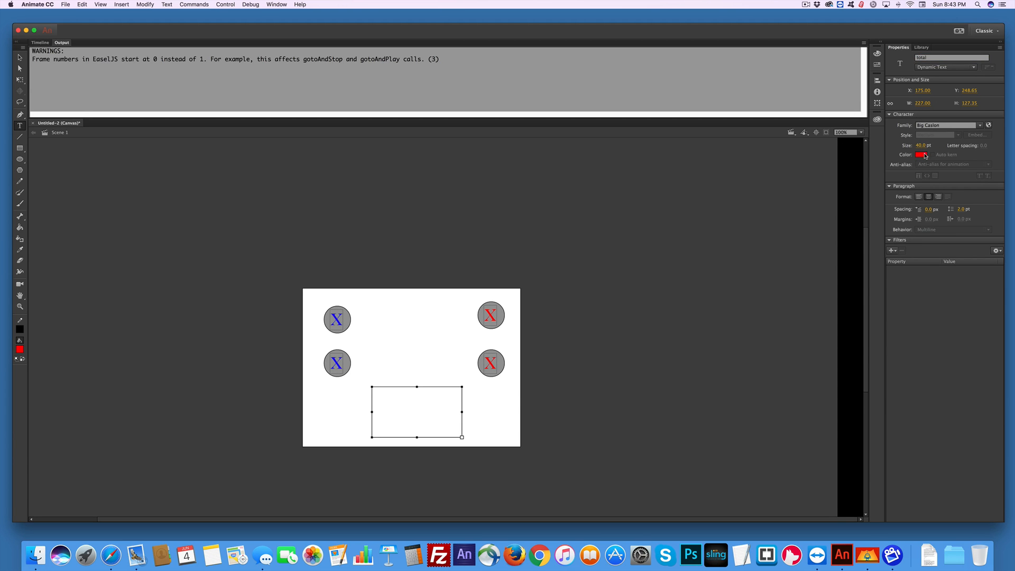
click(918, 154)
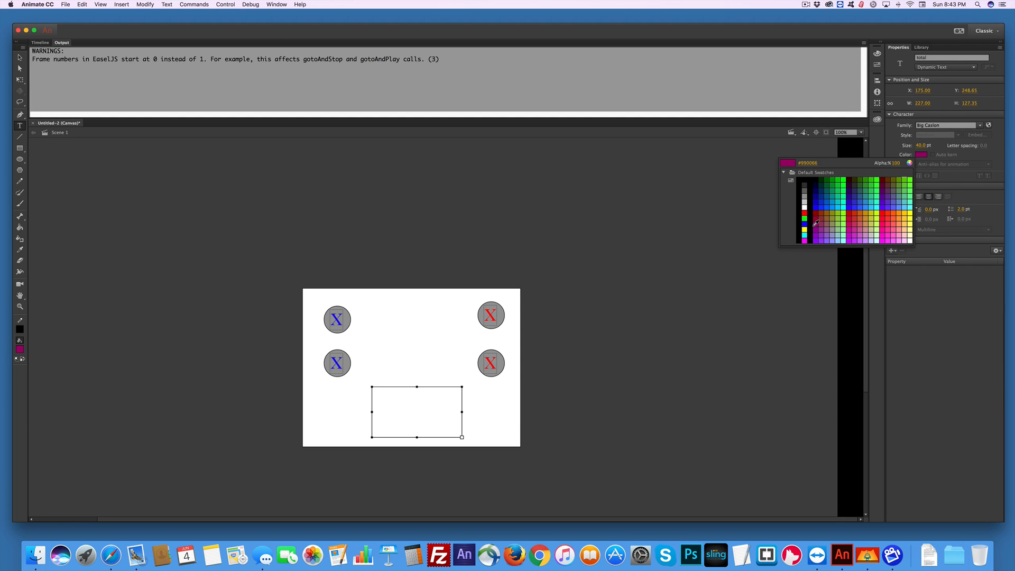
click(804, 186)
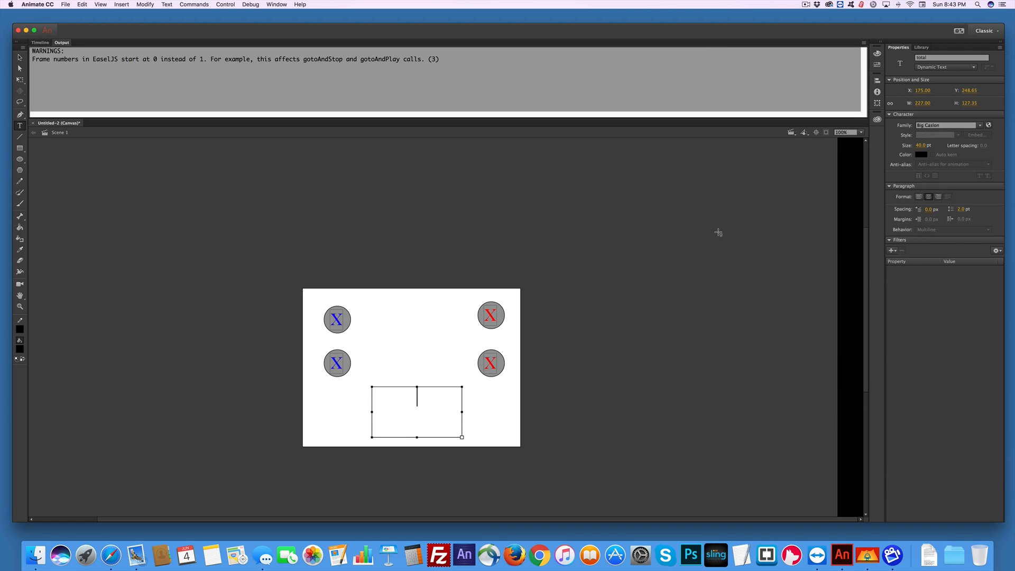
click(19, 58)
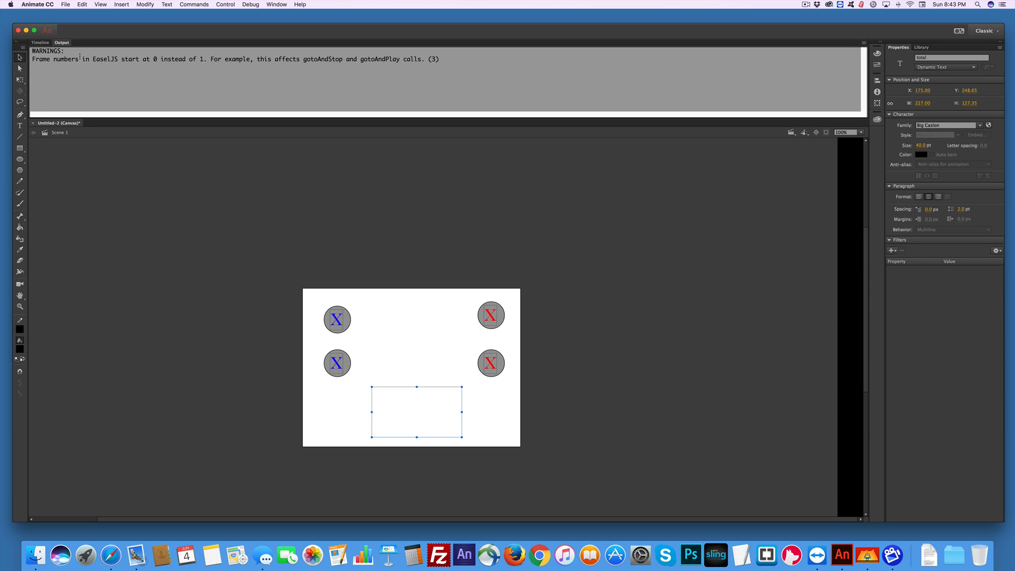
mouse_move(280, 13)
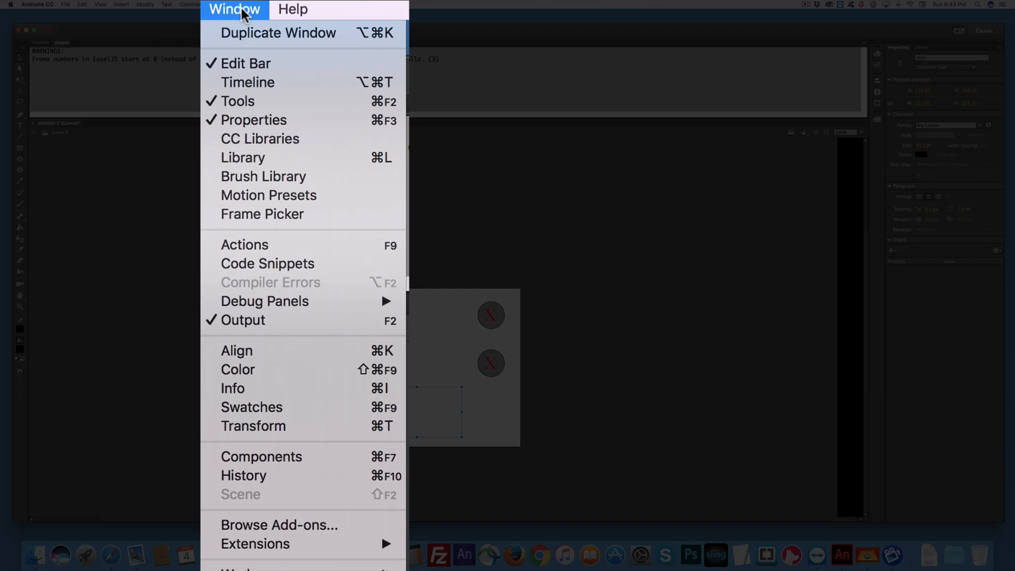
Show the Code Snippets panel, move it aside and expand its HTML5 Canvas category.
click(244, 244)
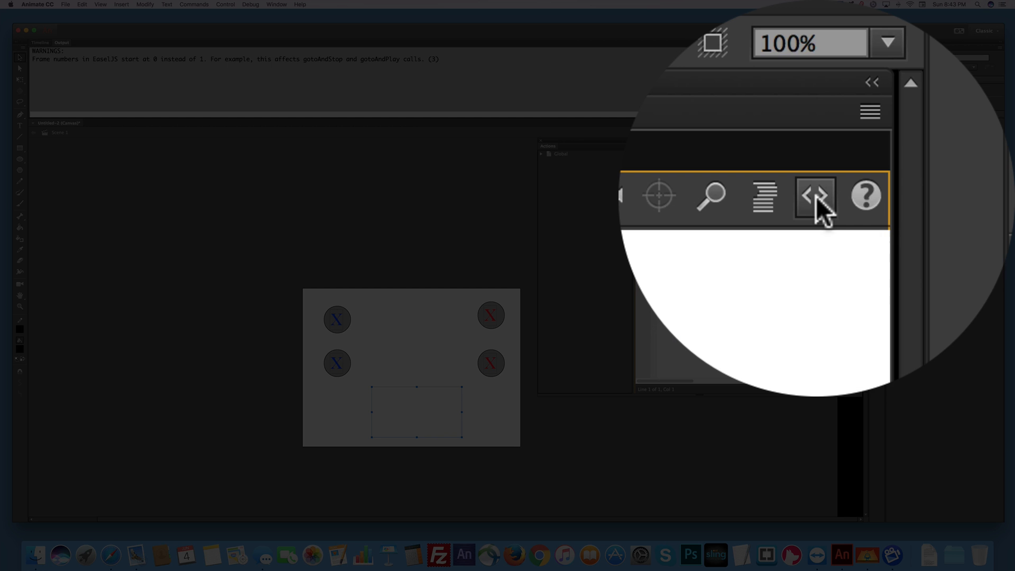
click(814, 197)
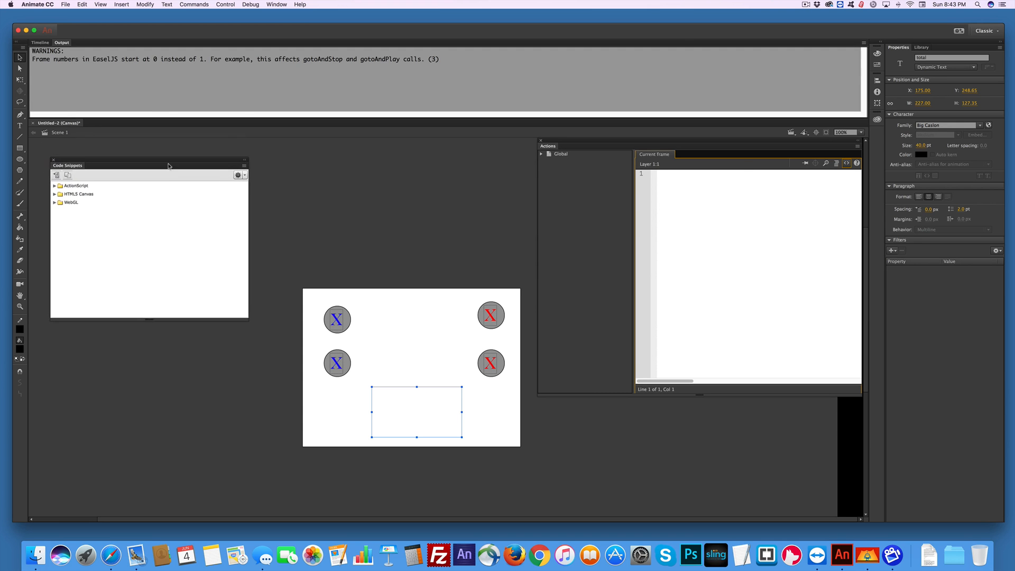
drag(149, 165, 160, 175)
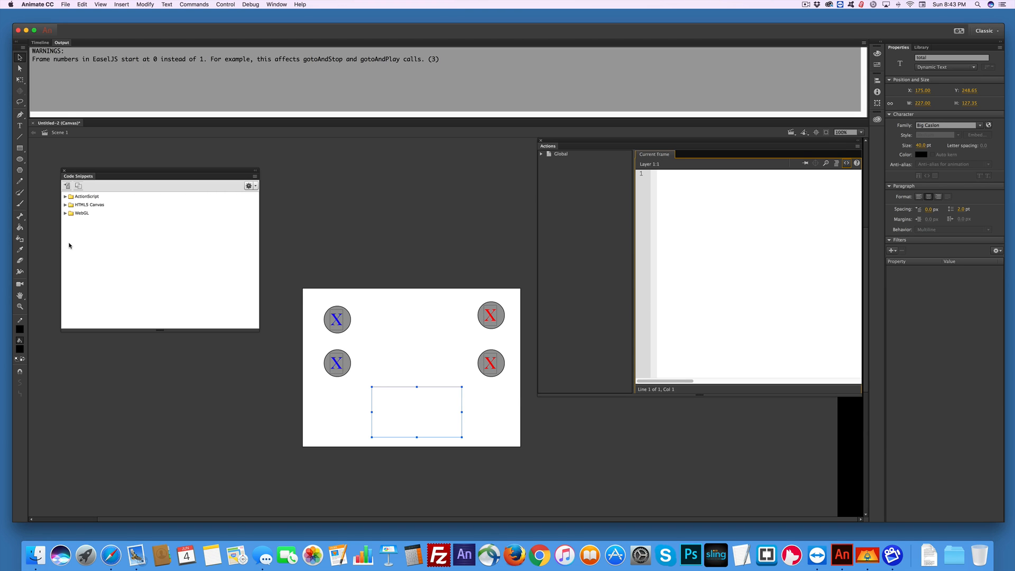
click(89, 204)
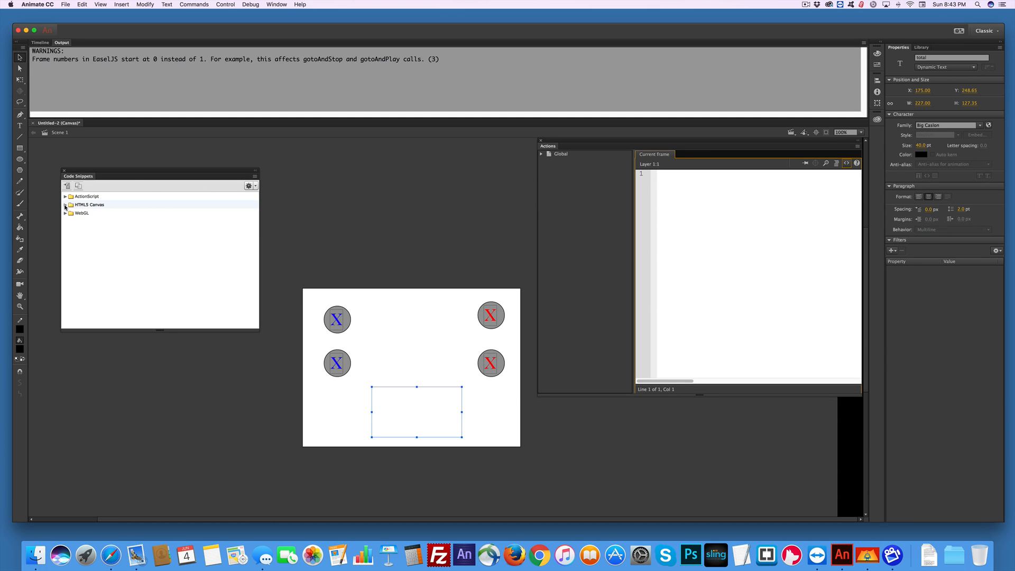
click(65, 204)
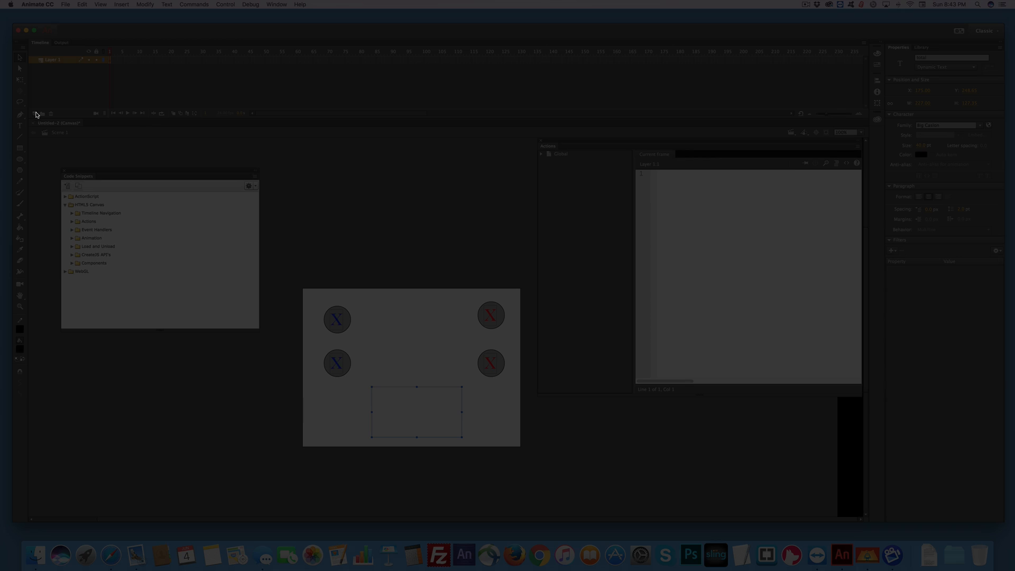
mouse_move(36, 114)
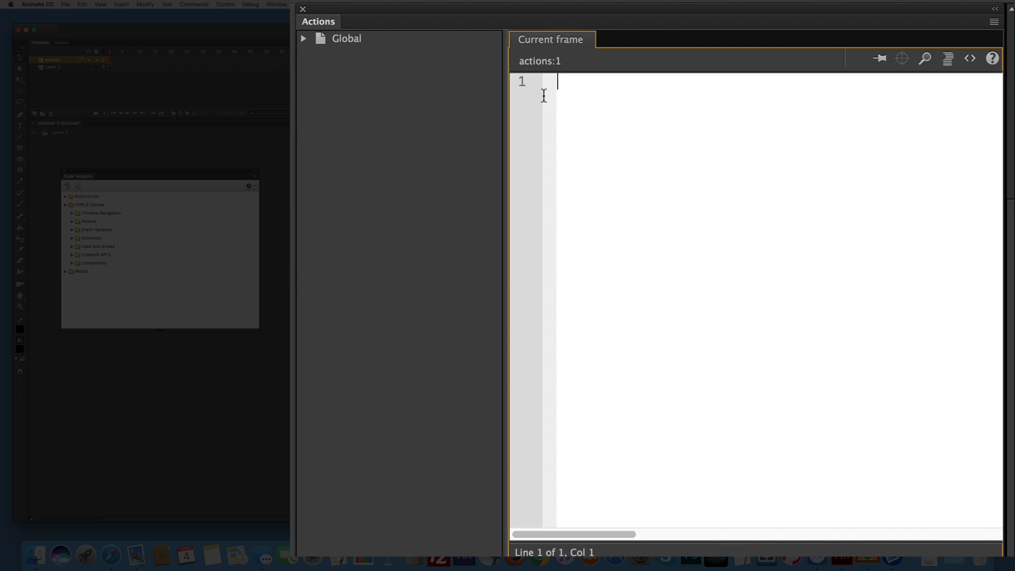
Write this.blue1.X.text=""; on line 1 of the frame script.
text(this)
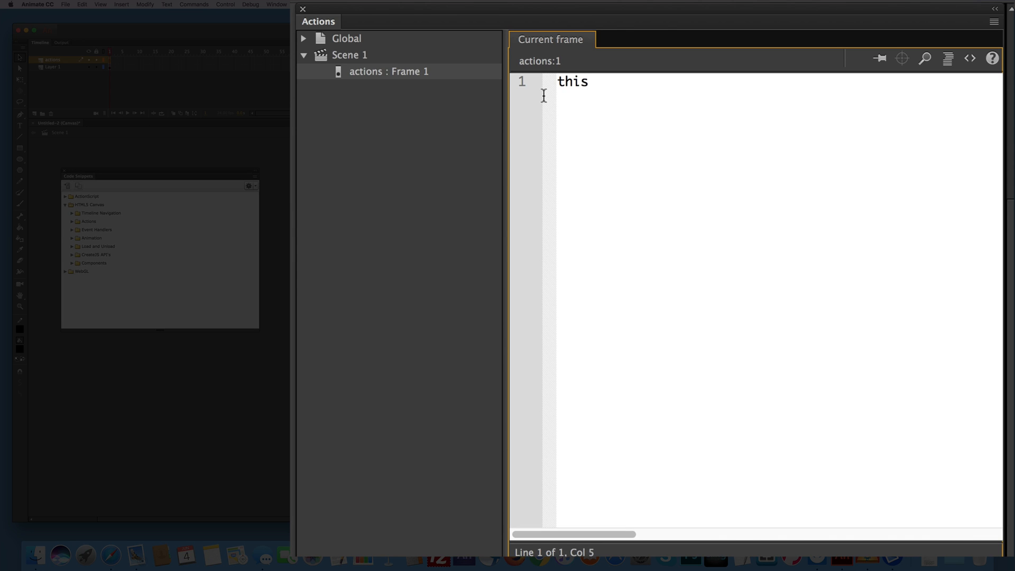
text(.)
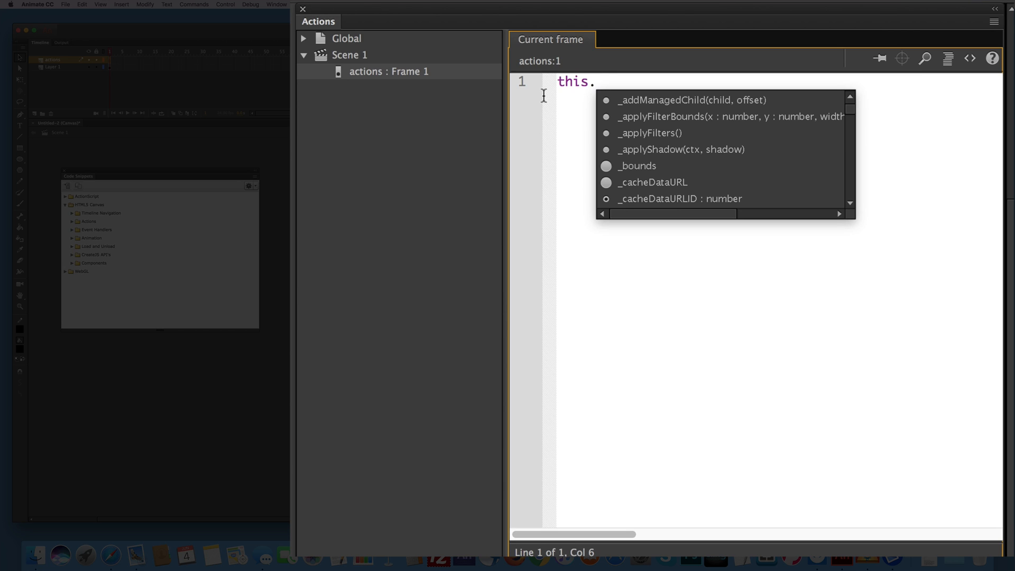
text(blue)
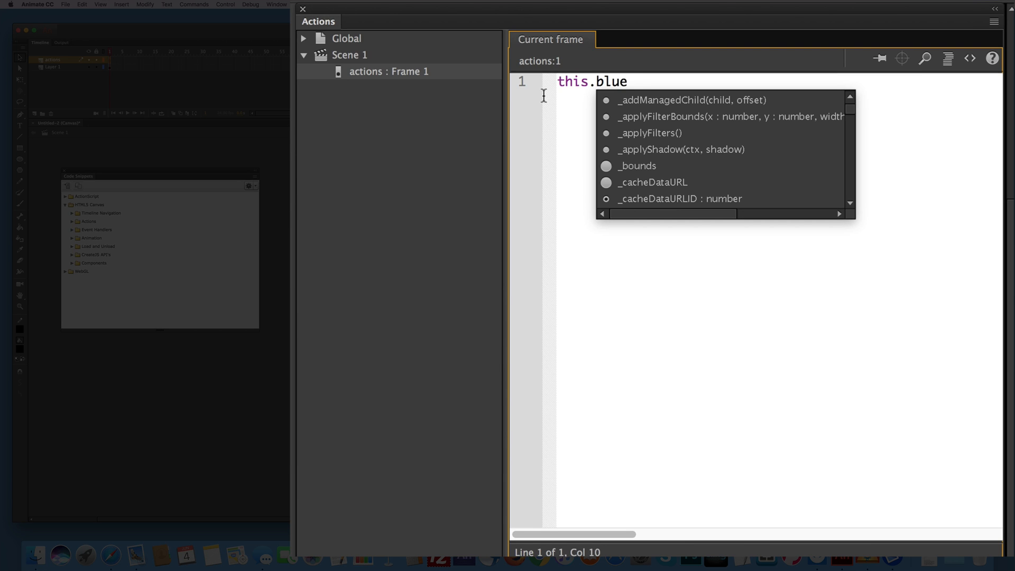
text(1.)
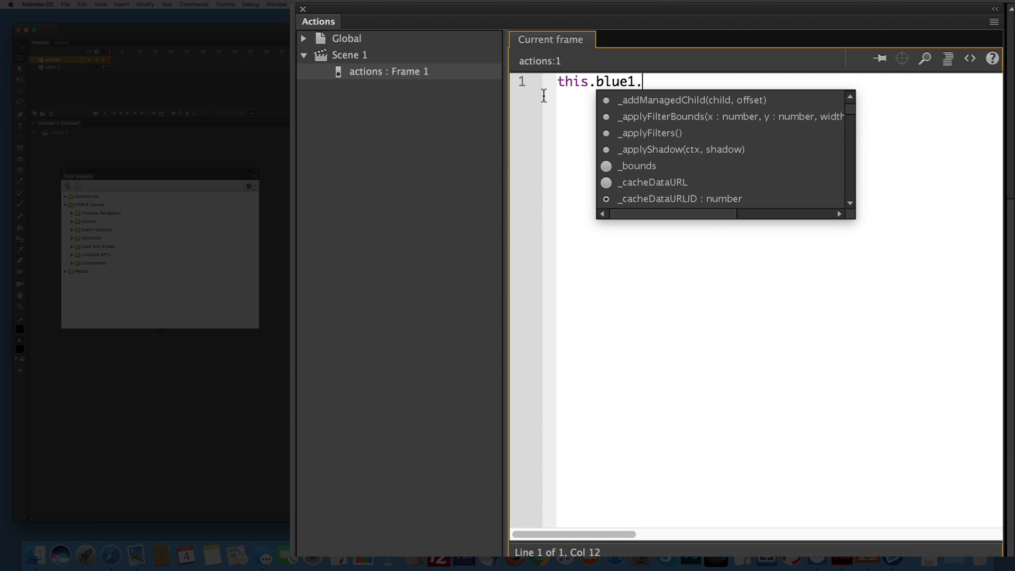
text(X)
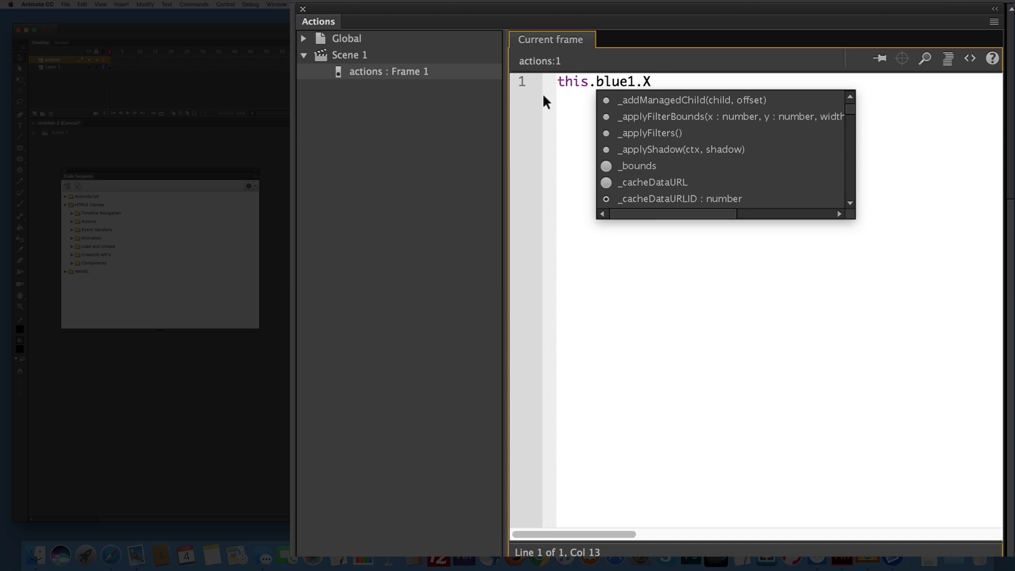
text(.te)
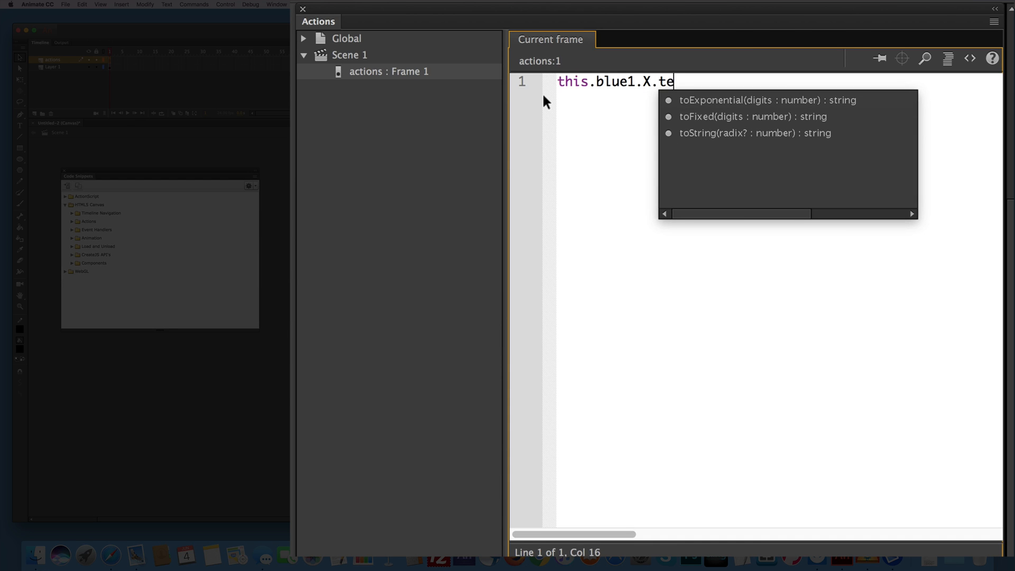
text(xt)
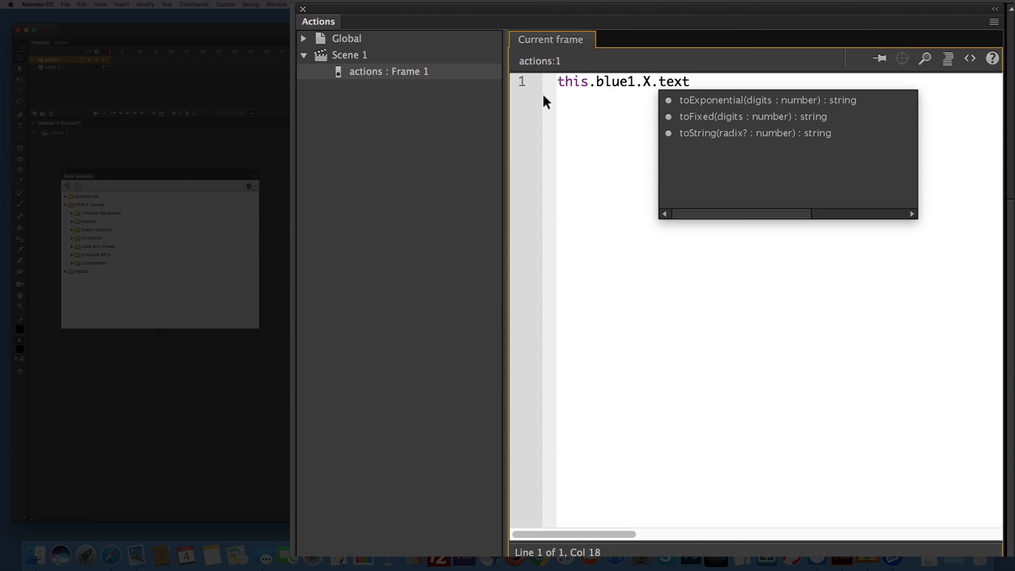
text(=)
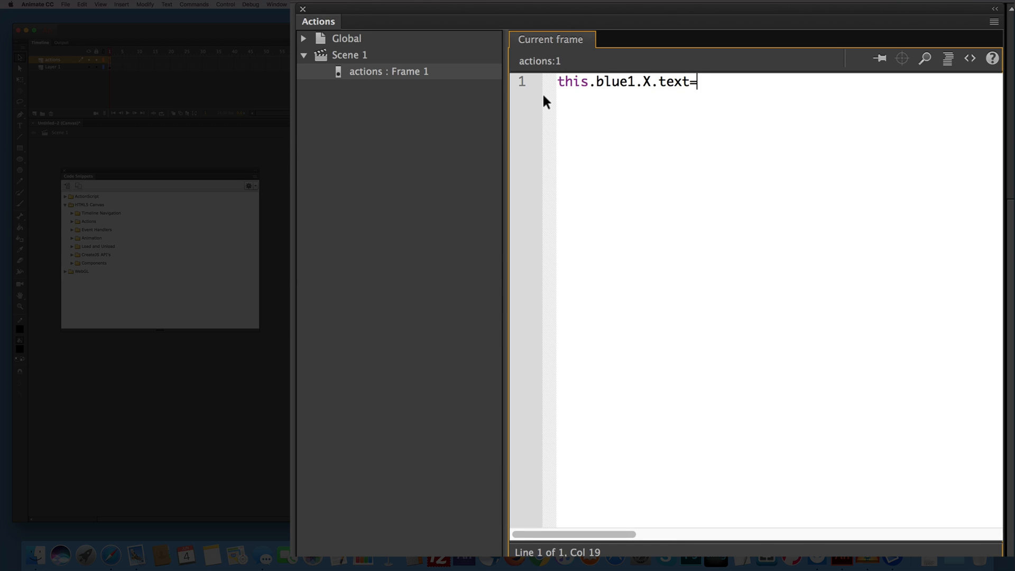
text("")
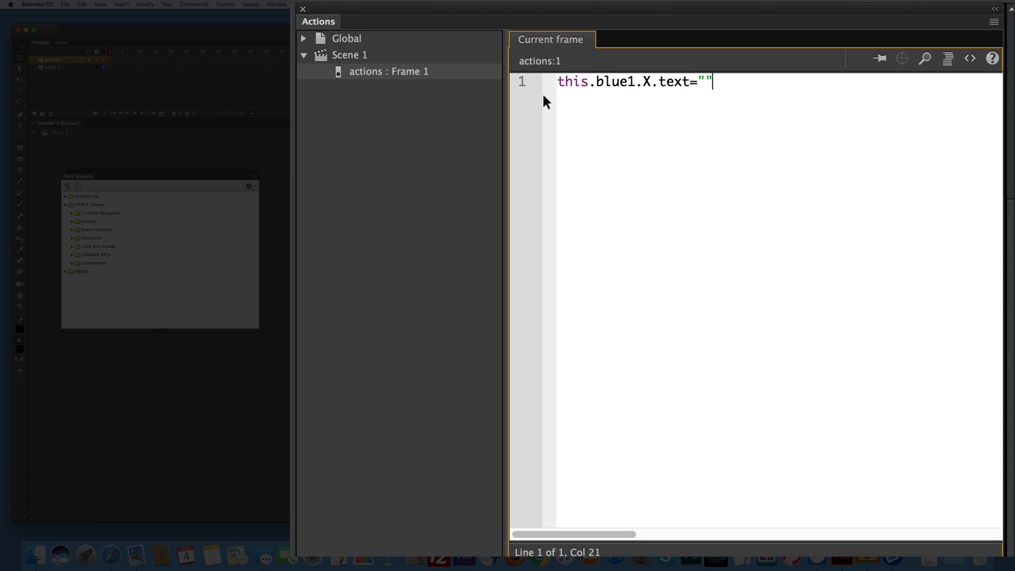
text(;)
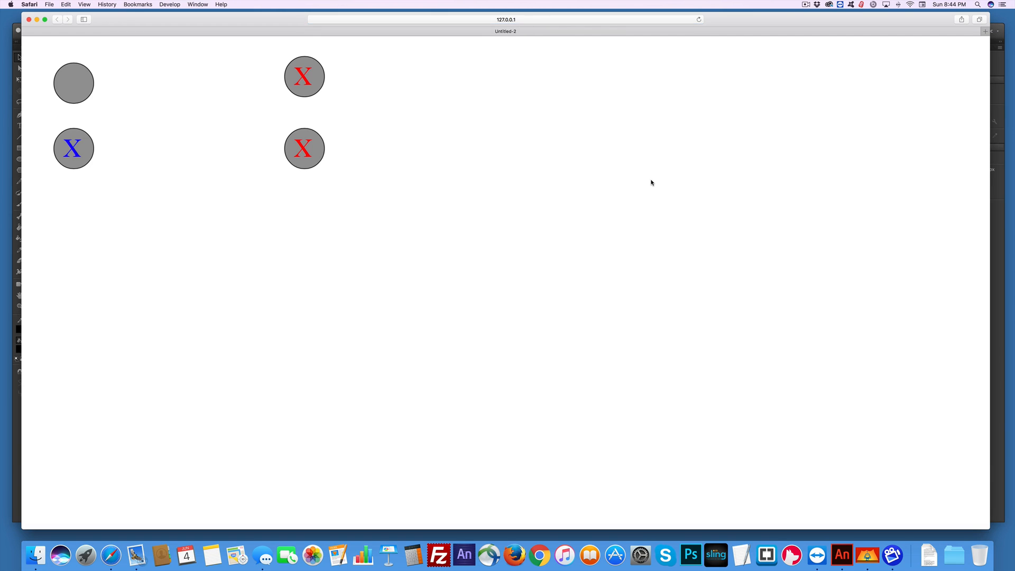
Press the lower-left blue button twice in the published Safari page.
click(73, 148)
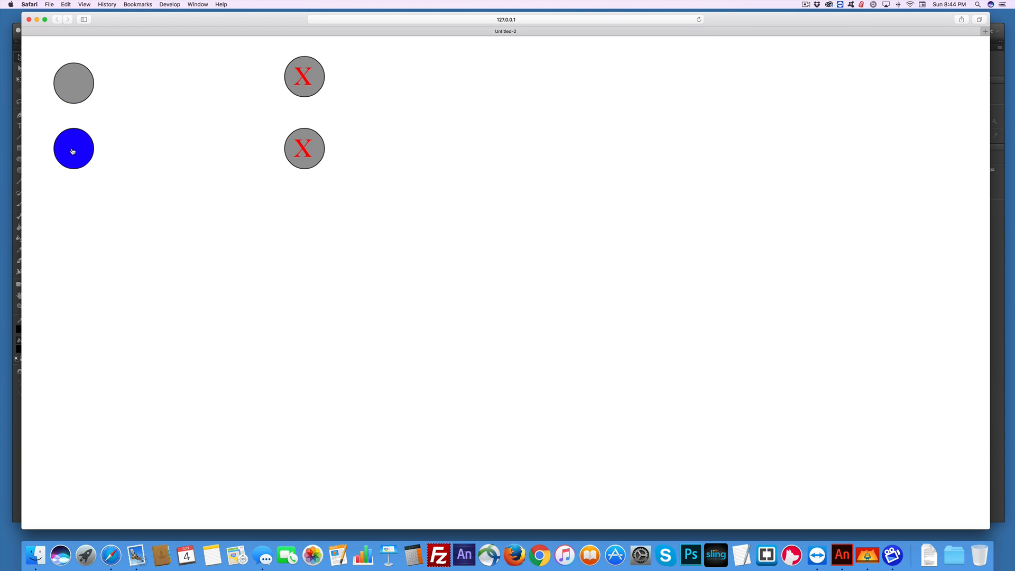
click(73, 148)
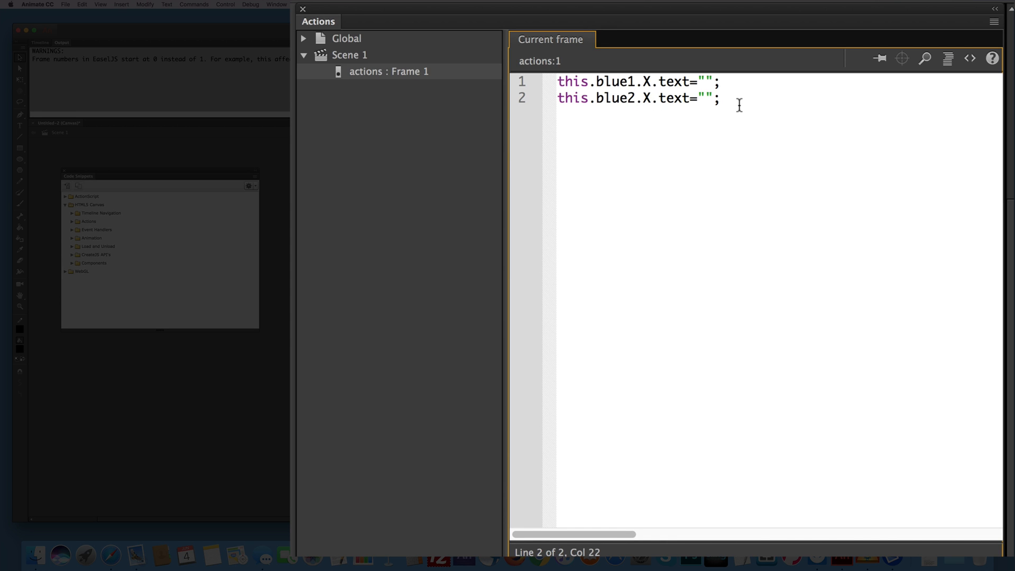
Paste the blanking line again and rename lines 3 and 4 to red1 and red2.
text(this.blue1.X.text="";)
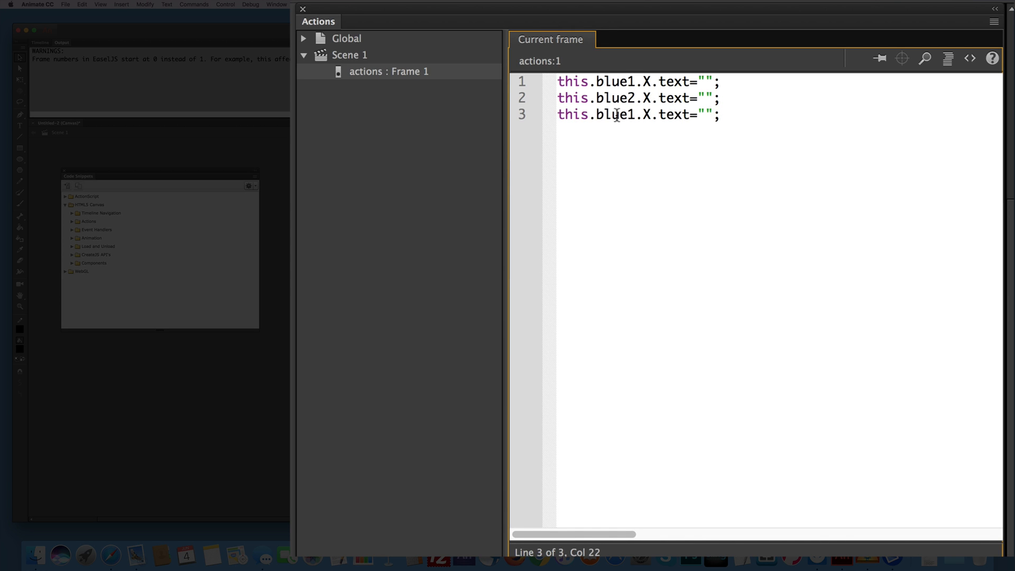
double_click(610, 114)
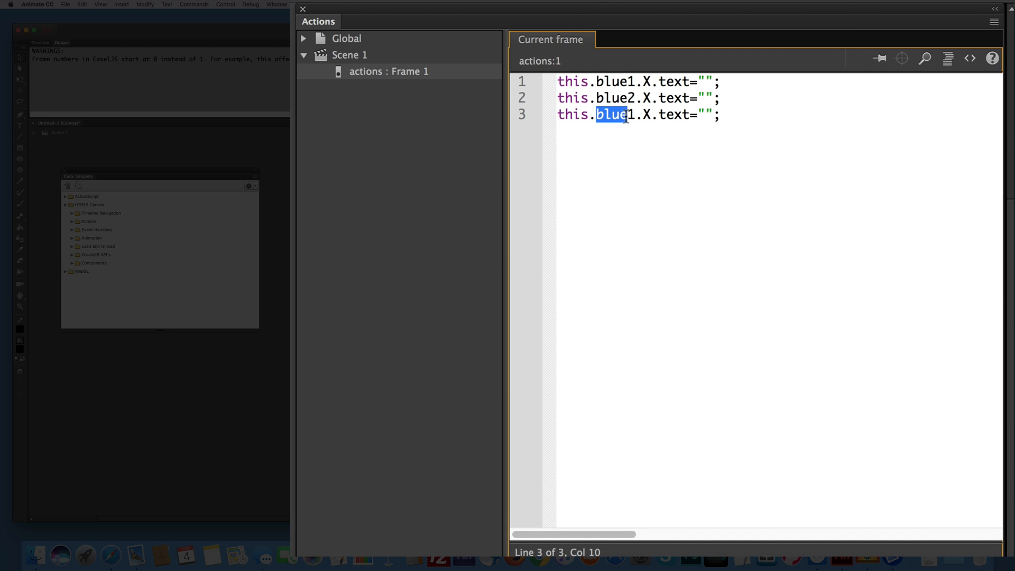
text(red)
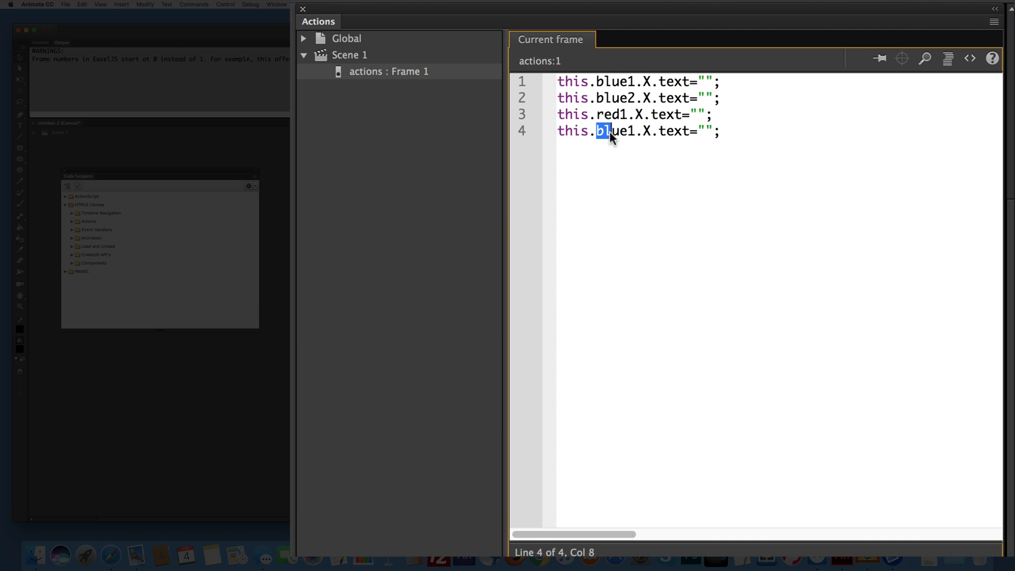
double_click(613, 131)
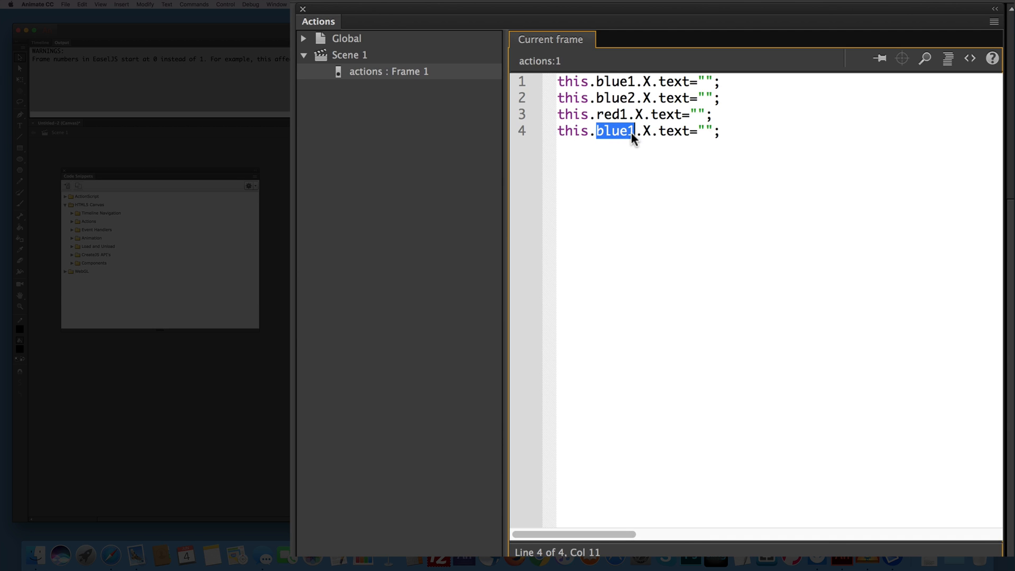
mouse_move(631, 133)
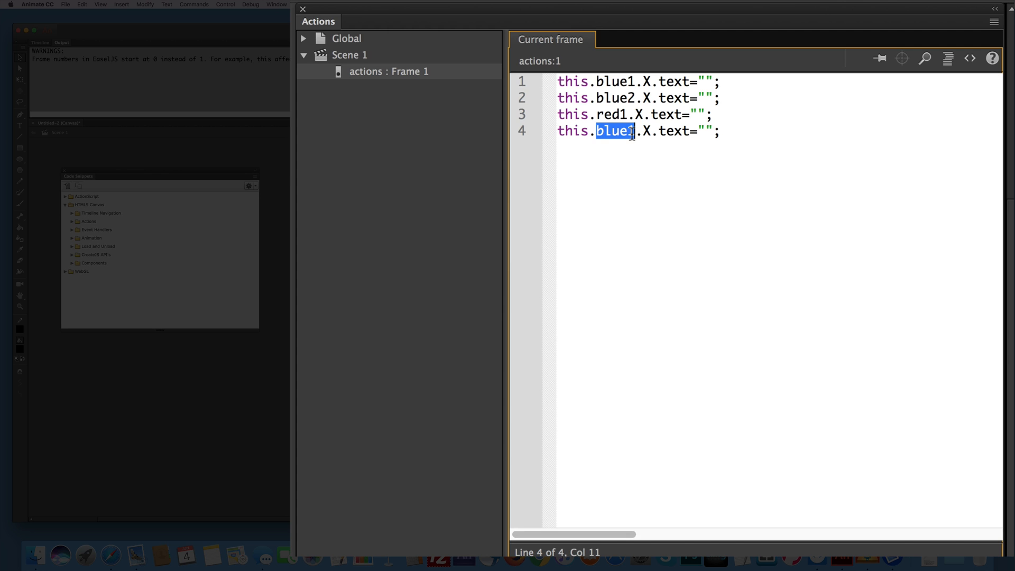
text(red2)
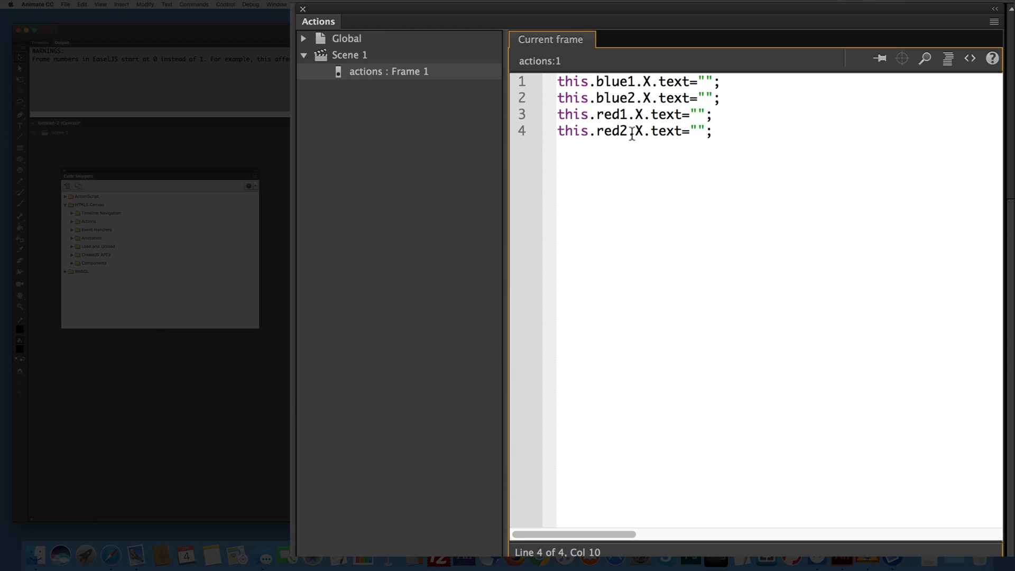
mouse_move(633, 140)
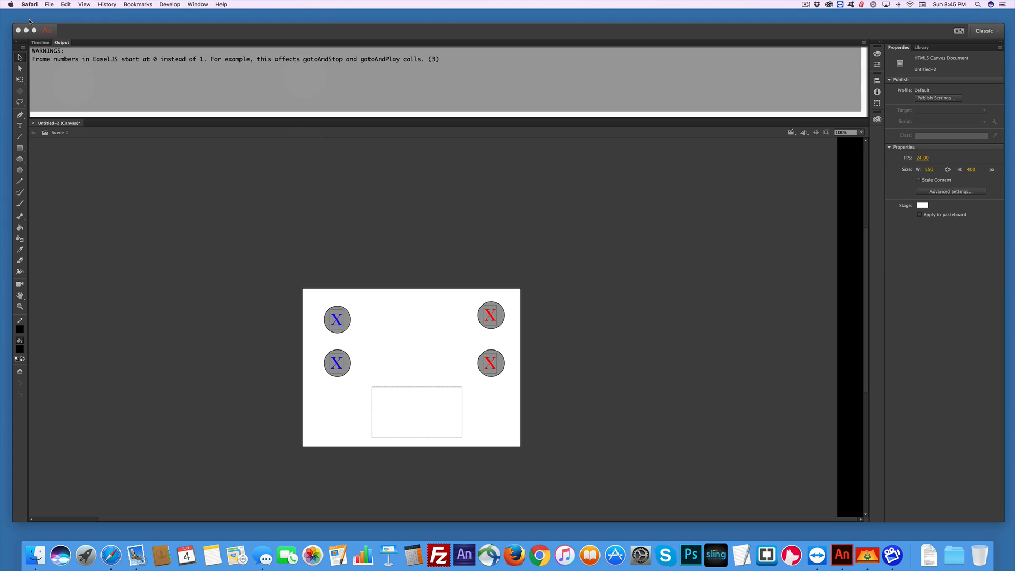
mouse_move(414, 242)
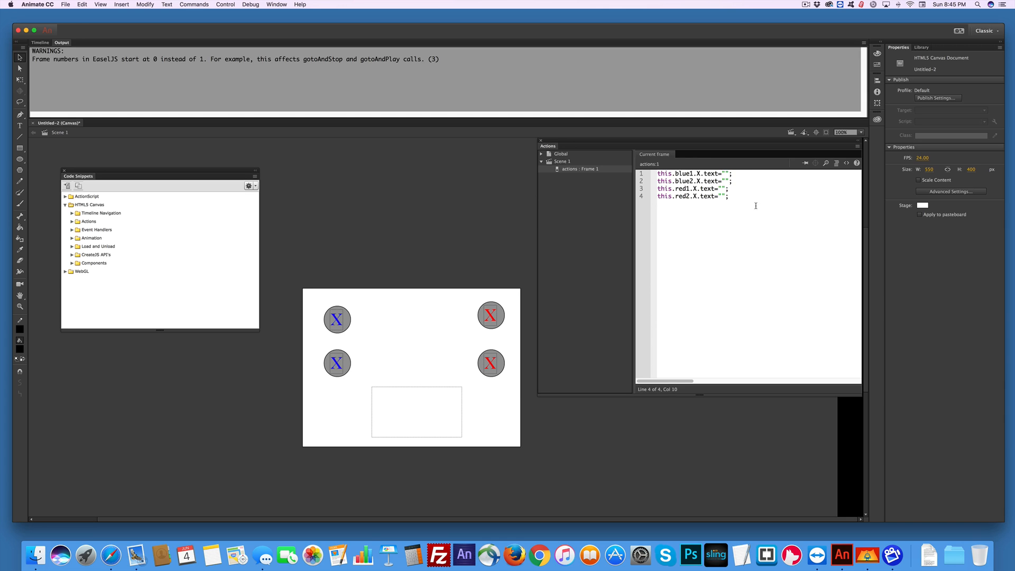
Add blank lines below the four blanking statements in the frame script.
key(Return)
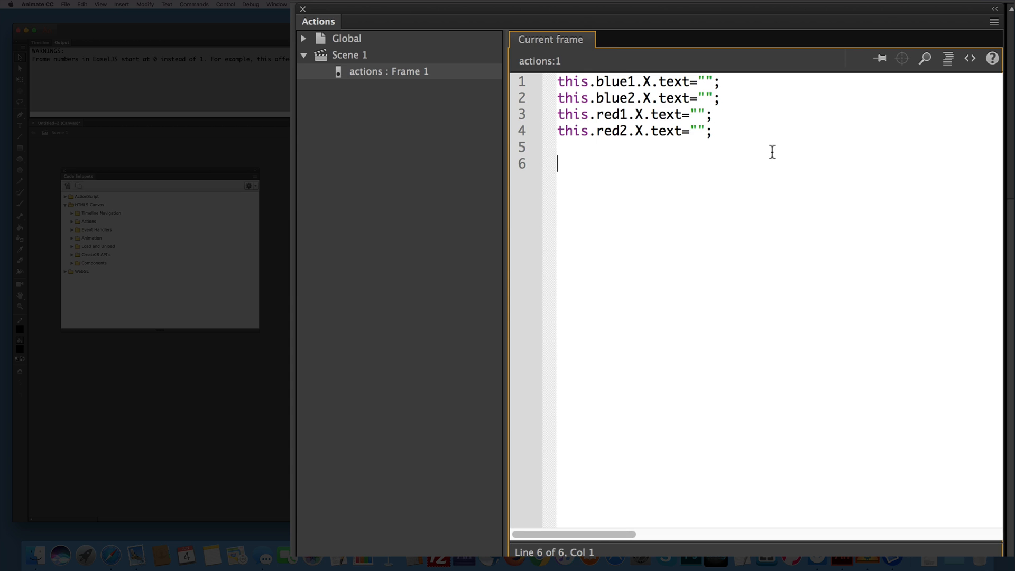
Declare var count = 0; on line 6 of the frame script.
text(v)
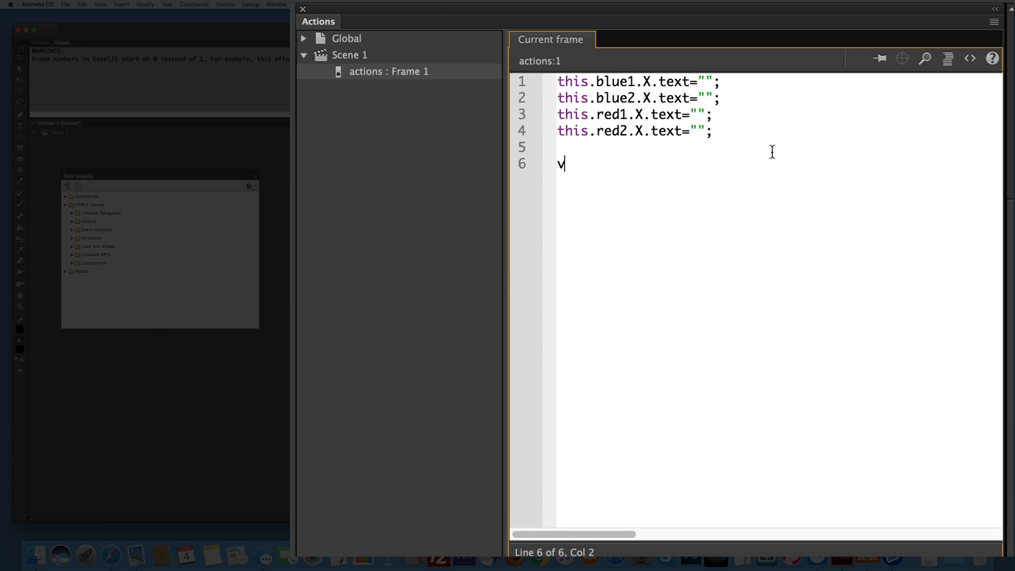
text(ar)
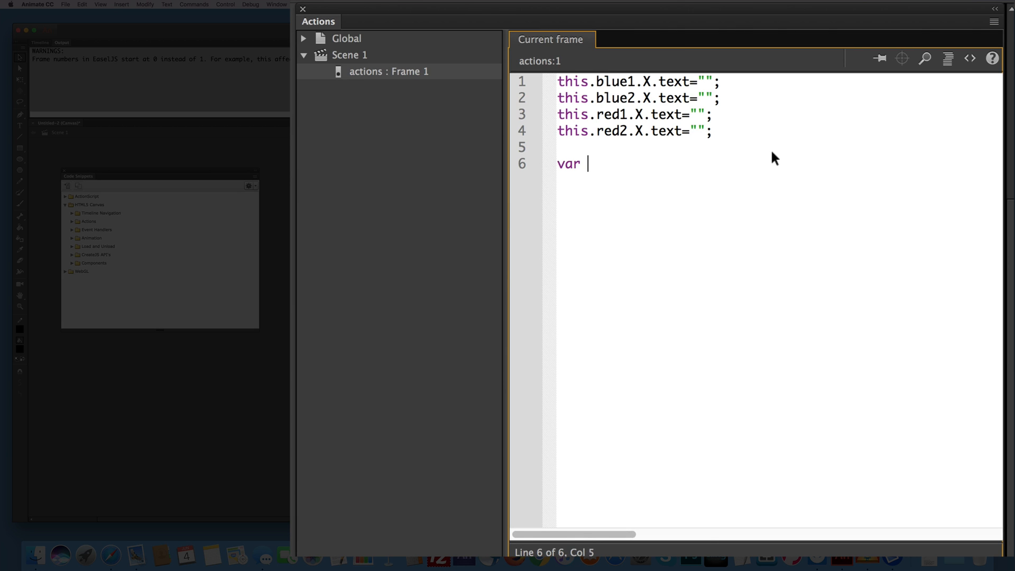
text(coun)
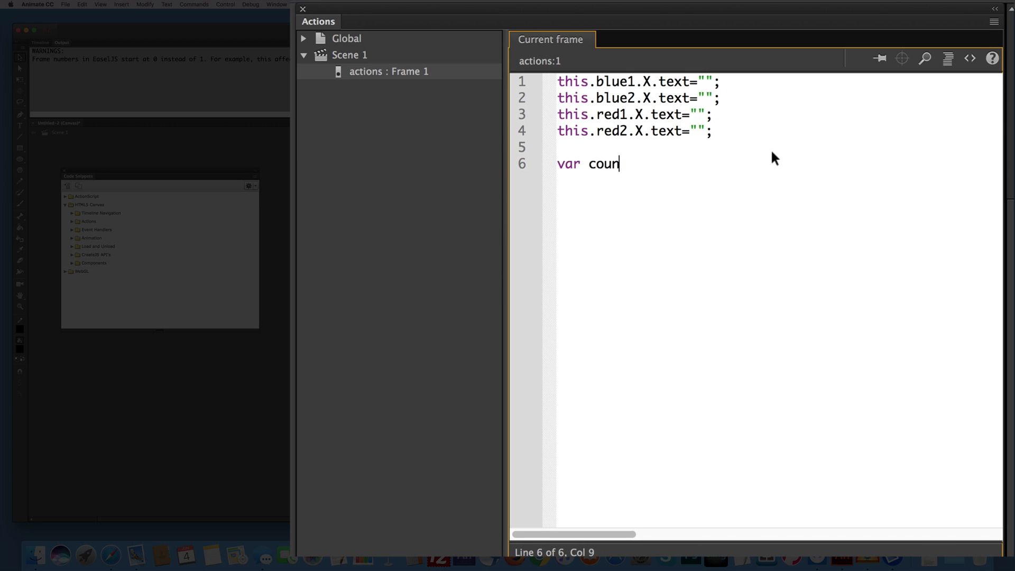
text(t)
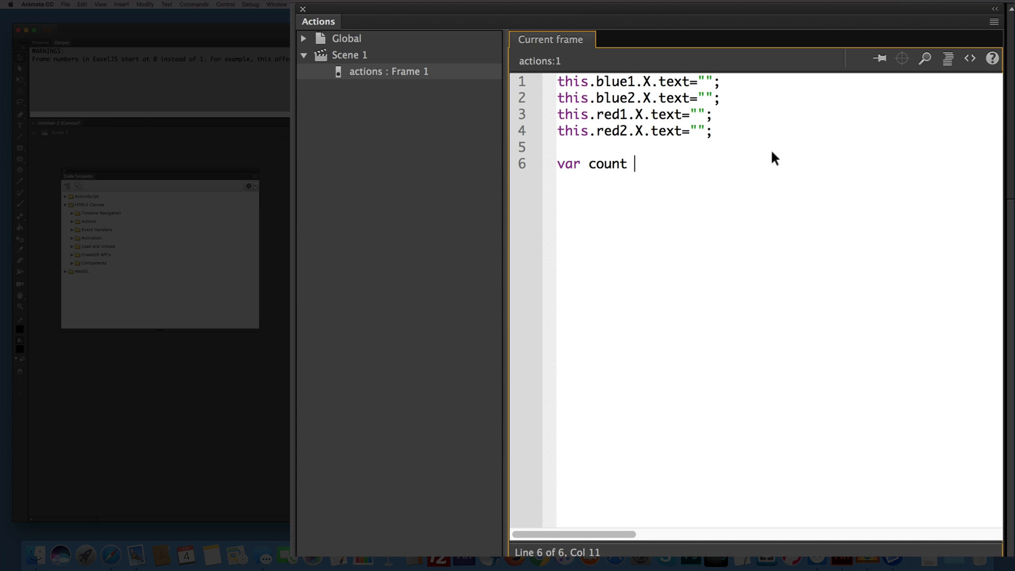
text(= 0)
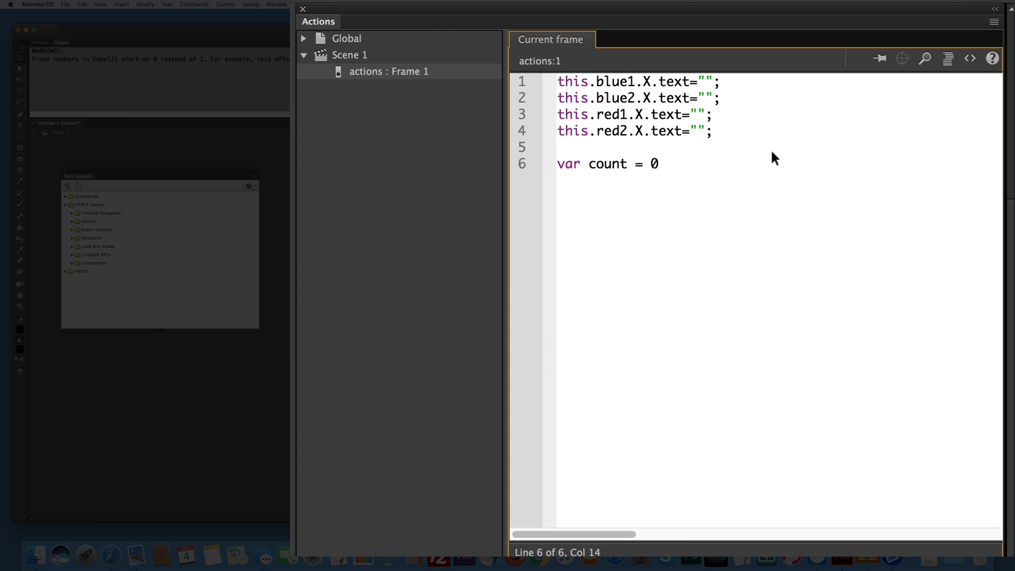
text(;)
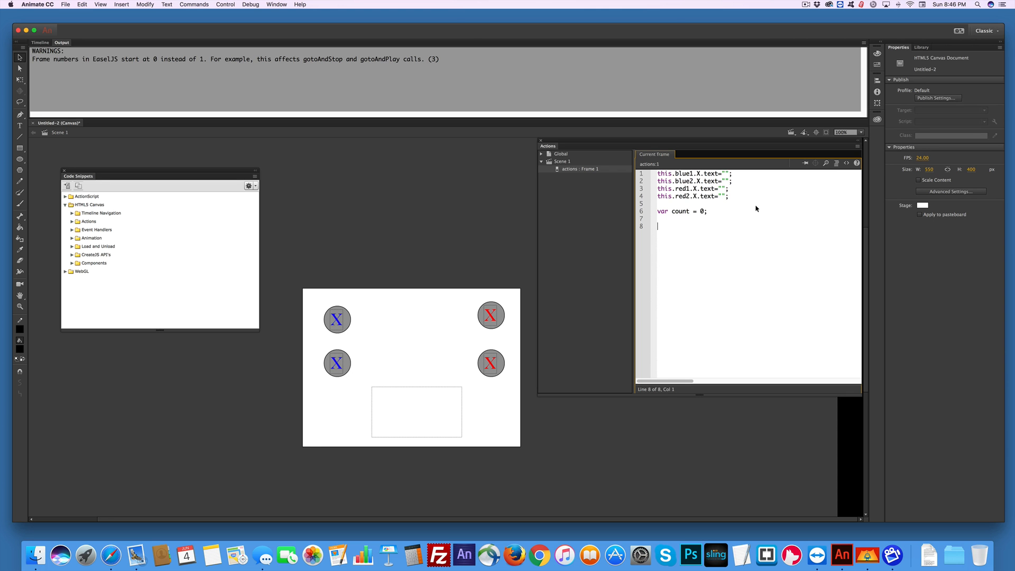
Select blue1 on stage and expand the HTML5 Canvas Event Handlers snippets.
click(336, 319)
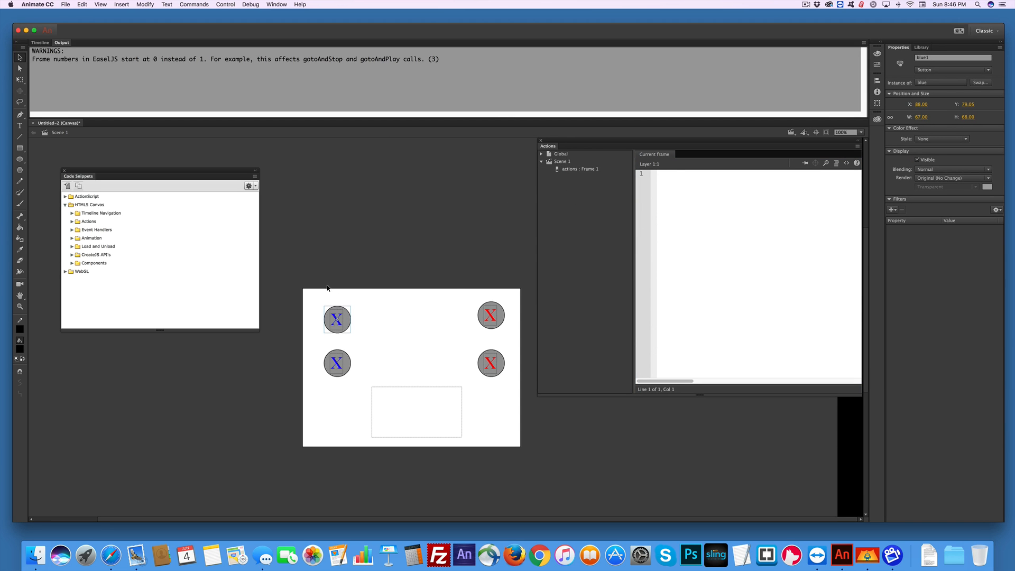
mouse_move(325, 192)
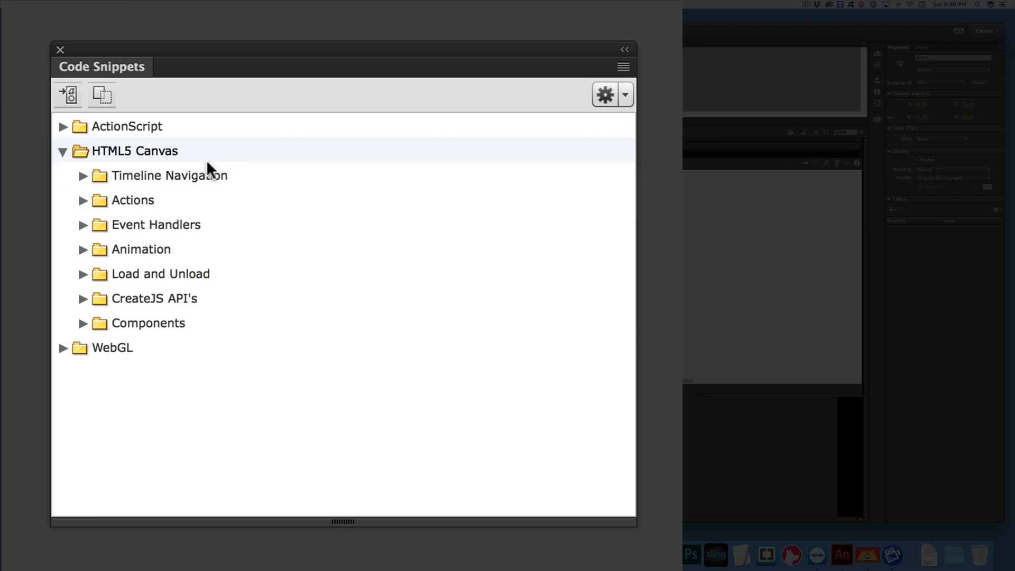
mouse_move(85, 224)
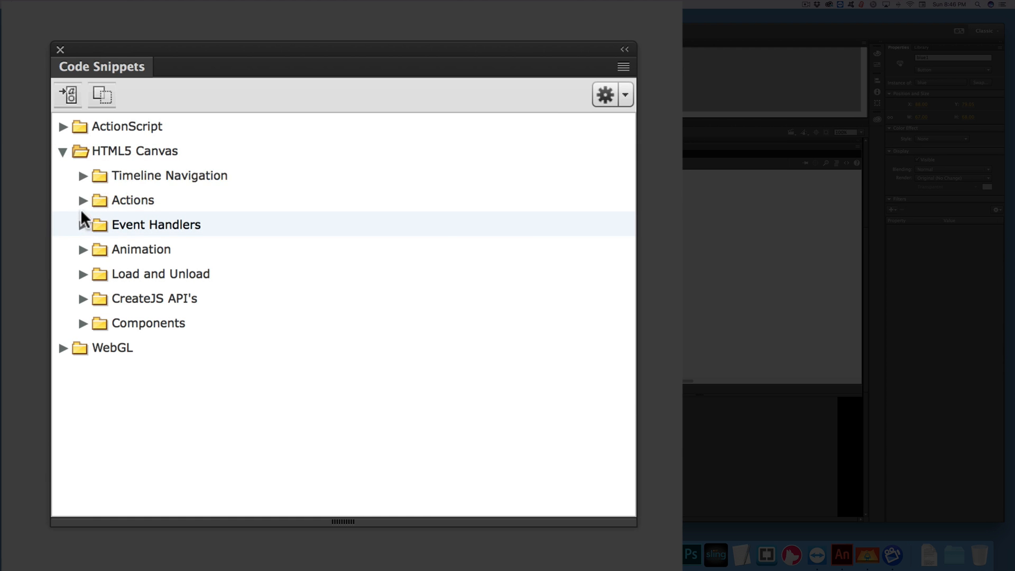
click(82, 224)
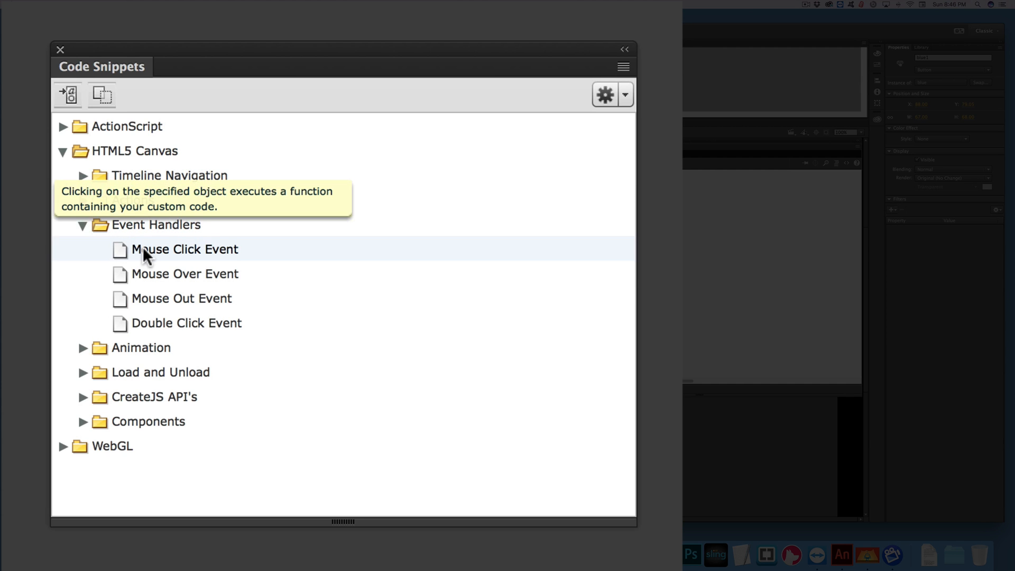
mouse_move(160, 254)
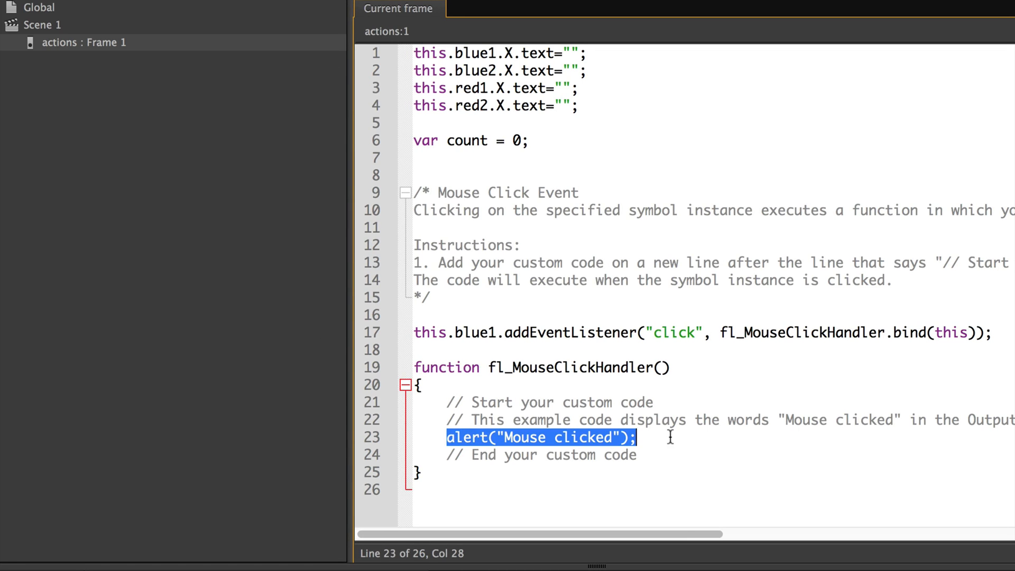
Replace the handler's sample alert line with count=count+1;.
key(Delete)
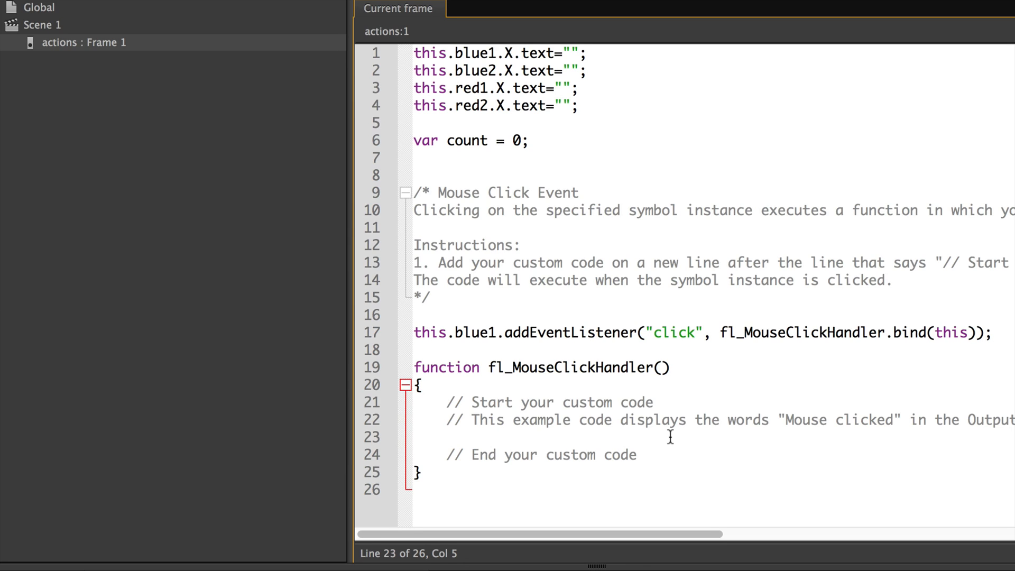
text(cou)
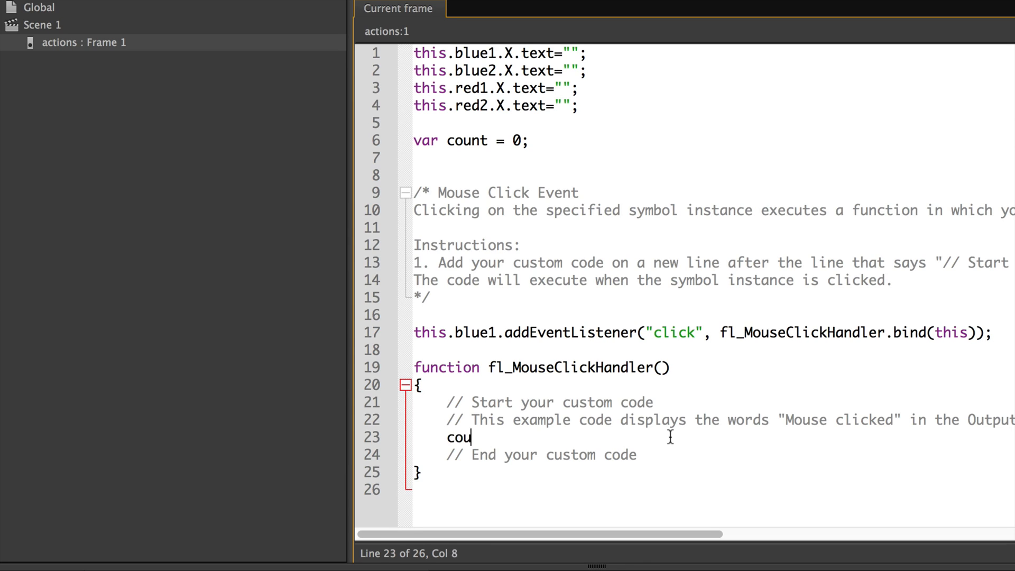
text(nt=)
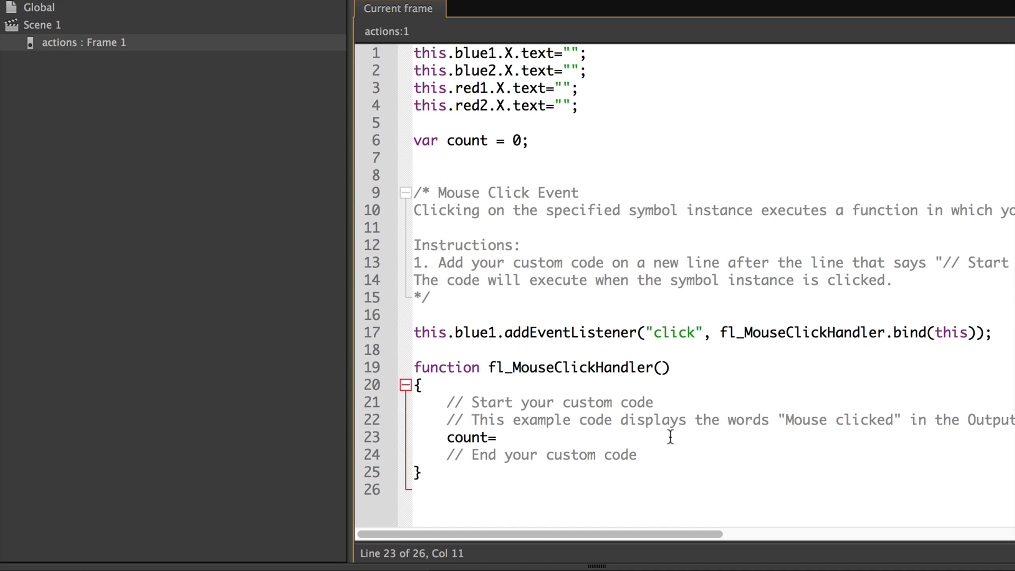
text(coun)
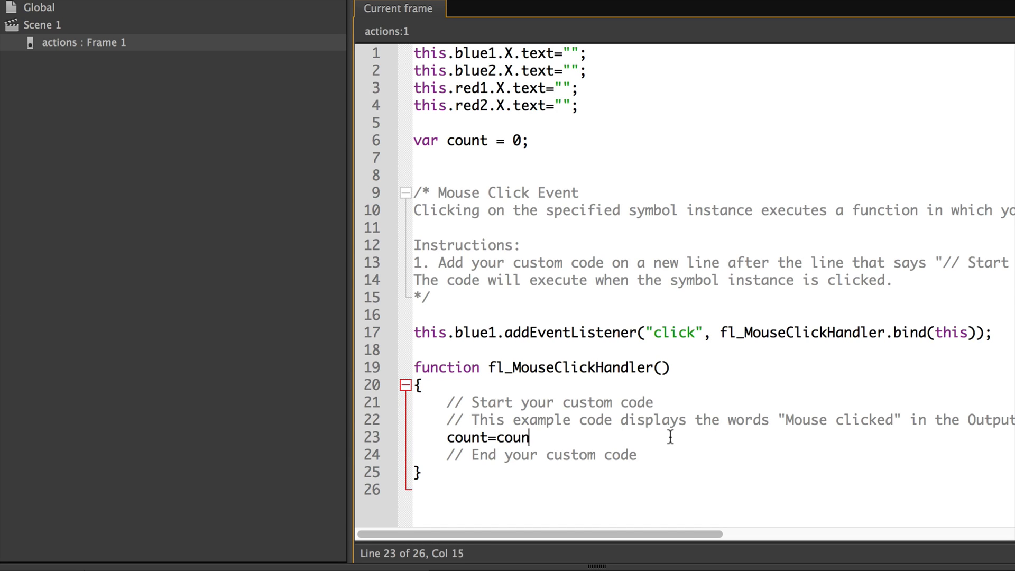
text(t)
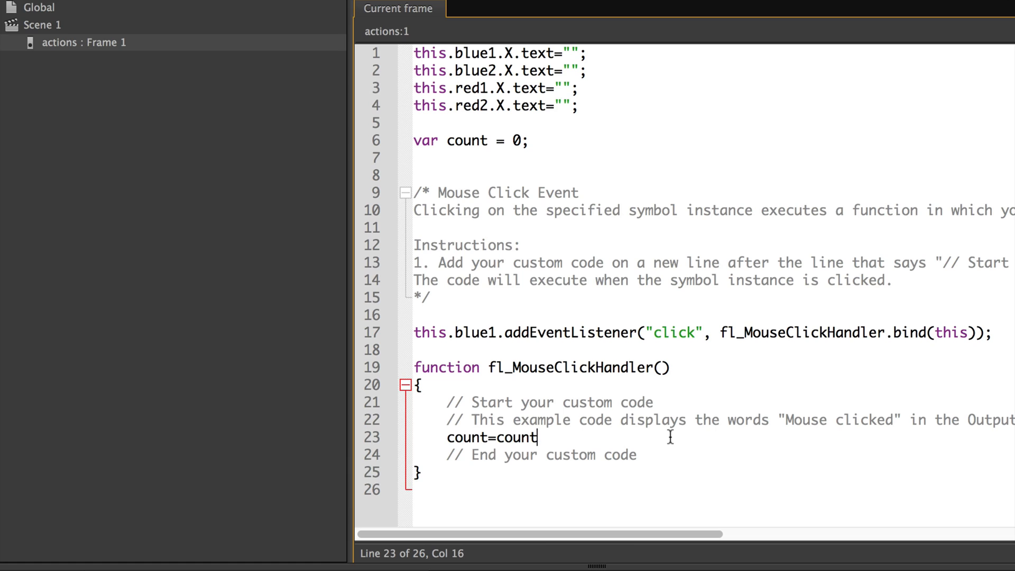
text(+1;)
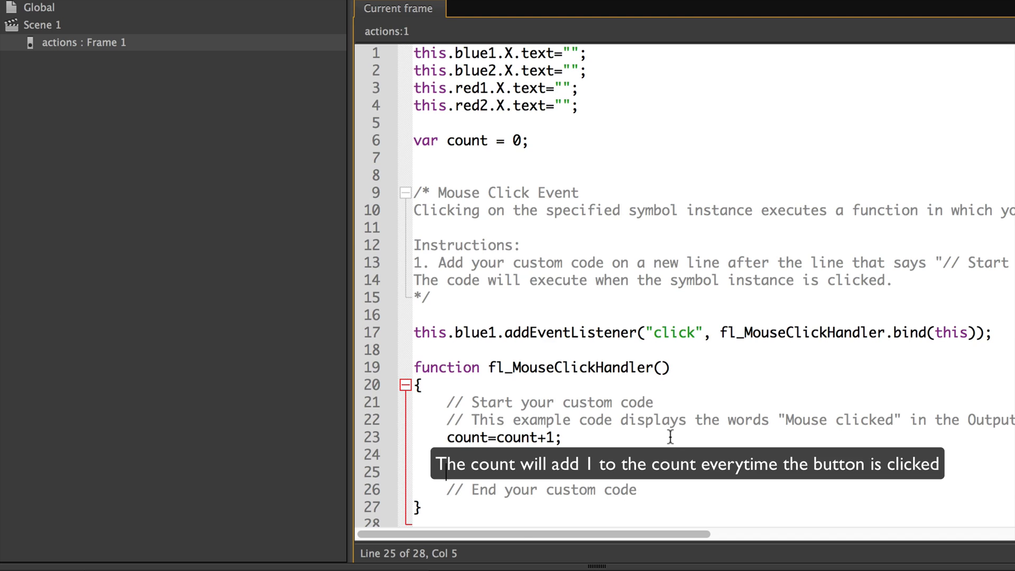
mouse_move(672, 440)
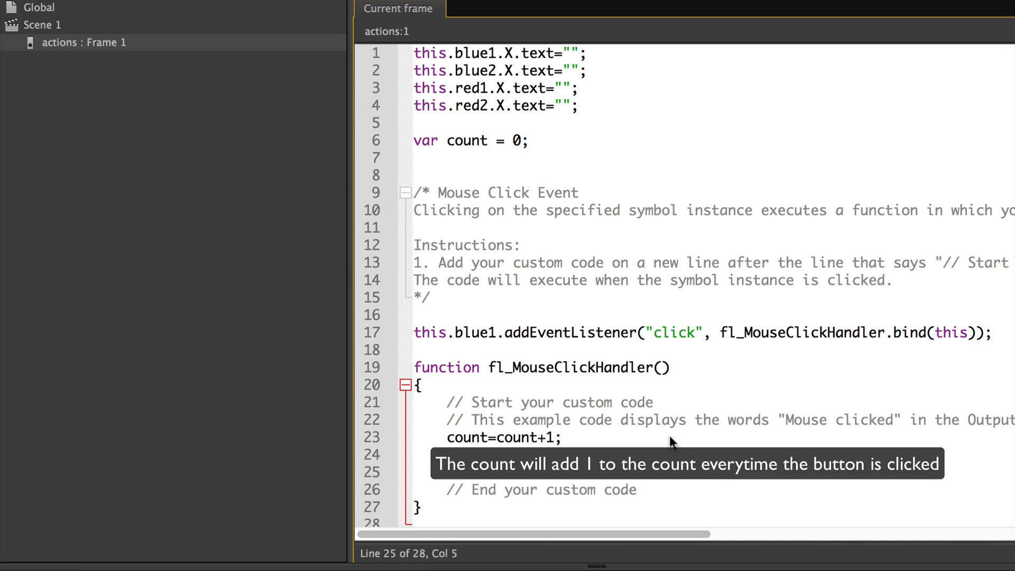
mouse_move(672, 443)
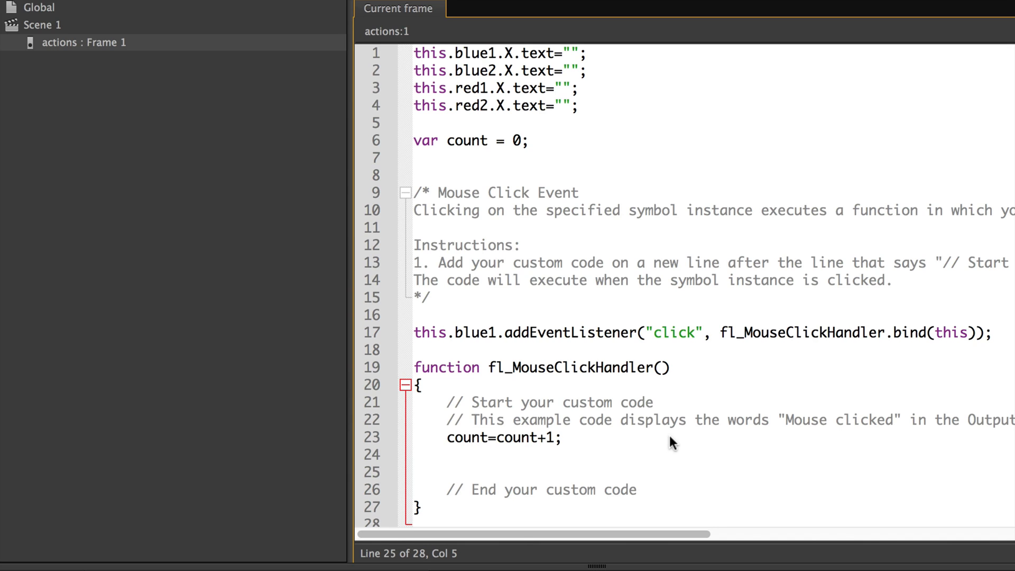
Add this.blue1.X.text="X" to the handler so the button shows its X.
text(this.)
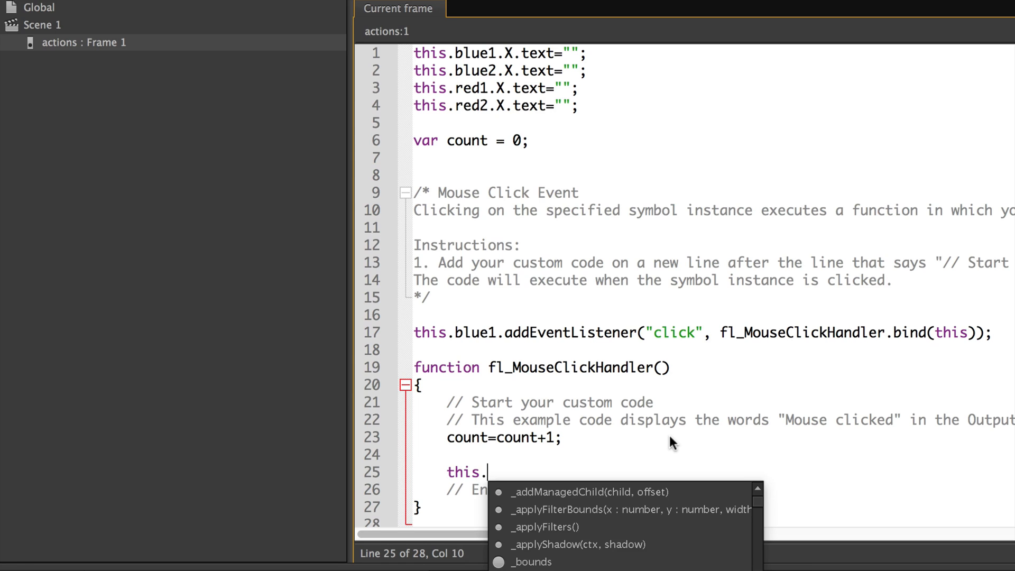
text(blu)
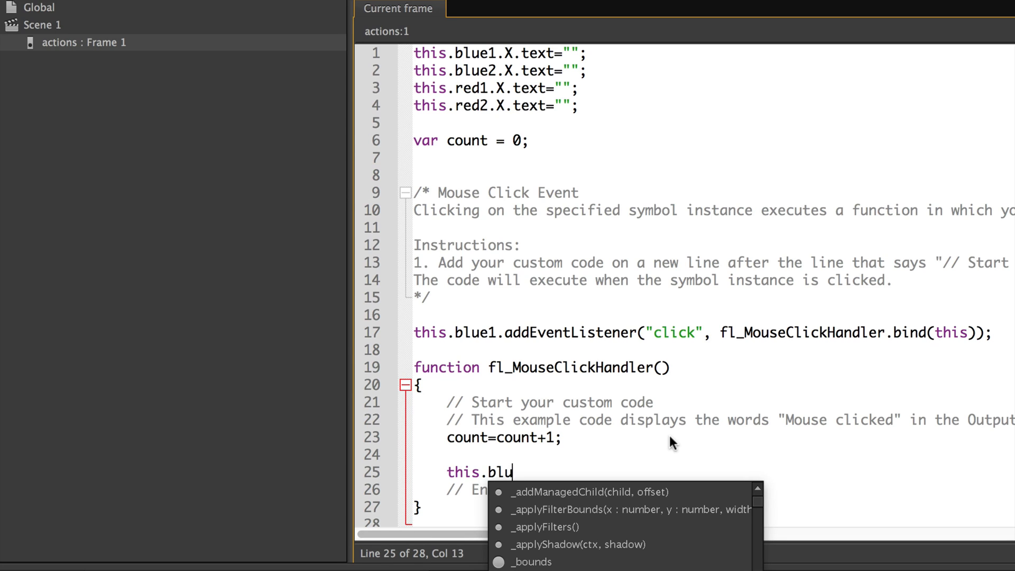
text(e)
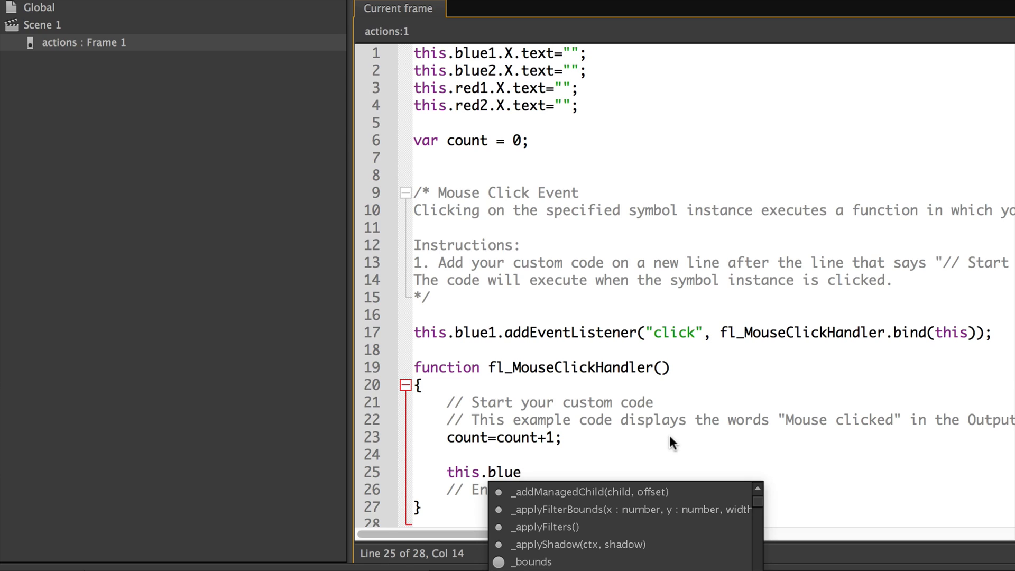
text(1)
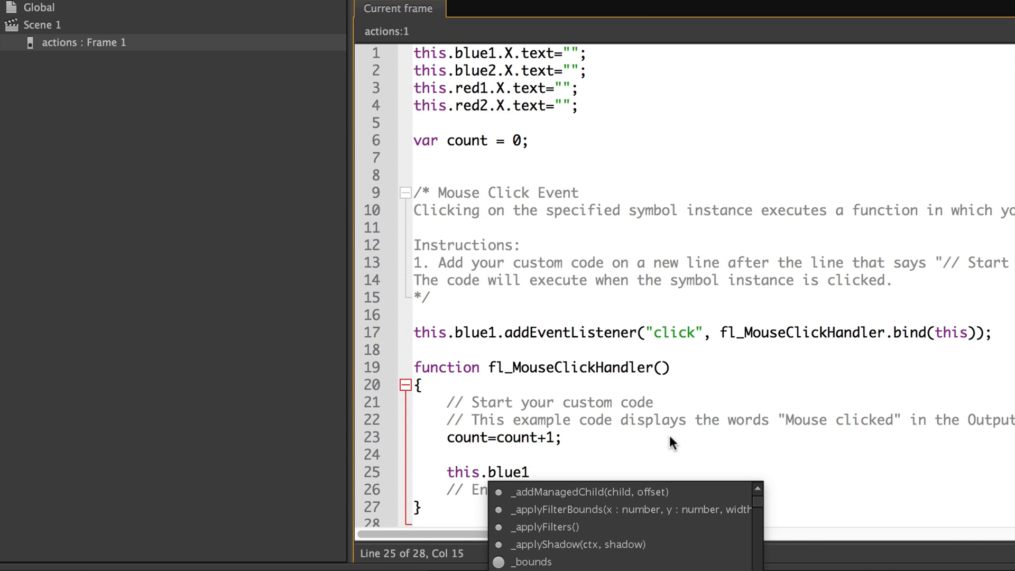
text(.X)
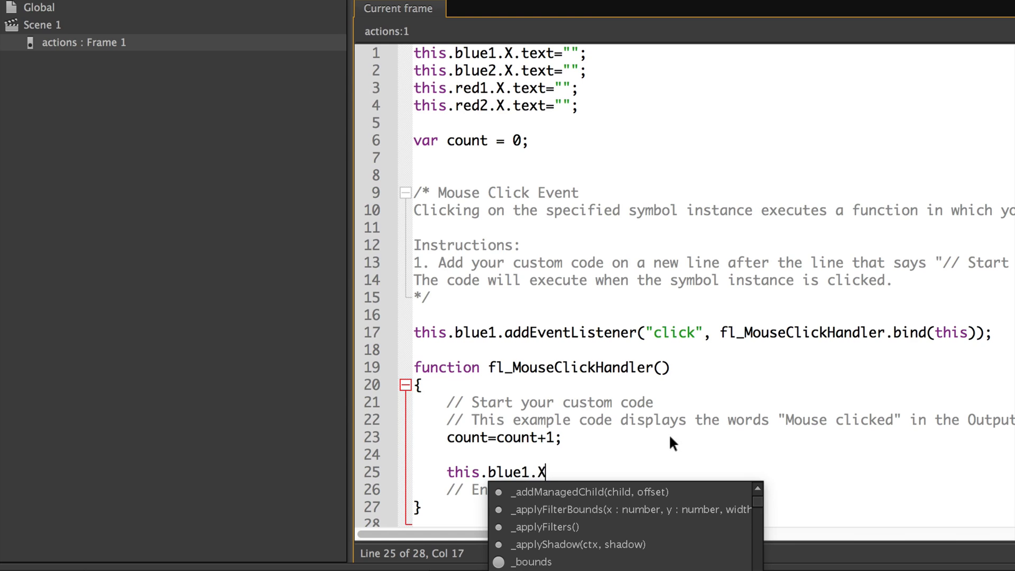
text(text=)
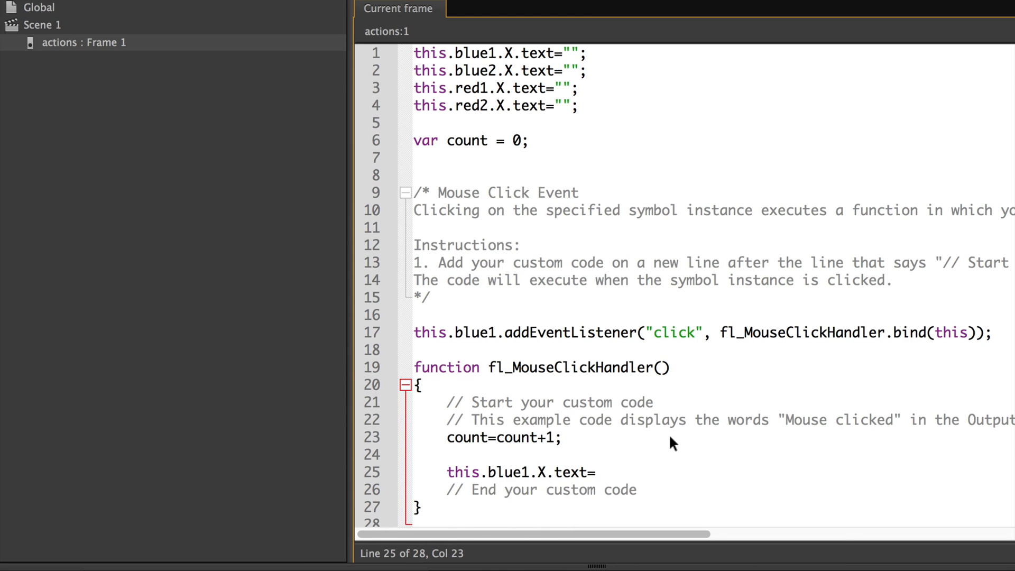
text(")
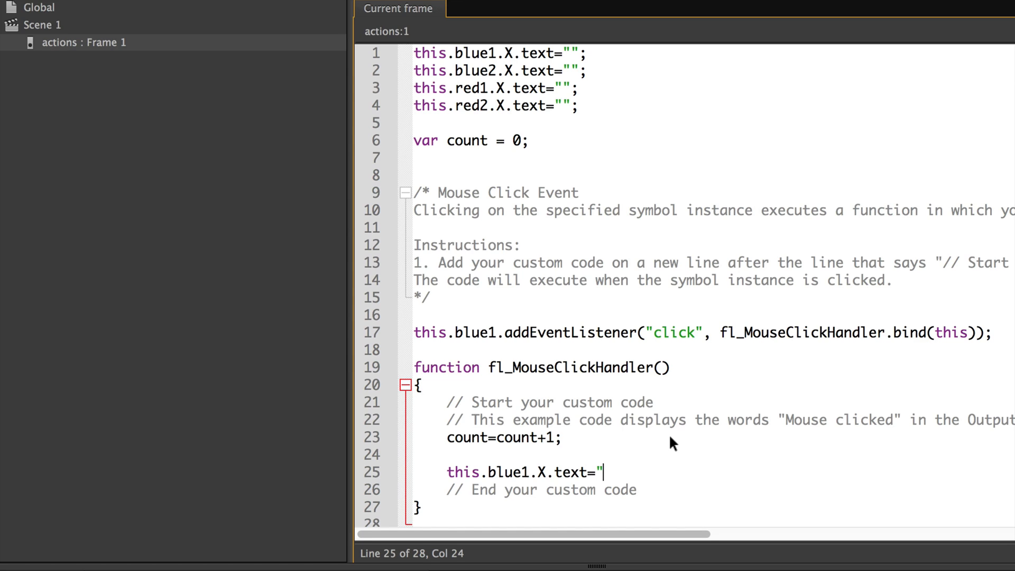
text(X)
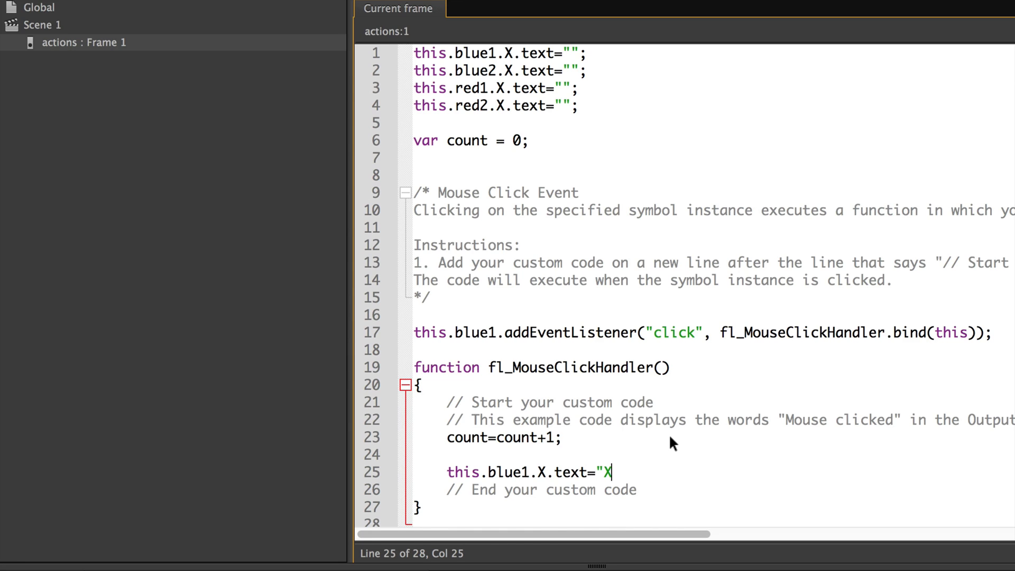
text(")
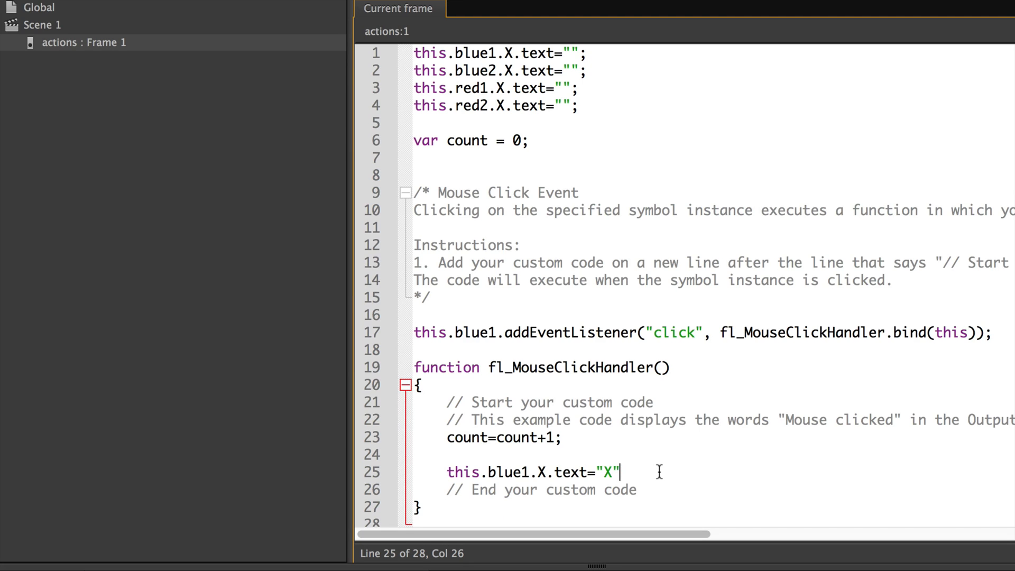
key(Return)
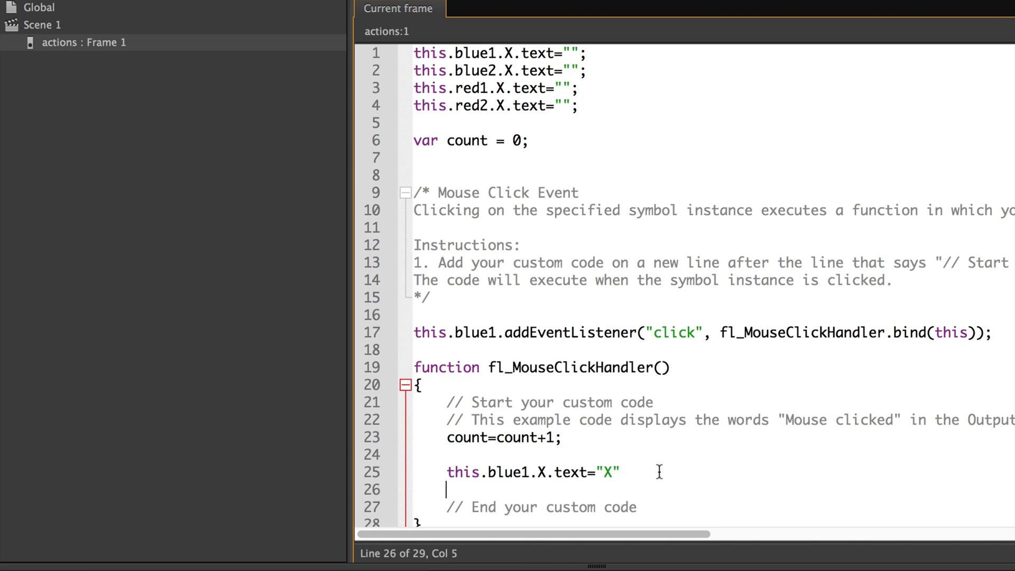
Add this.total.text=count; so the total text displays the count.
text(thi)
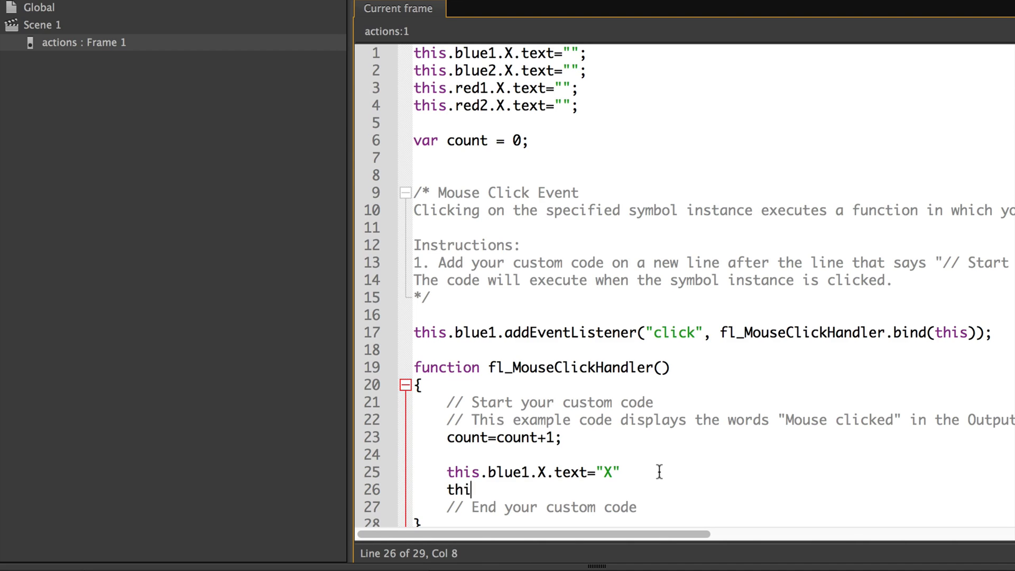
text(s.)
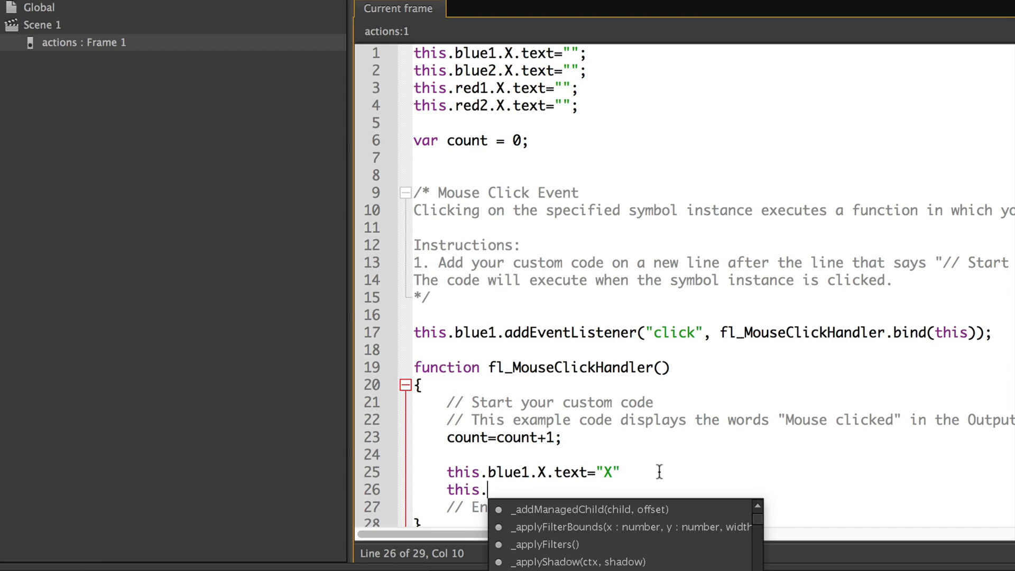
text(total)
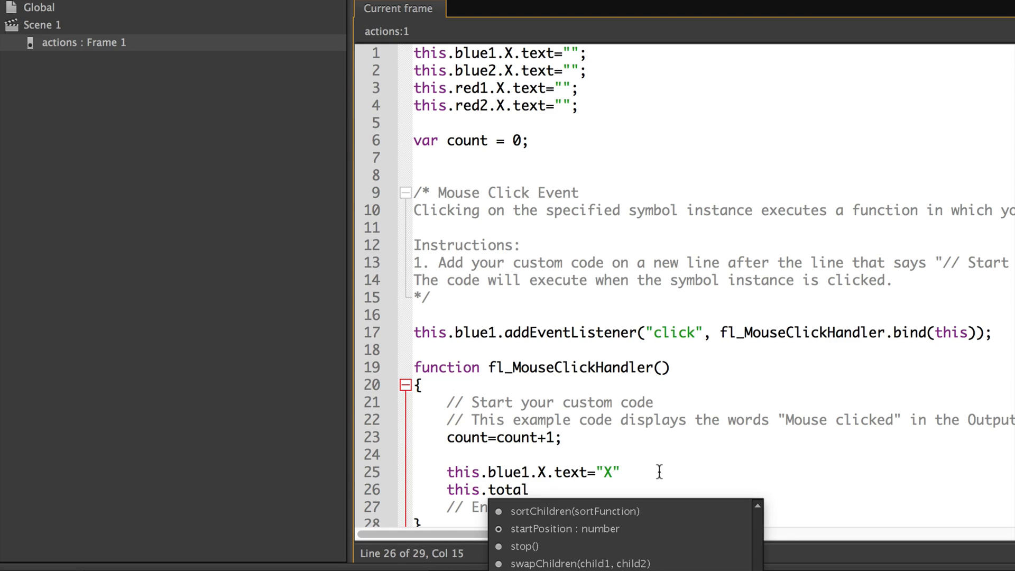
text(.text)
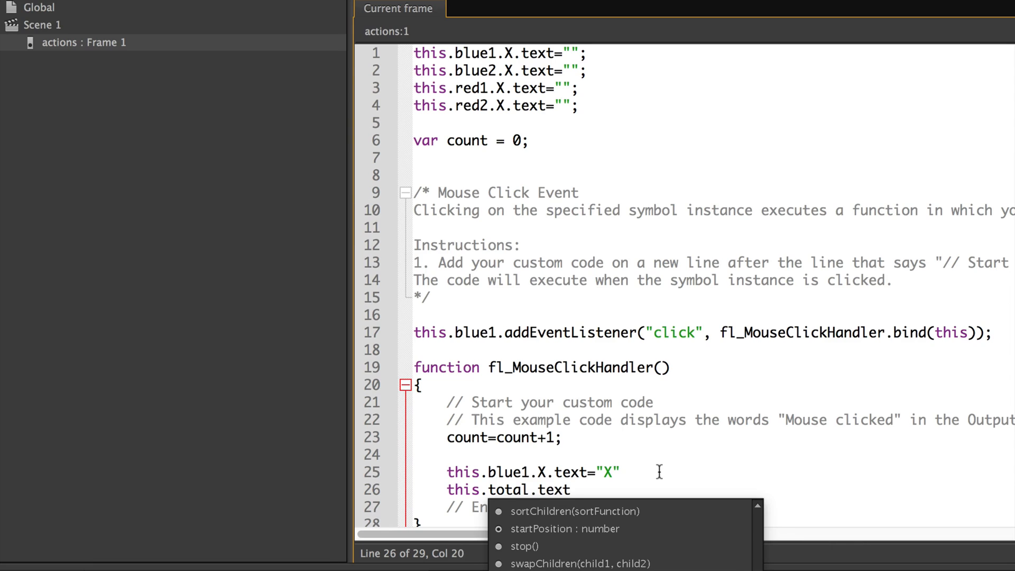
text(=coun)
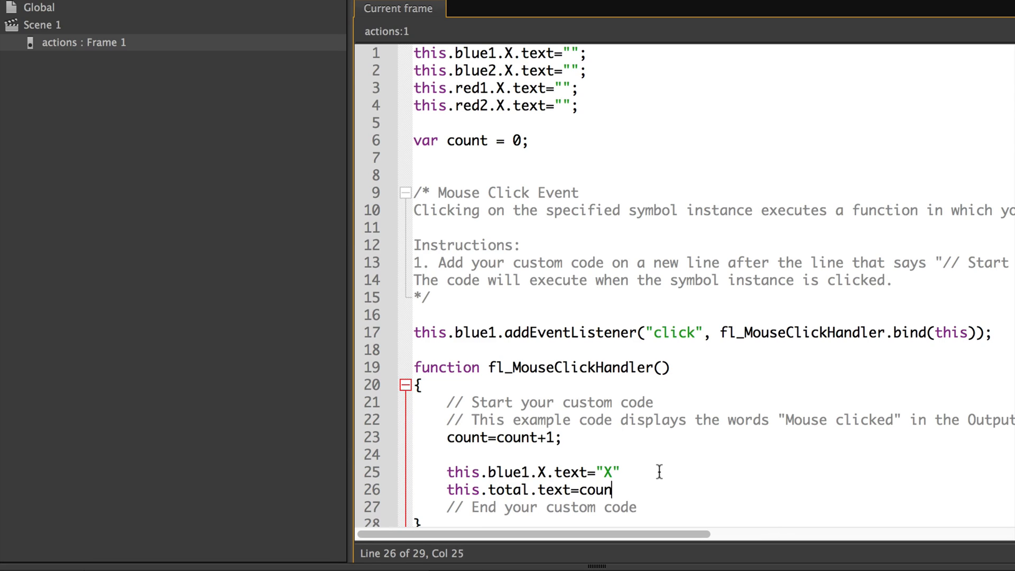
text(t;)
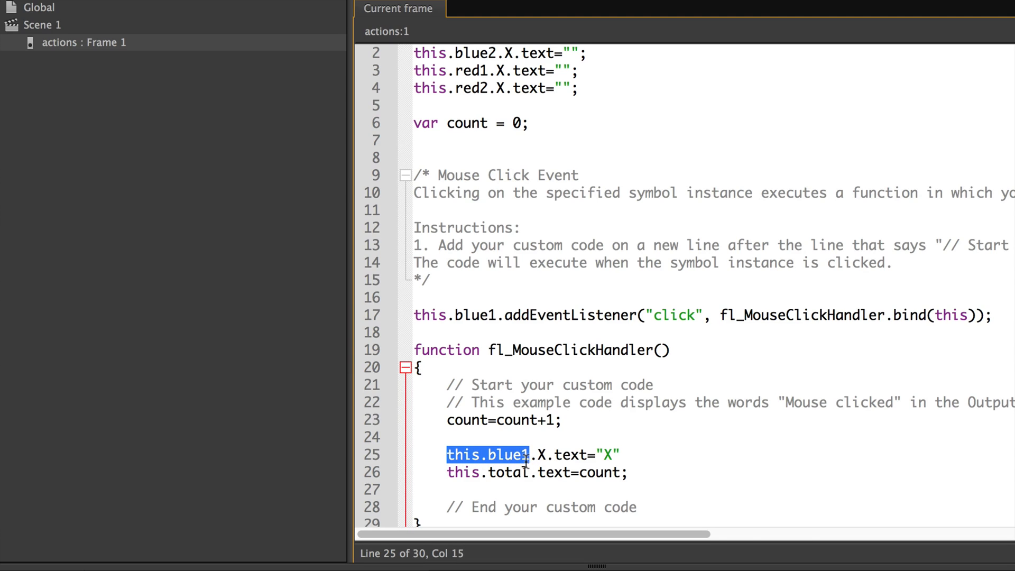
mouse_move(624, 466)
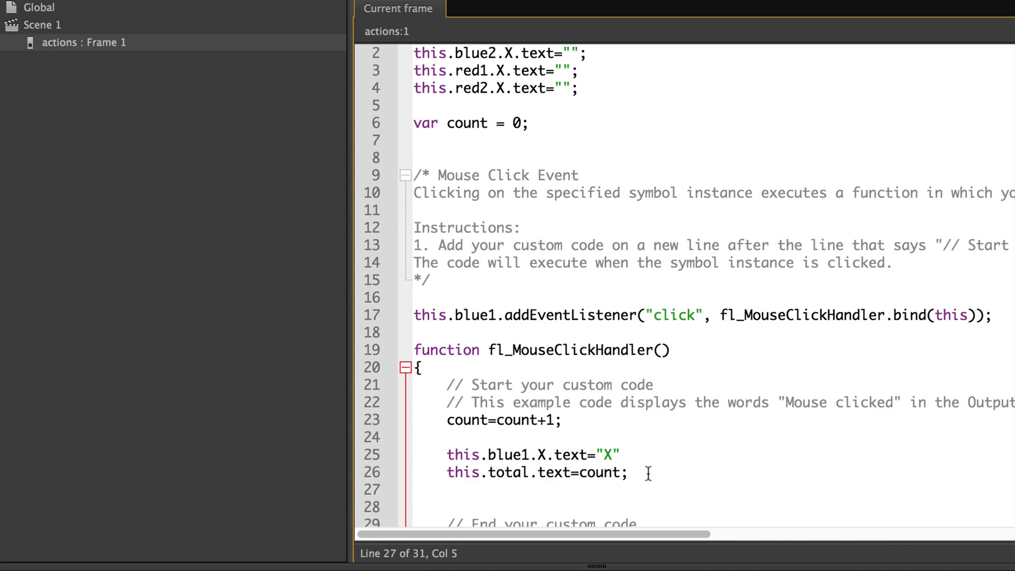
Add this.blue1.mouseEnabled=false; so blue1 is disabled after a click.
text(this.blue1)
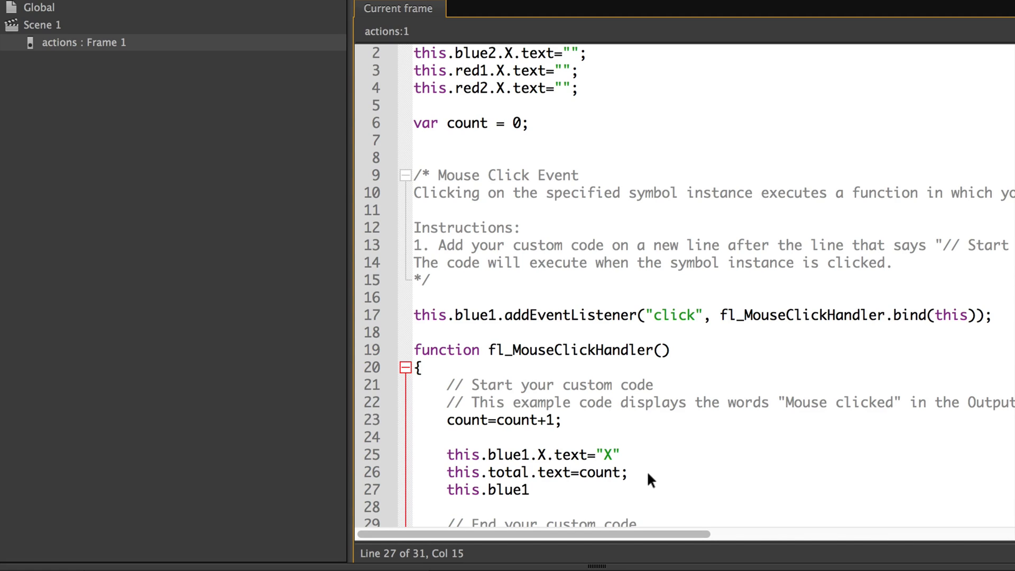
text(.)
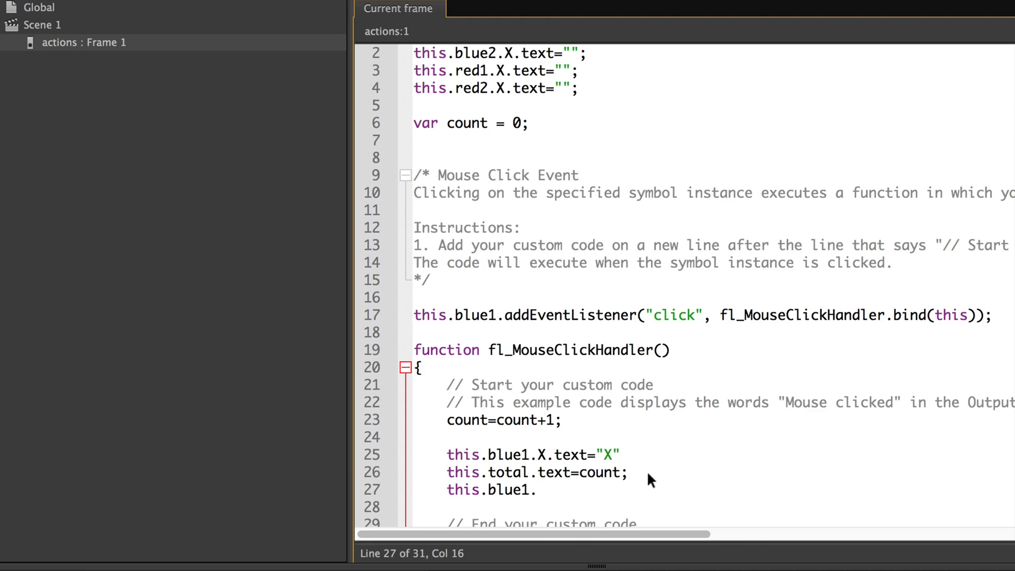
text(m)
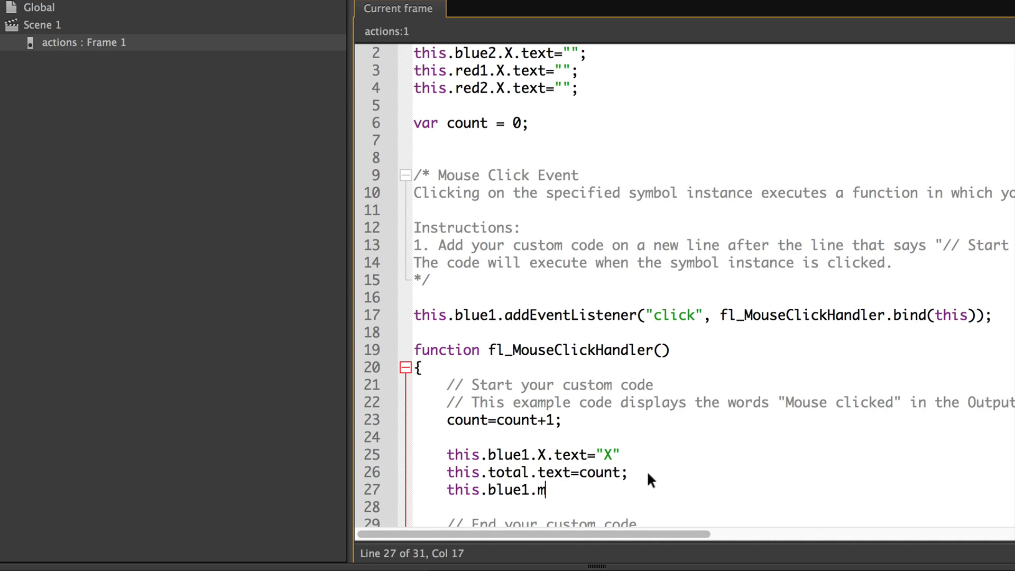
text(ouse)
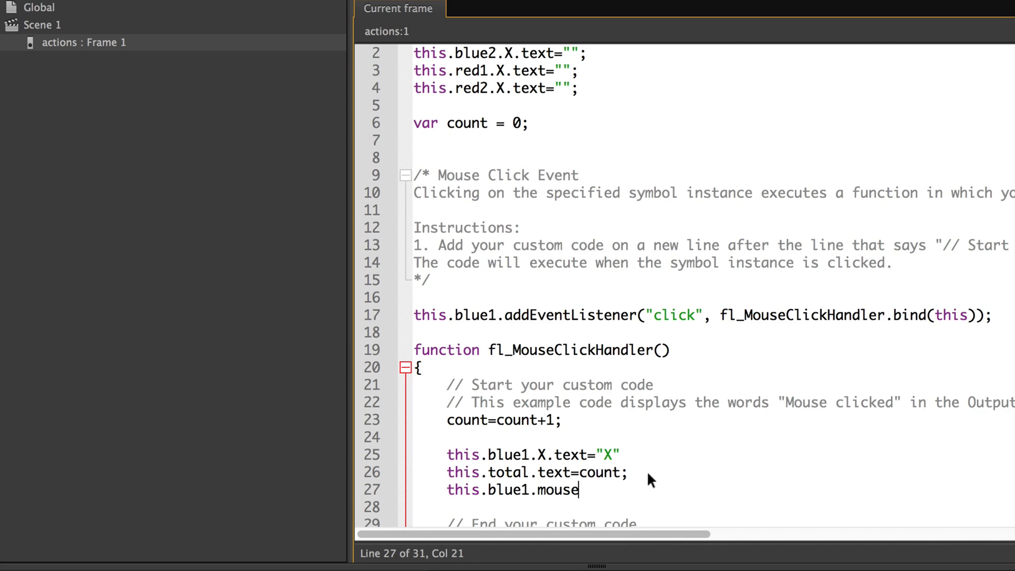
text(En)
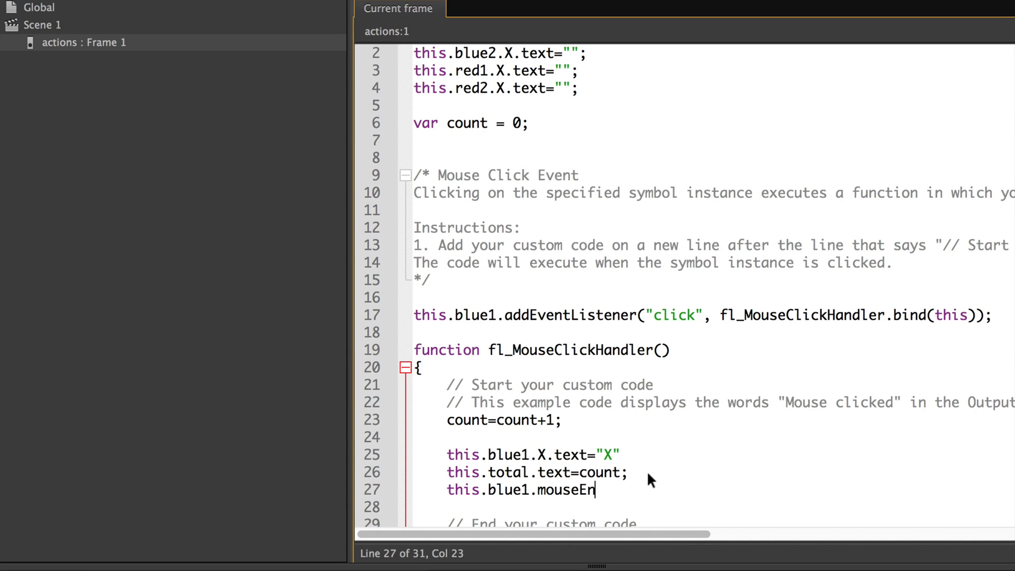
text(ab)
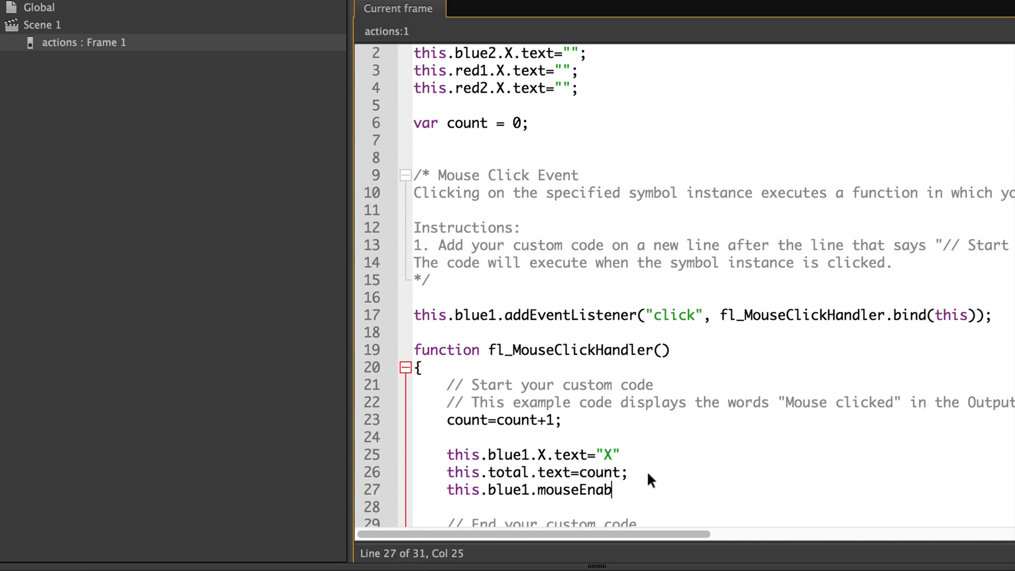
text(led)
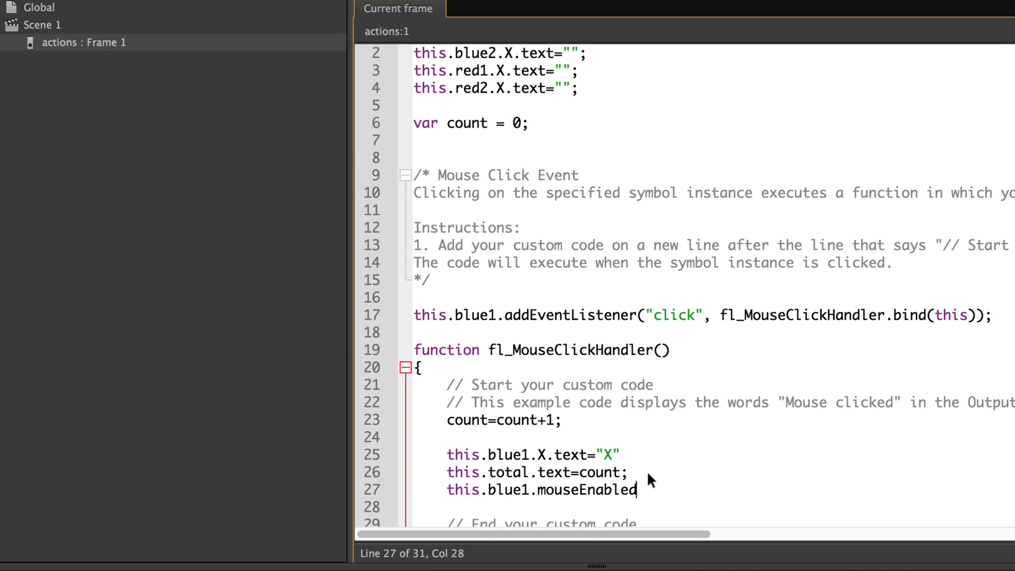
text(=)
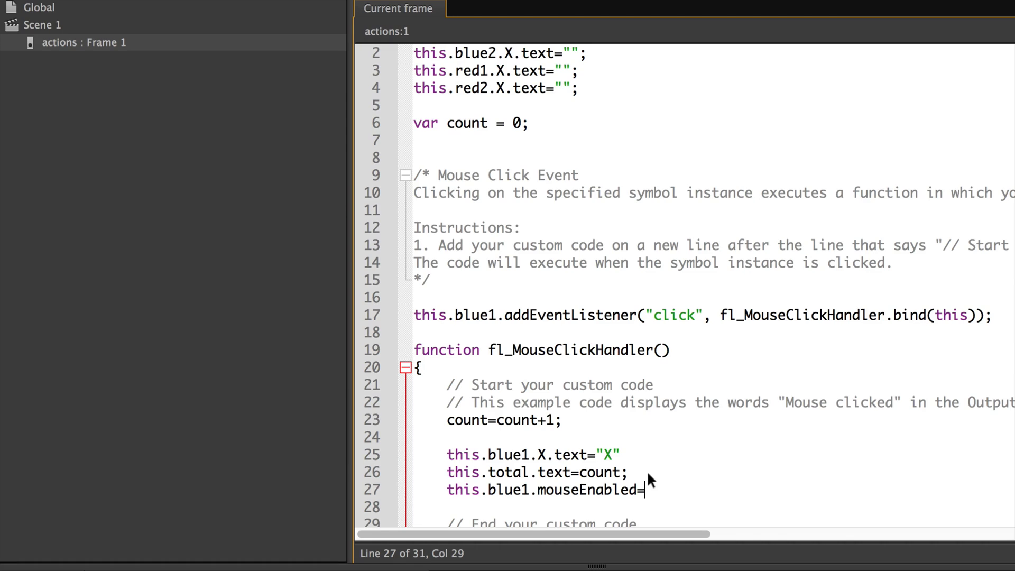
text(false)
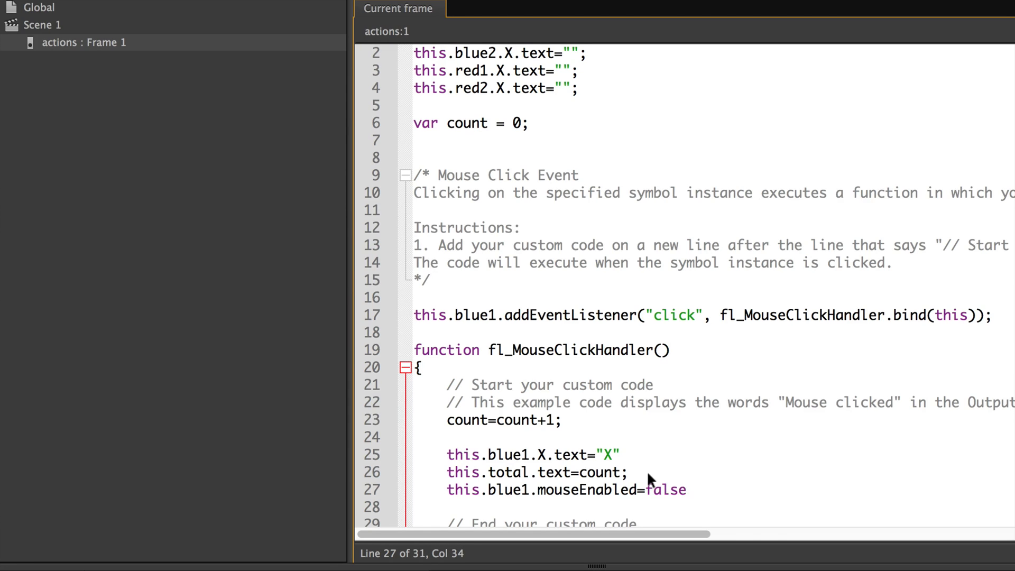
text(;)
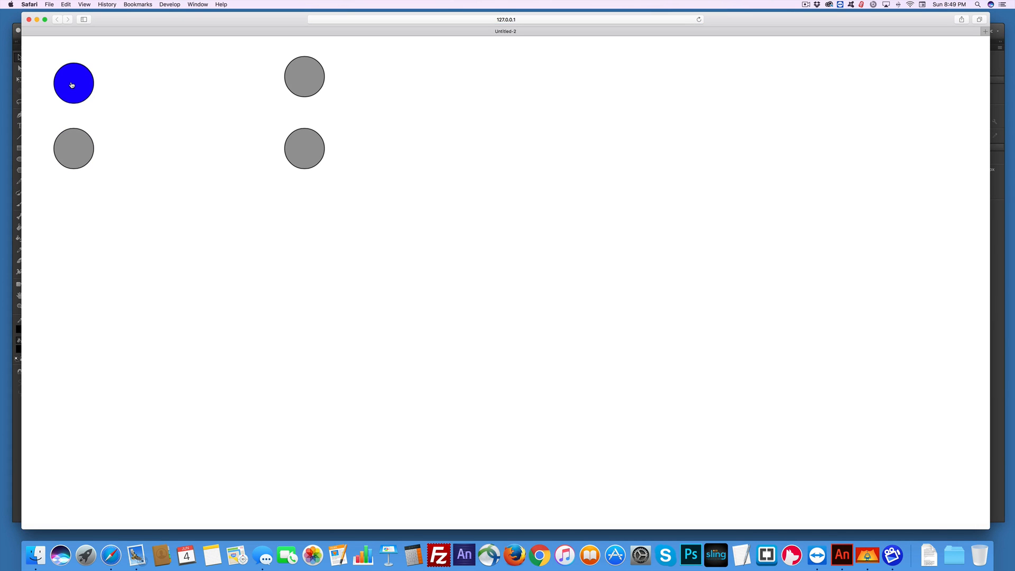
In the Safari preview, vote on the top-left button then try the bottom-right one.
click(304, 148)
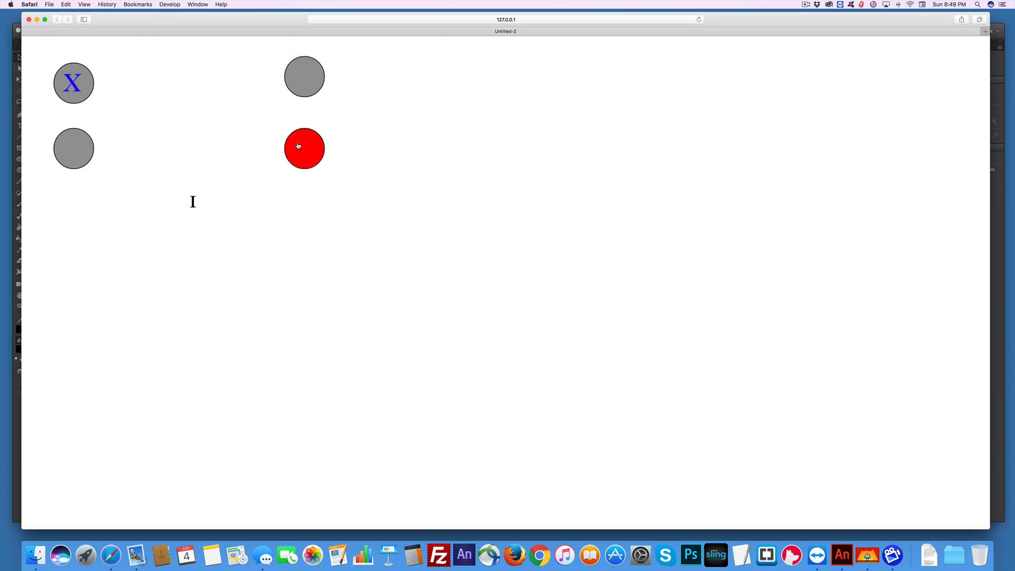
click(304, 148)
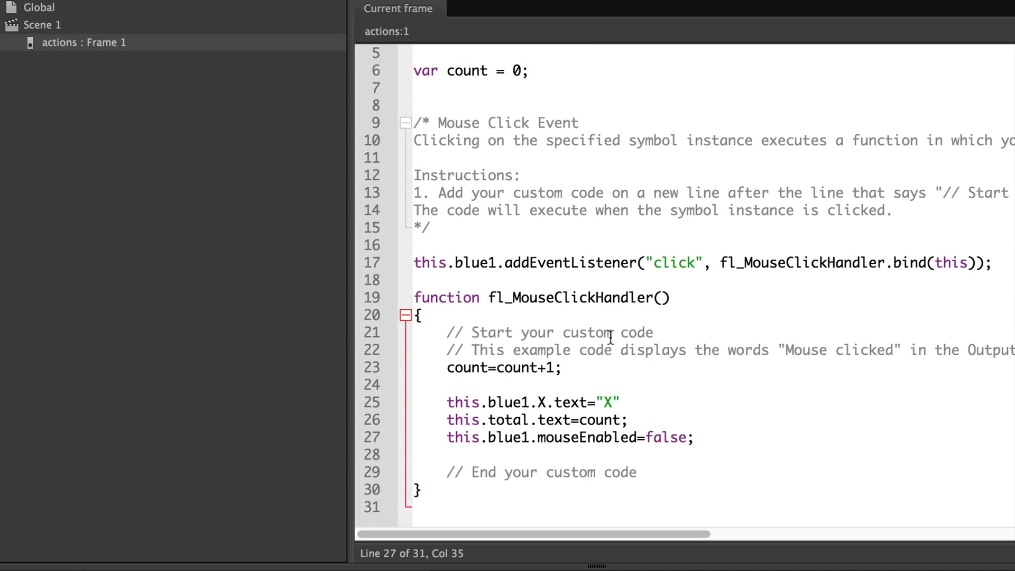
mouse_move(259, 97)
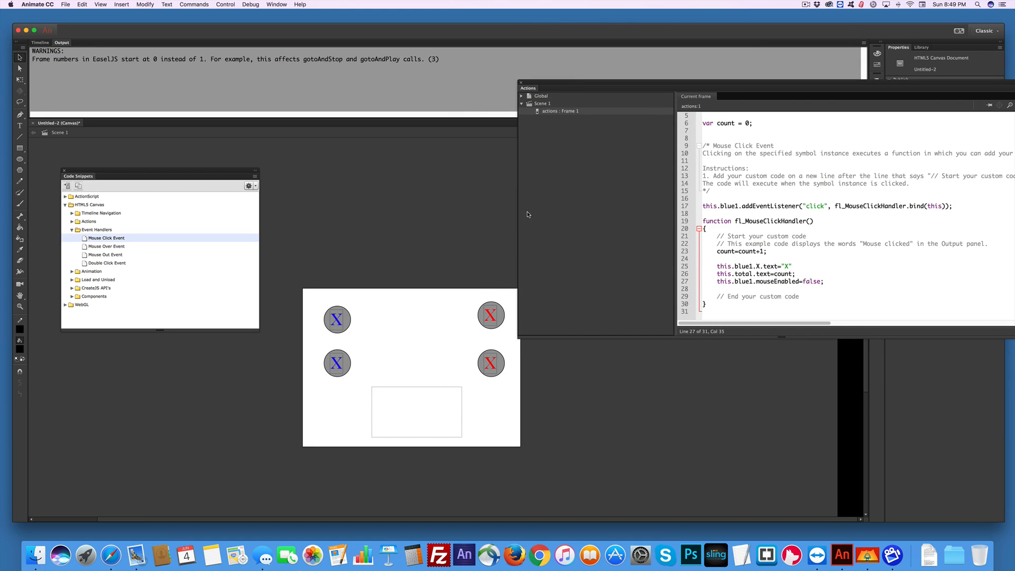
mouse_move(380, 365)
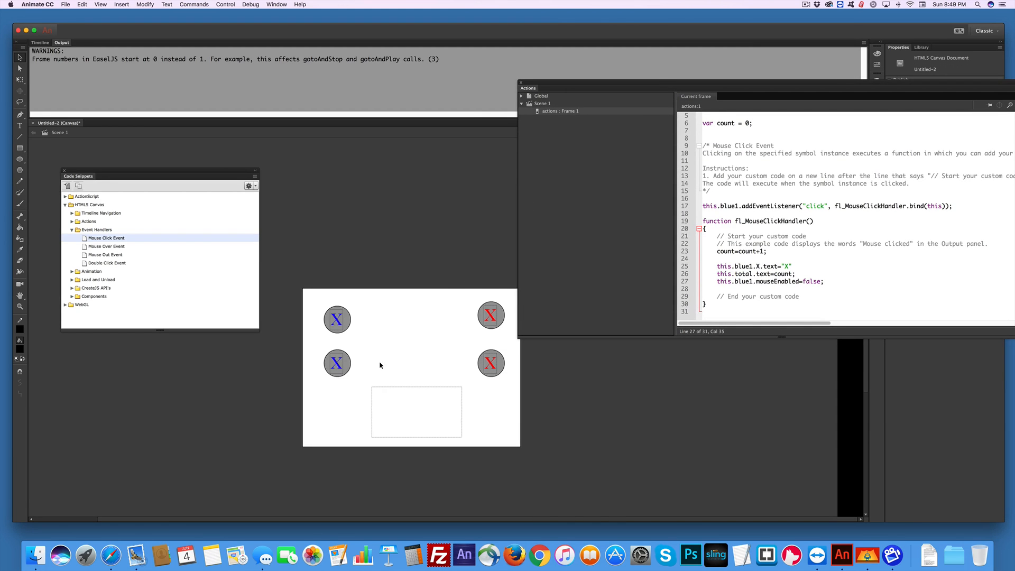
Give blue2 a Mouse Click handler with the copied counting code renamed to blue2.
click(336, 362)
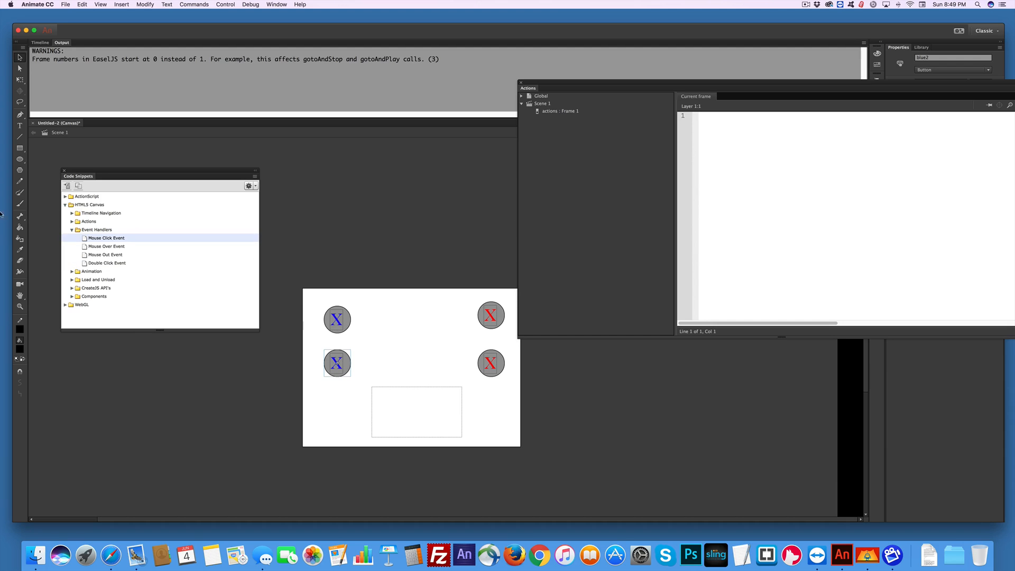
mouse_move(105, 238)
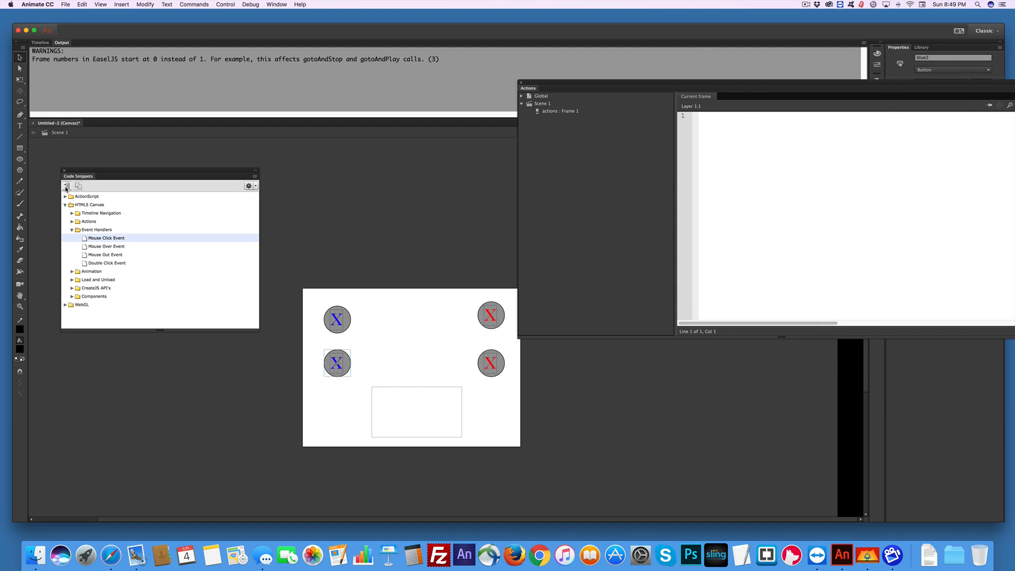
double_click(106, 238)
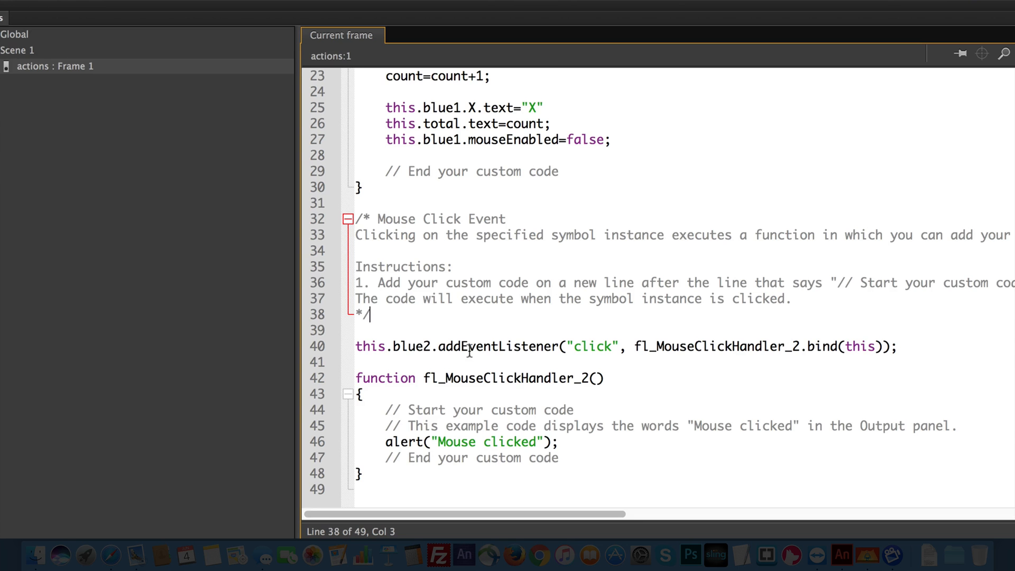
scroll(left, 3)
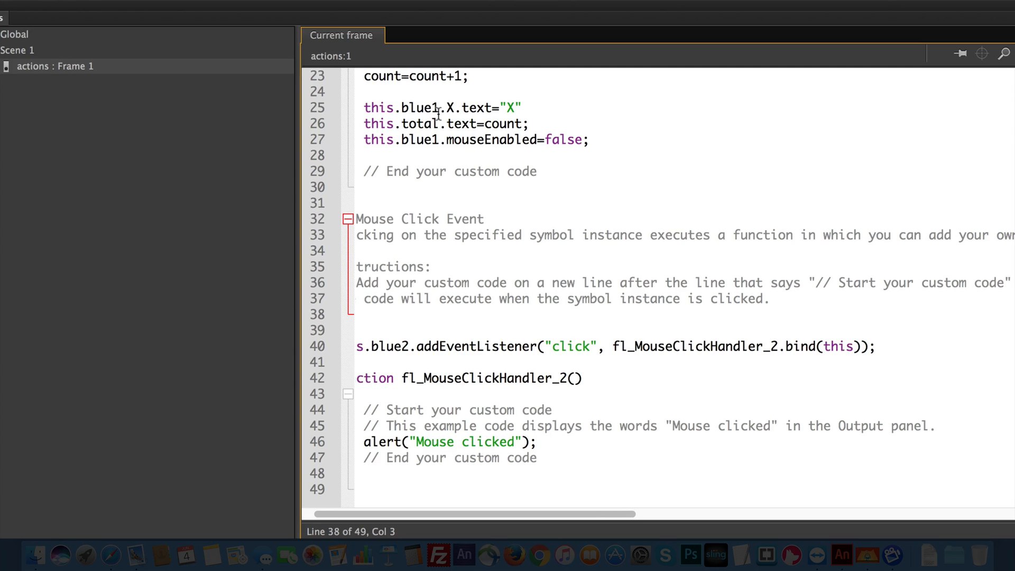
scroll(up, 3)
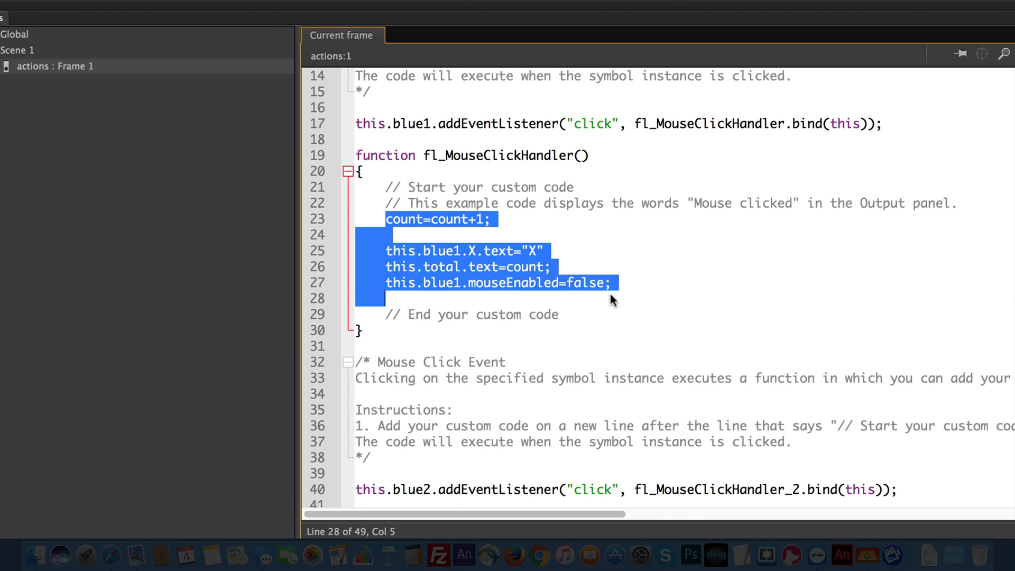
mouse_move(537, 387)
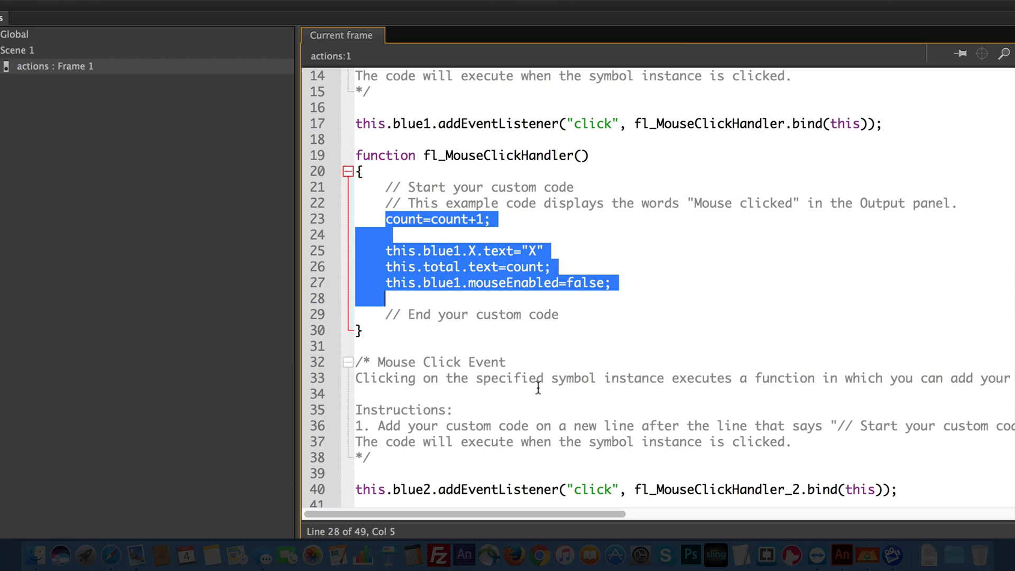
scroll(down, 3)
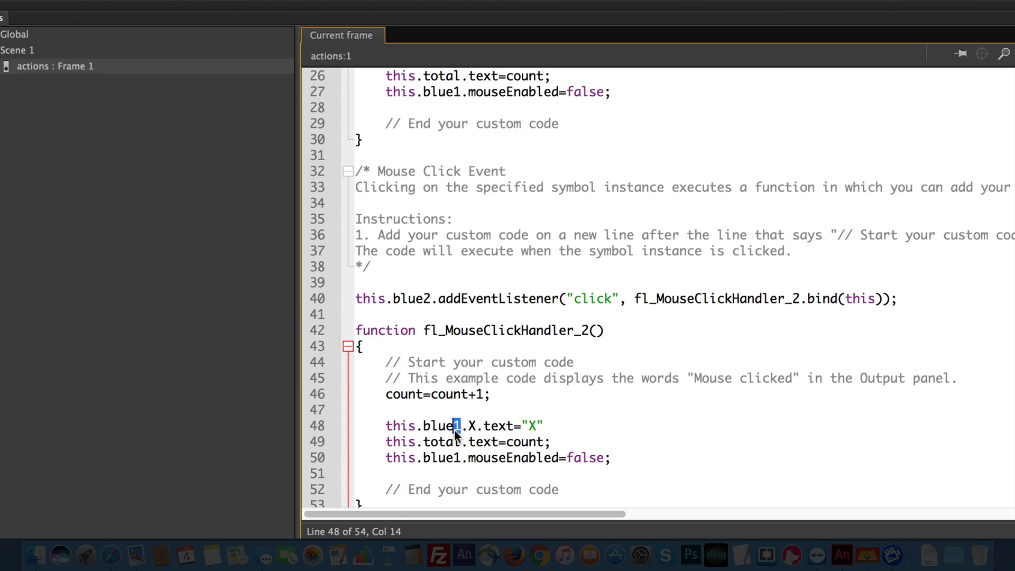
text(2)
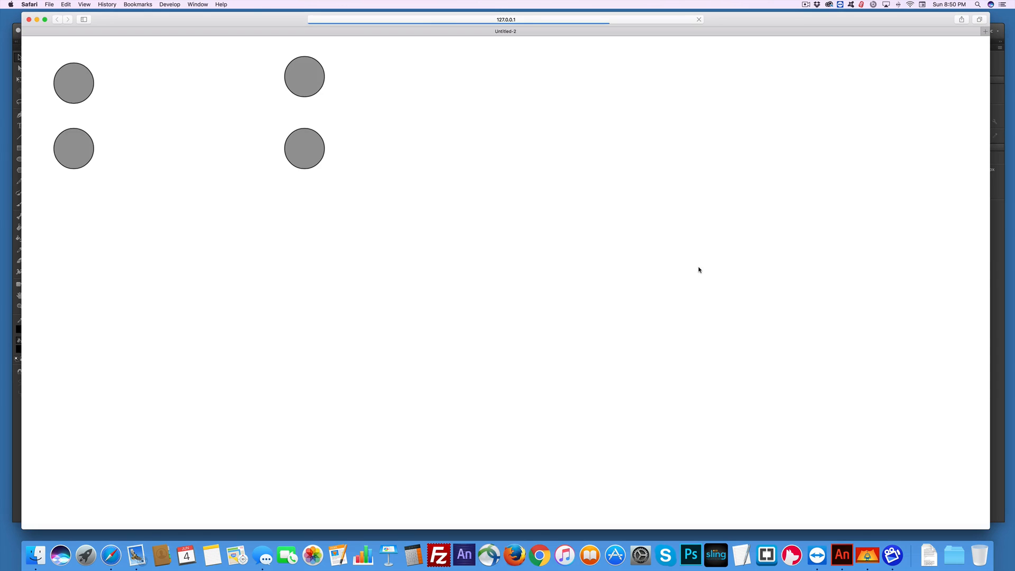
Vote on the second blue button in the Safari preview so the total reaches 2.
click(73, 82)
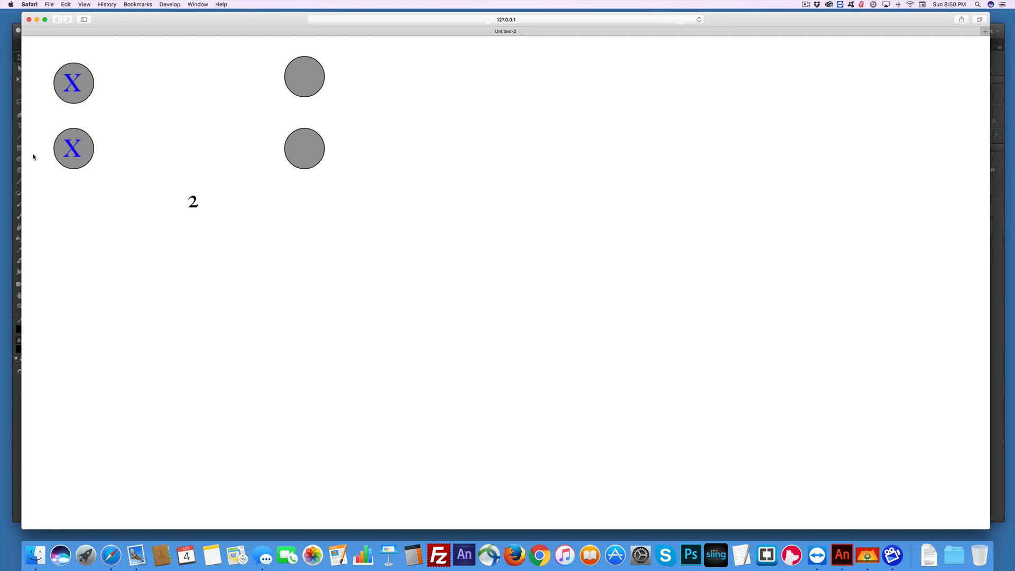
mouse_move(300, 128)
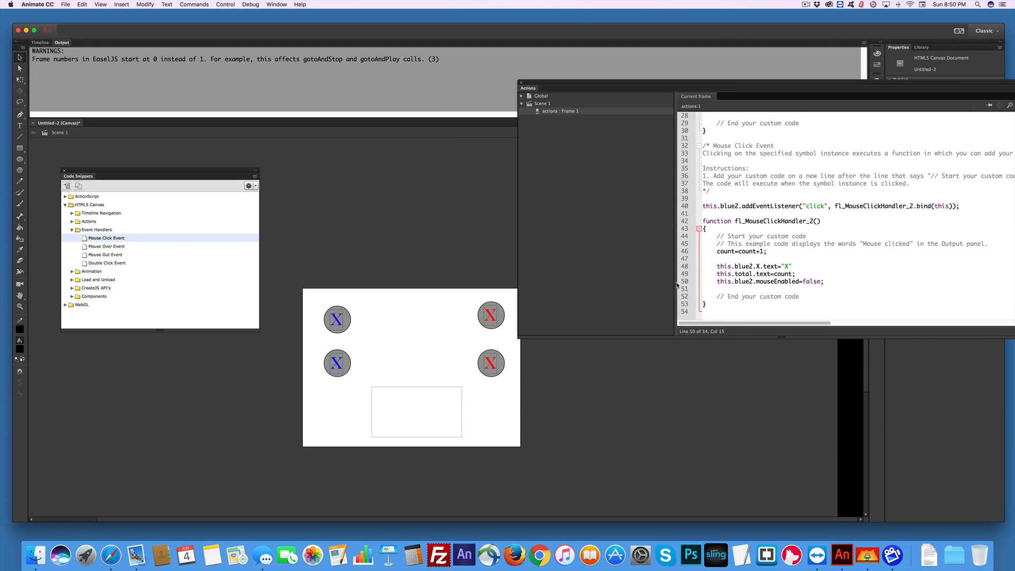
Give red1 a Mouse Click handler with the counting code renamed from blue1 to red1.
click(490, 315)
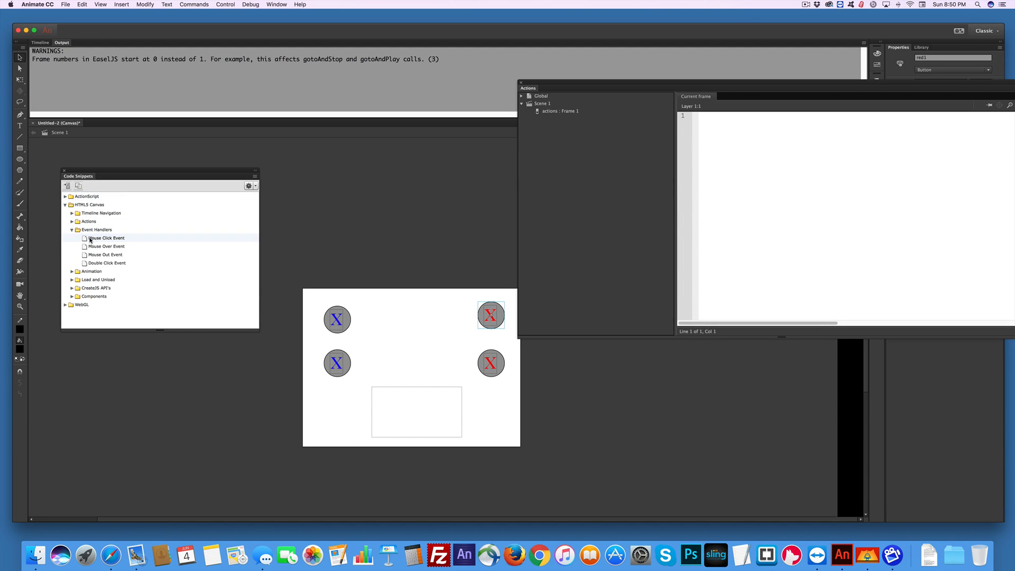
double_click(105, 238)
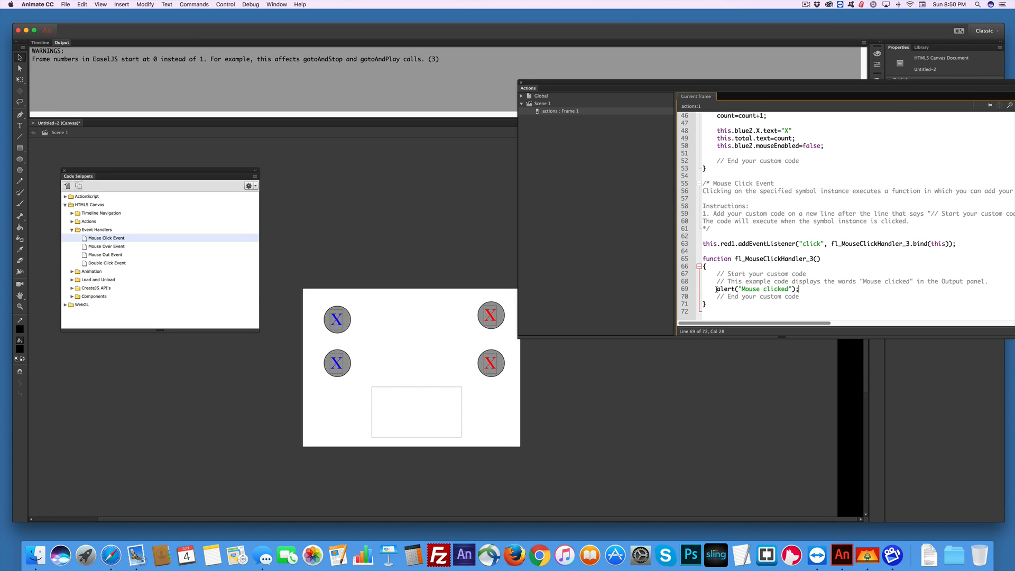
double_click(754, 288)
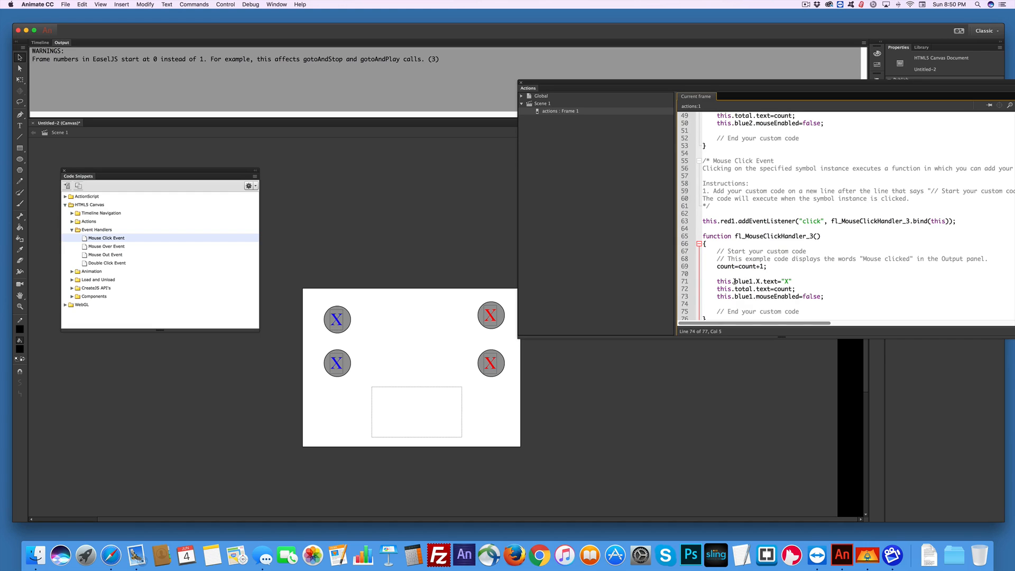
double_click(738, 280)
text(red)
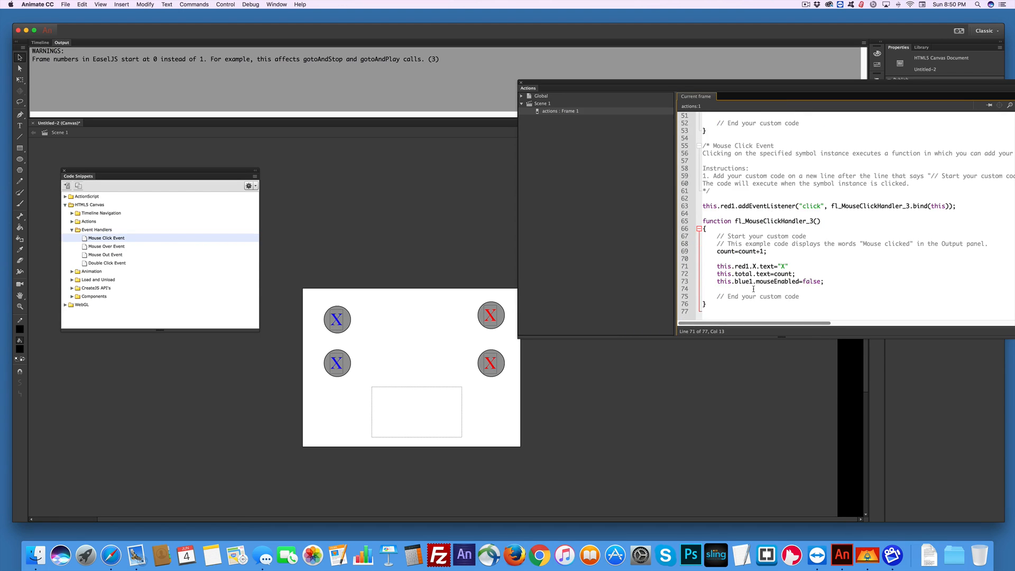
double_click(742, 281)
text(red)
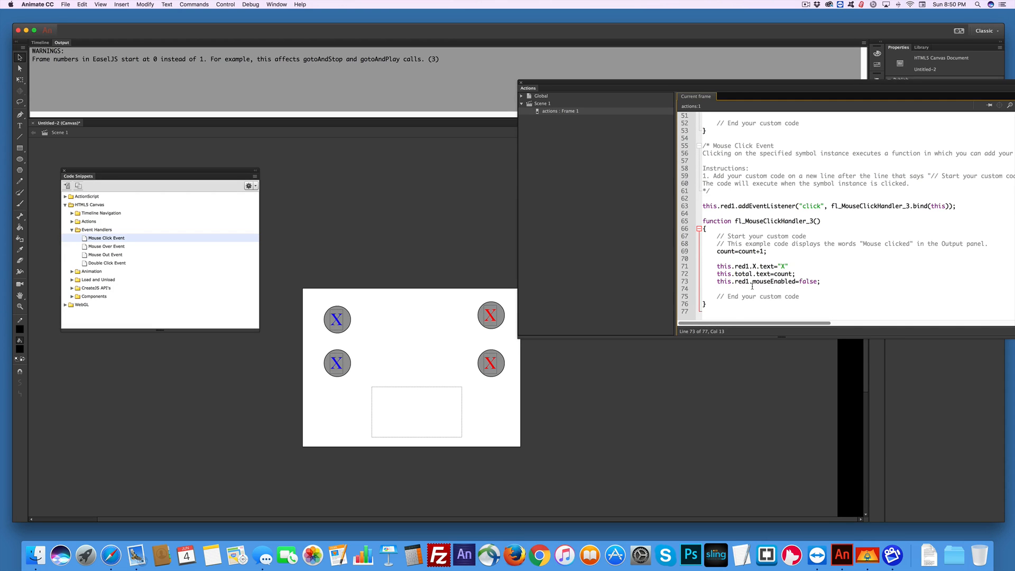
mouse_move(572, 383)
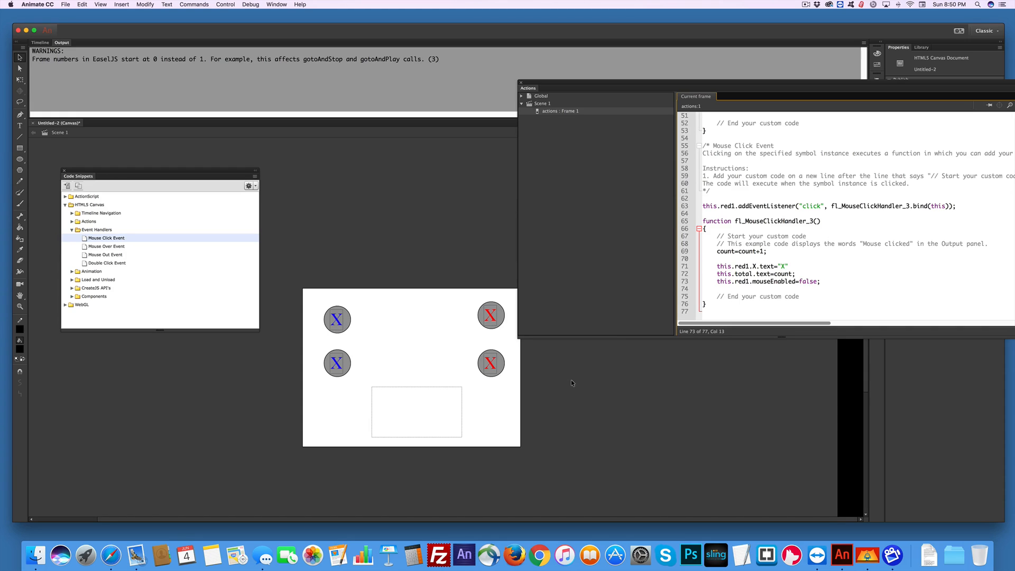
mouse_move(504, 370)
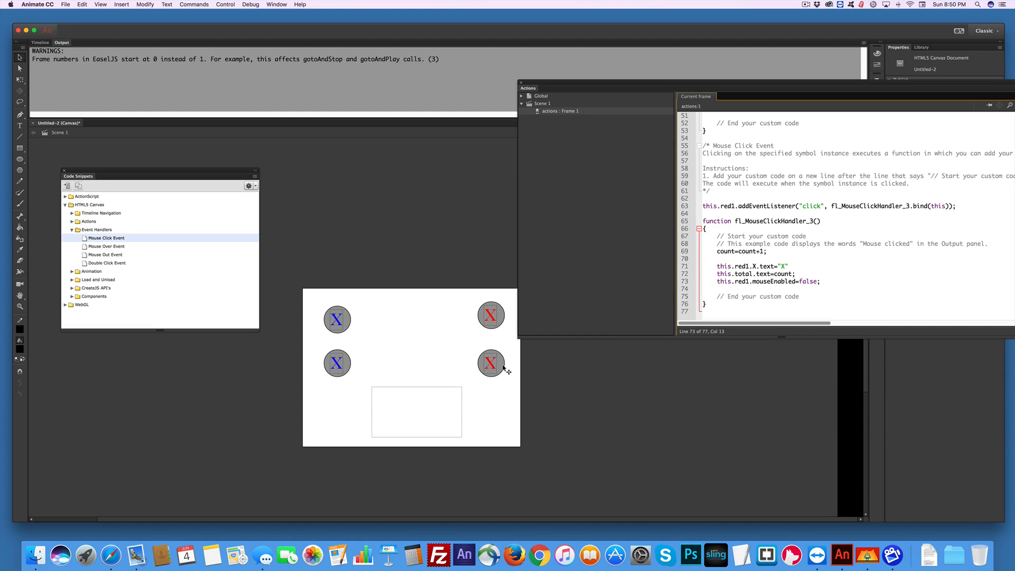
Give red2 a Mouse Click handler with the counting code renamed from blue1 to red2.
click(490, 362)
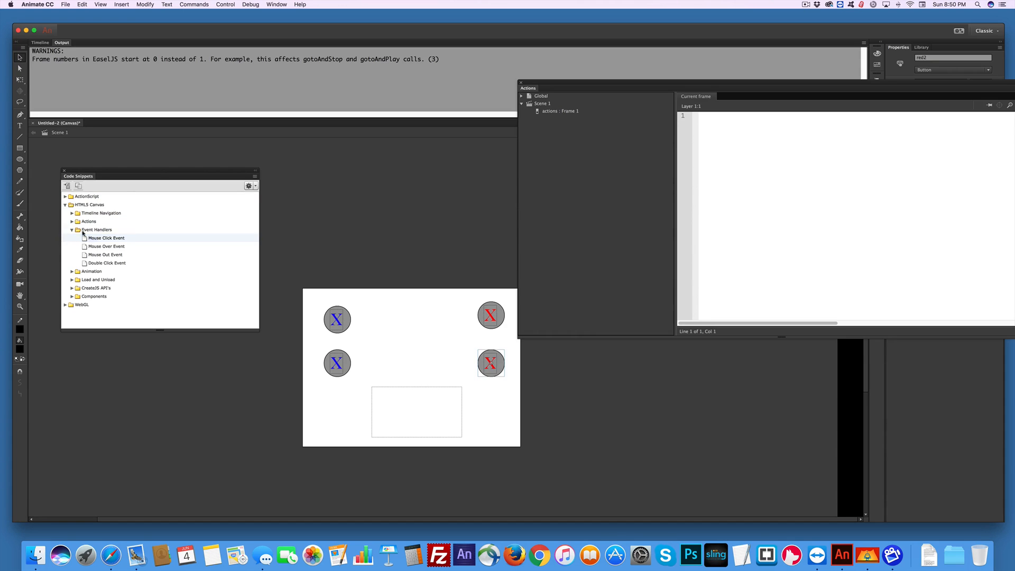
mouse_move(105, 238)
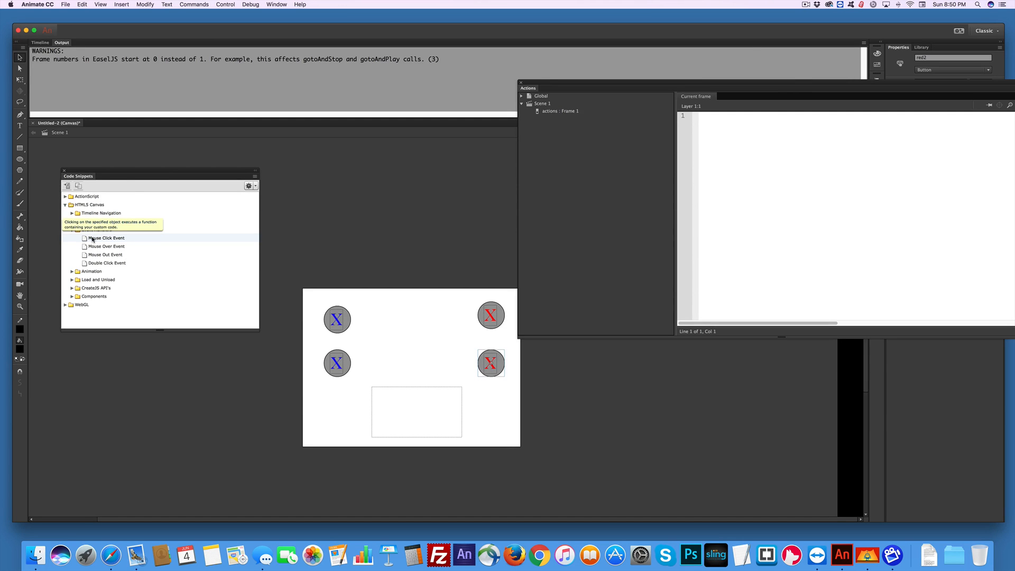
double_click(106, 238)
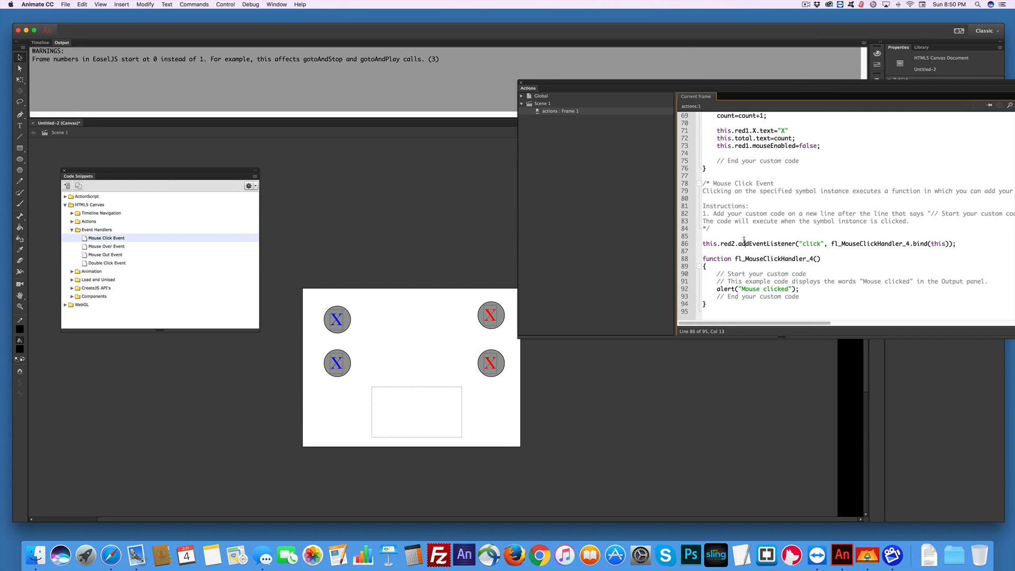
double_click(747, 289)
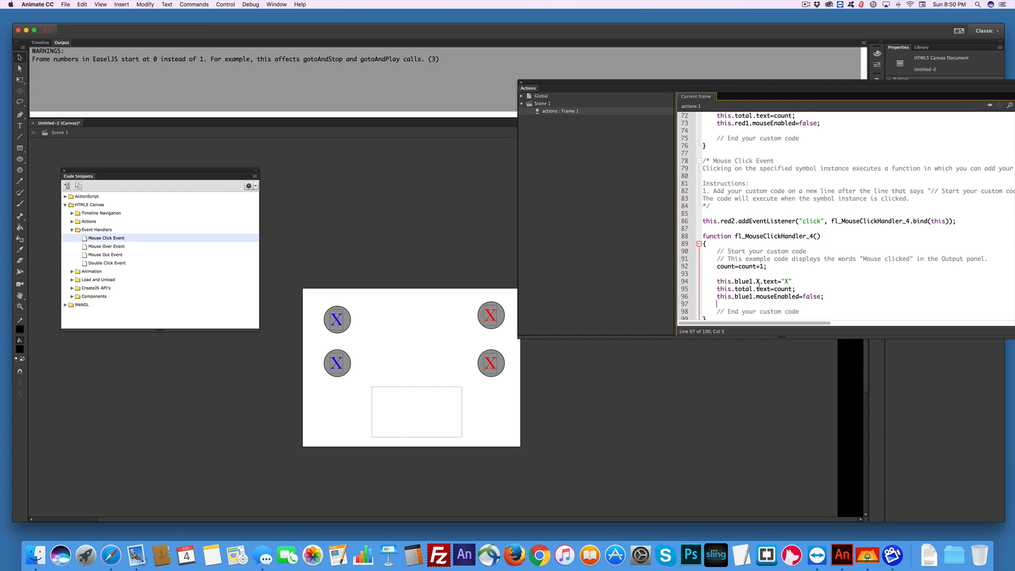
double_click(742, 280)
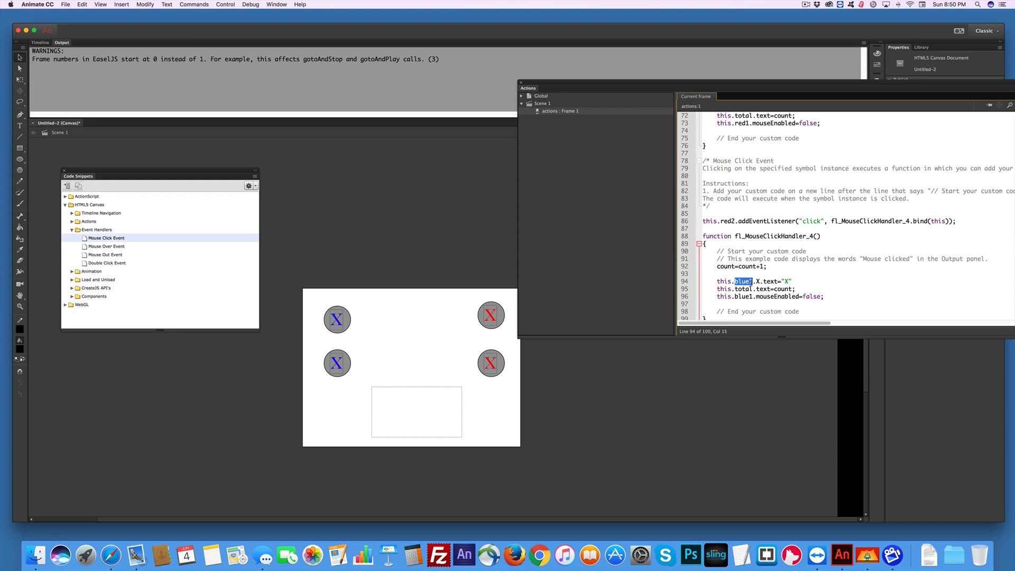
text(red2)
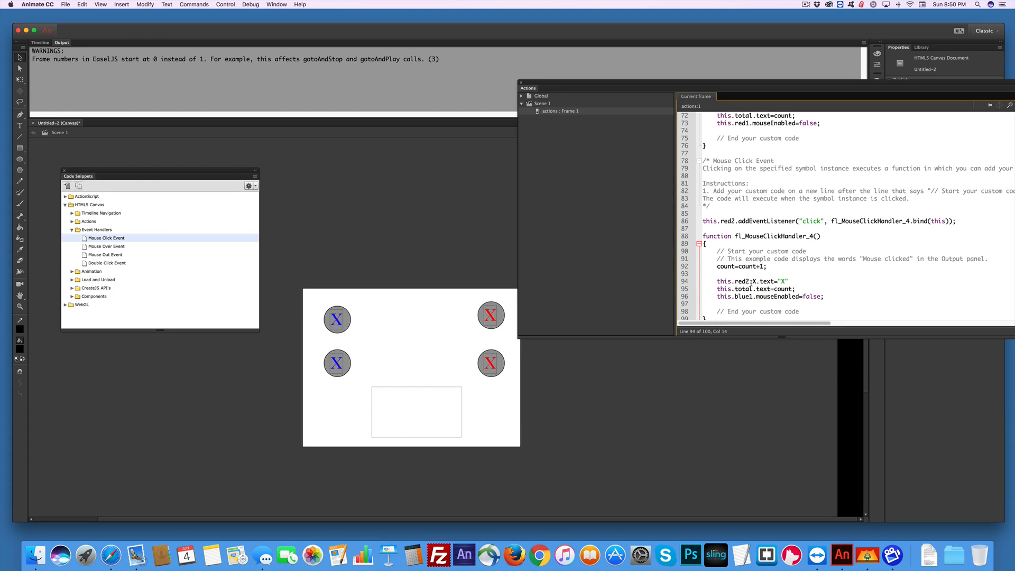
double_click(740, 296)
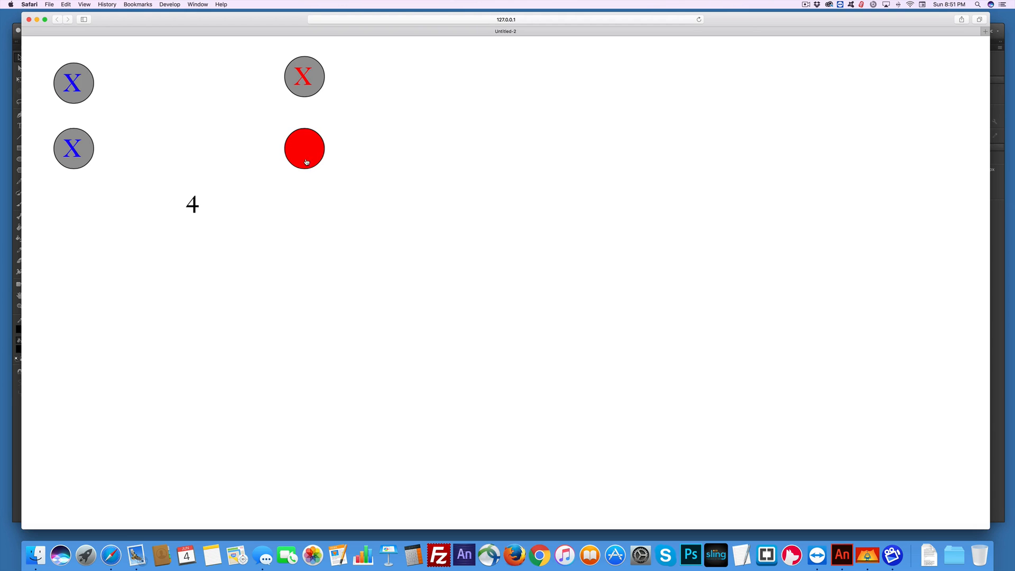
Vote on the lower red button in the Safari preview, bringing the total to 4.
click(304, 148)
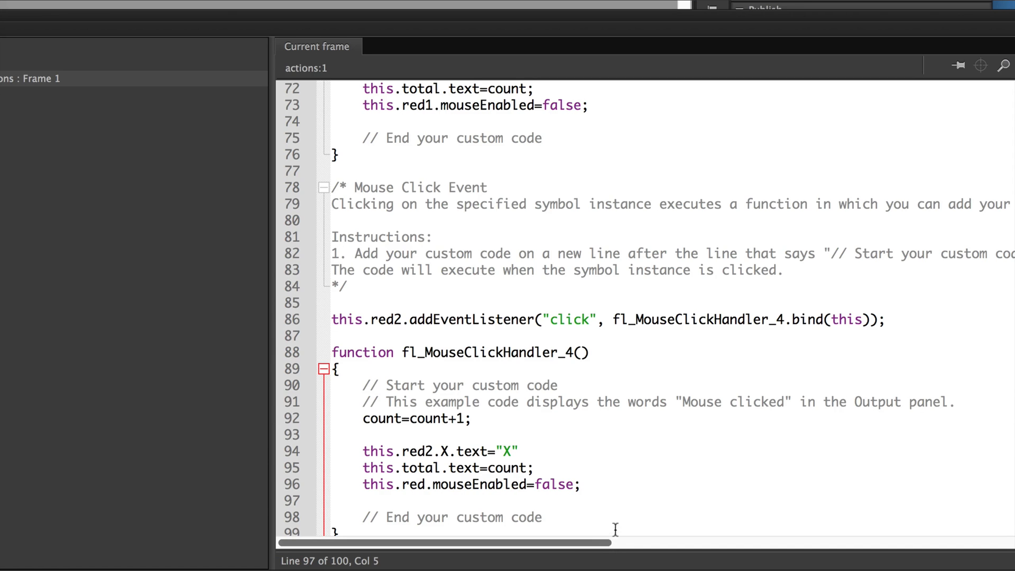
mouse_move(374, 488)
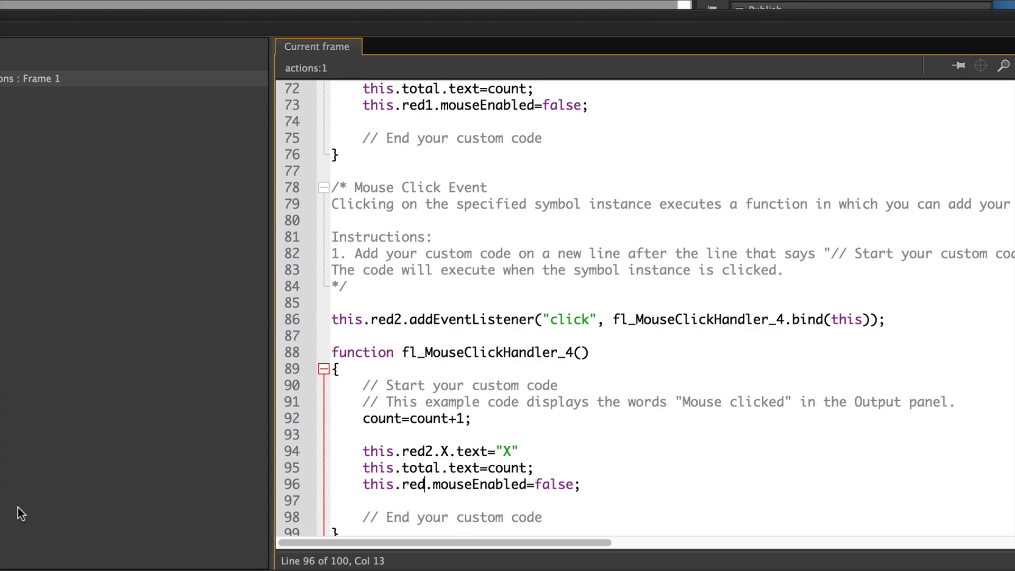
Fix line 96 to read this.red2.mouseEnabled=false; so red2 disables itself.
text(2)
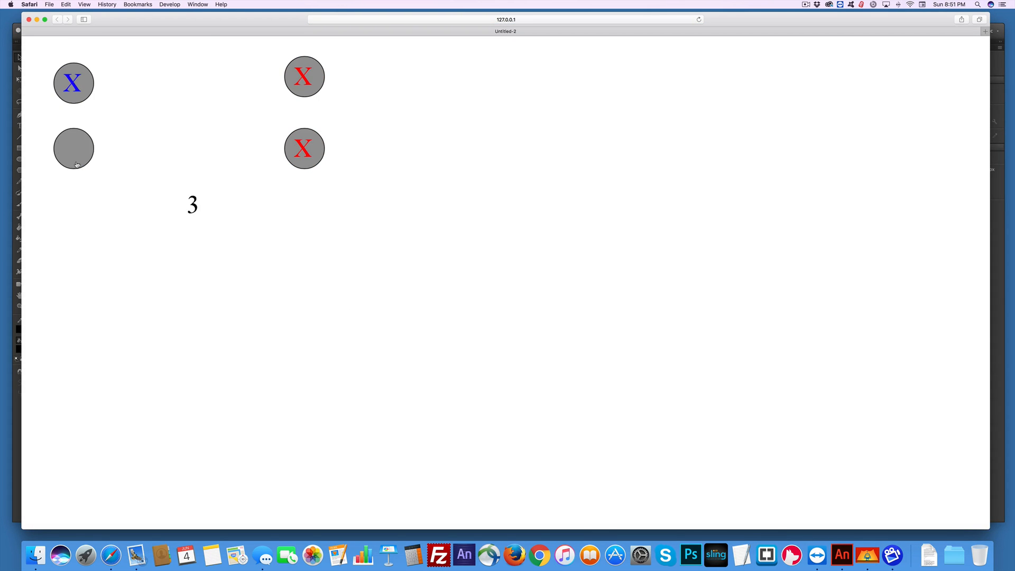
Vote on the lower blue X button in Safari and watch the total count up.
click(73, 148)
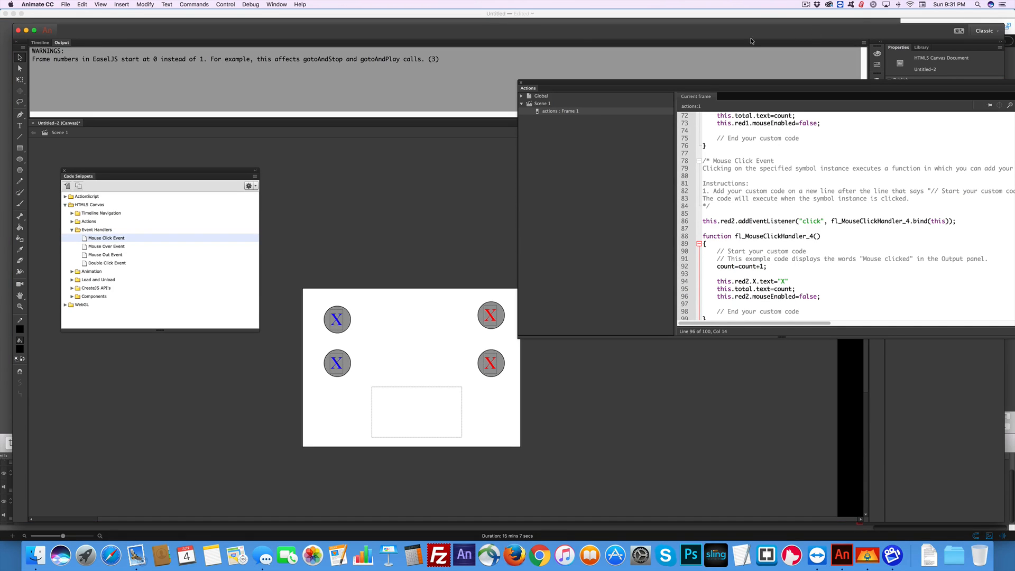
mouse_move(488, 167)
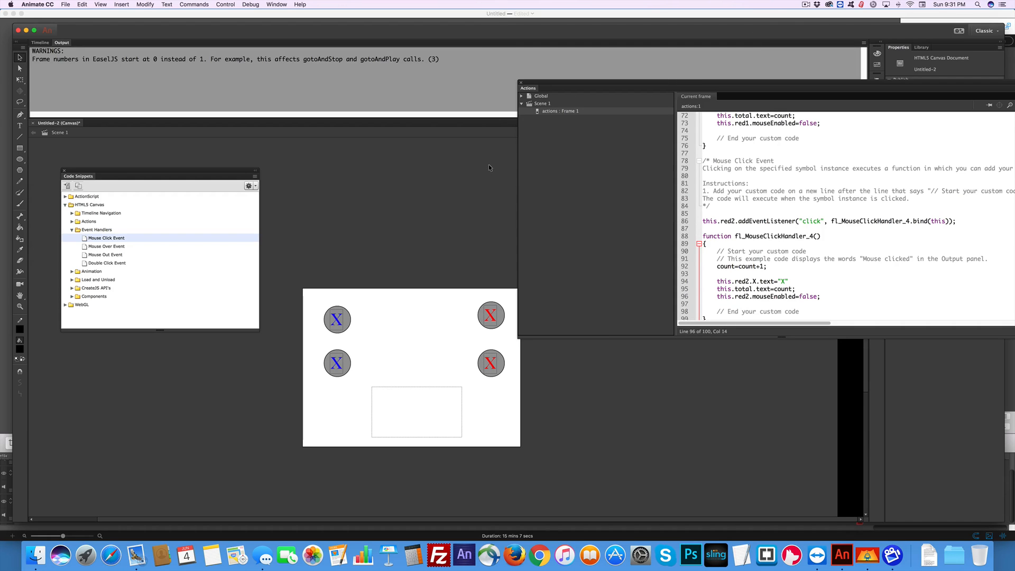
mouse_move(391, 166)
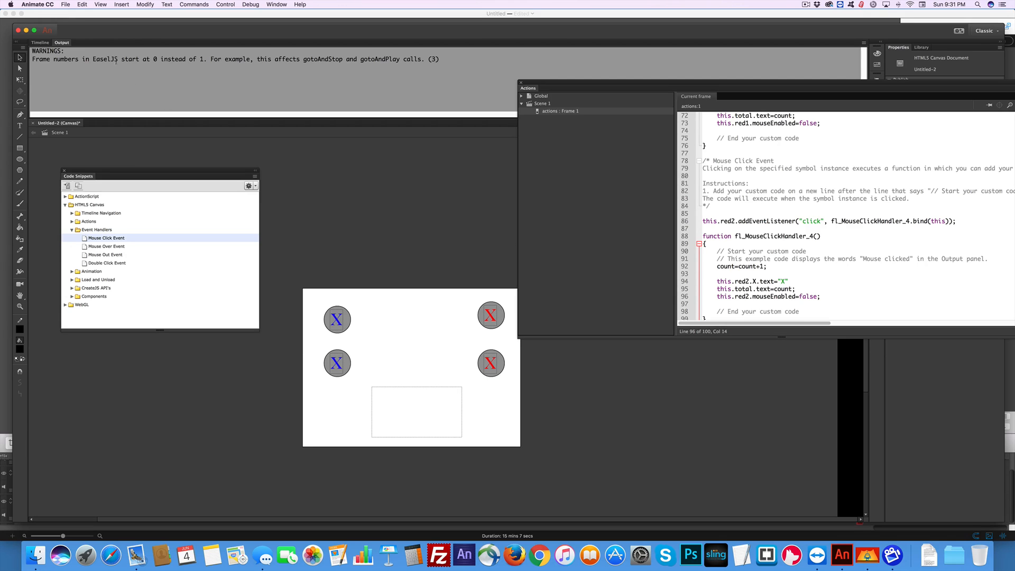
Show the File menu to reach Publish Settings.
click(66, 4)
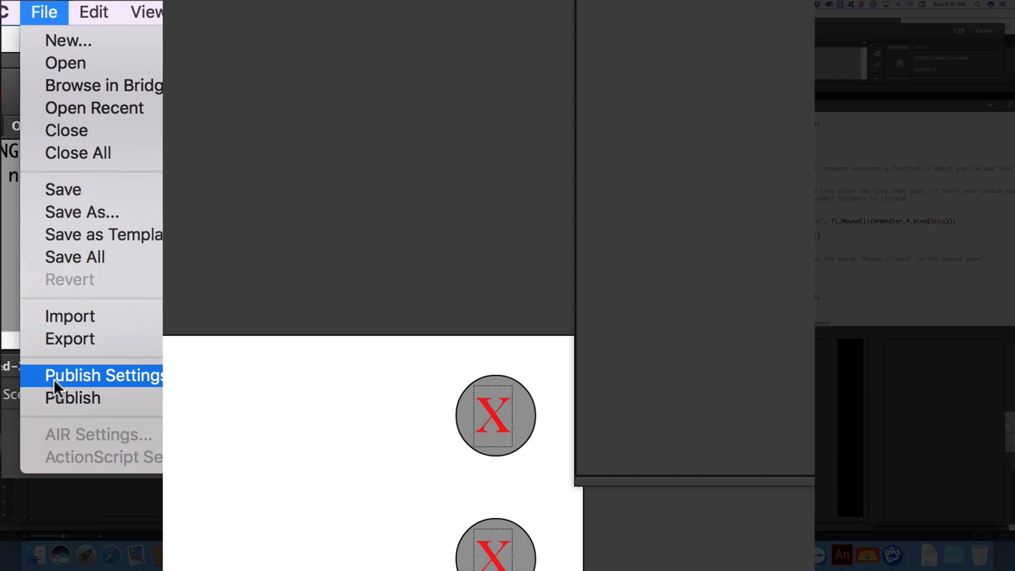
In Publish Settings, enable Center stage and Make responsive, and name the output 'counting Votes'.
click(103, 375)
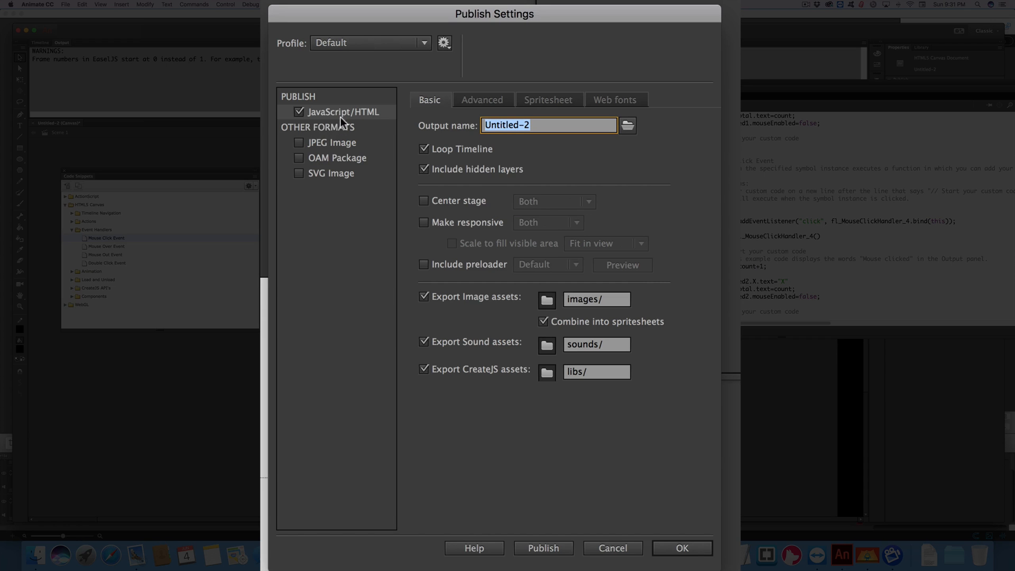
mouse_move(326, 118)
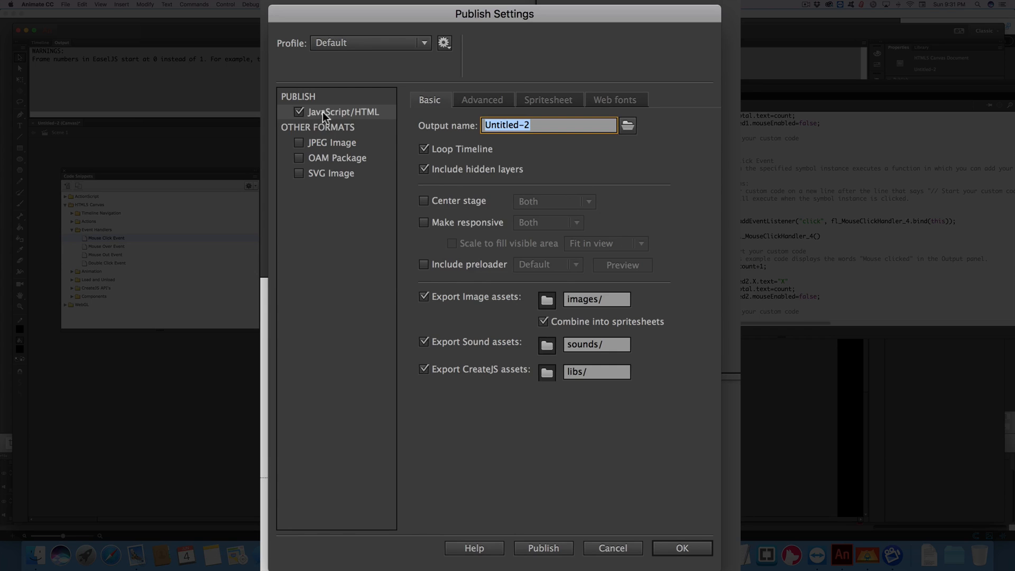
click(423, 201)
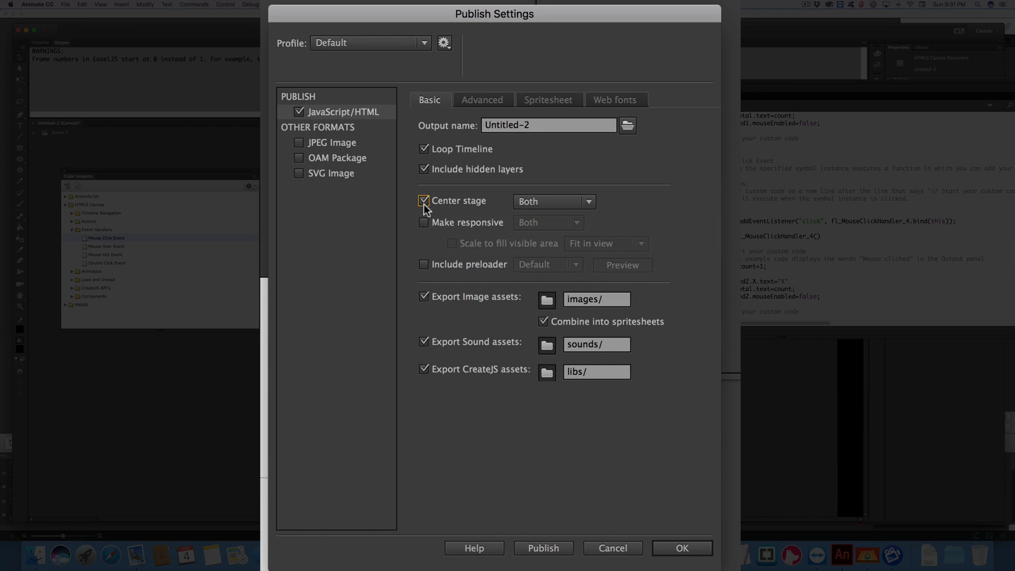
click(424, 223)
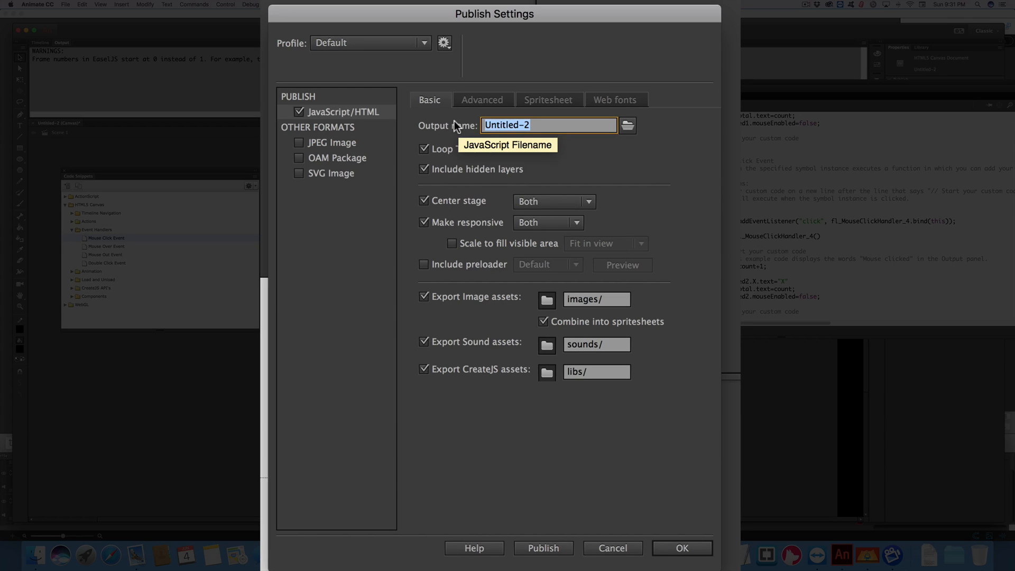
text(counting)
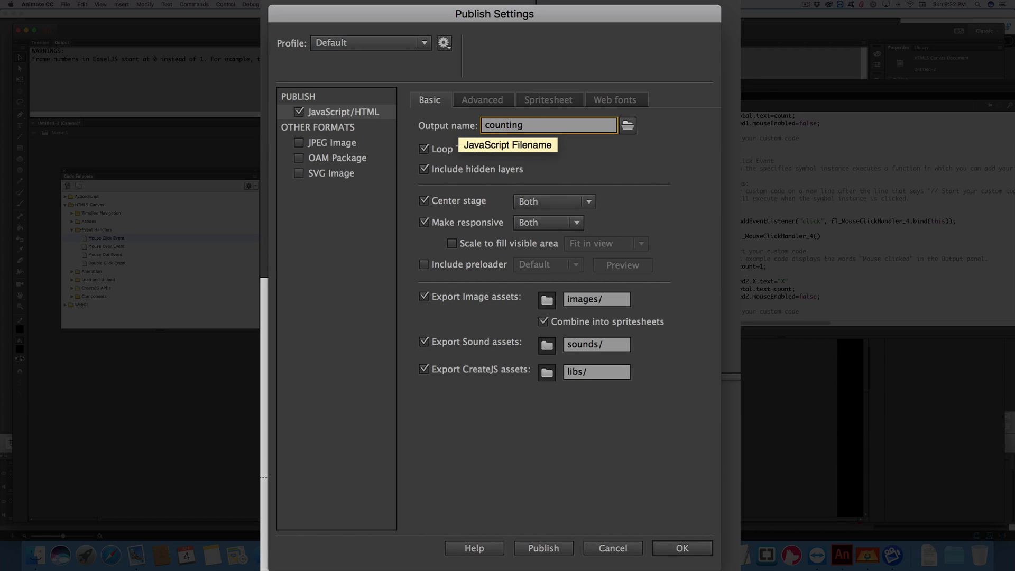
text(Votes)
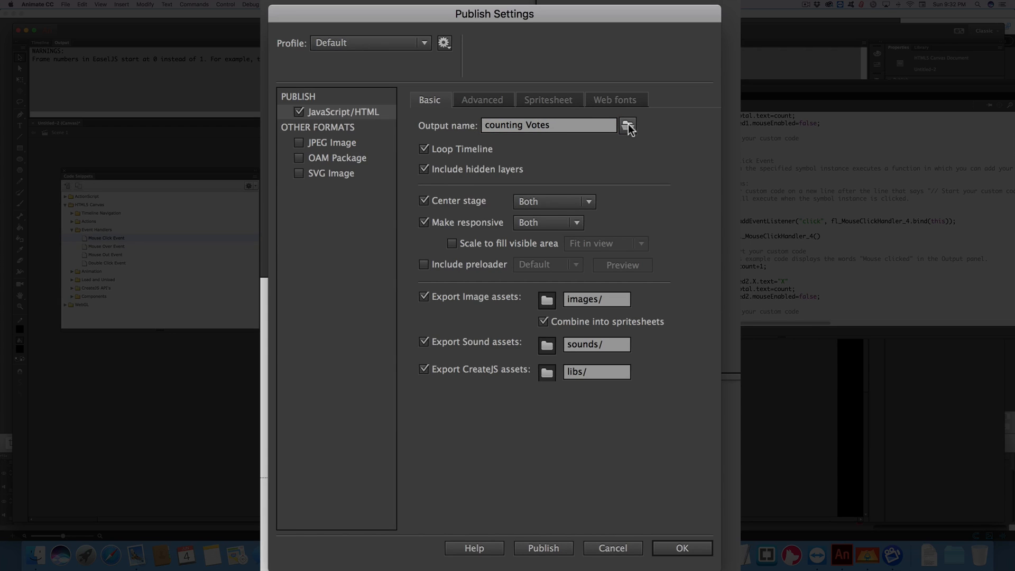
mouse_move(676, 497)
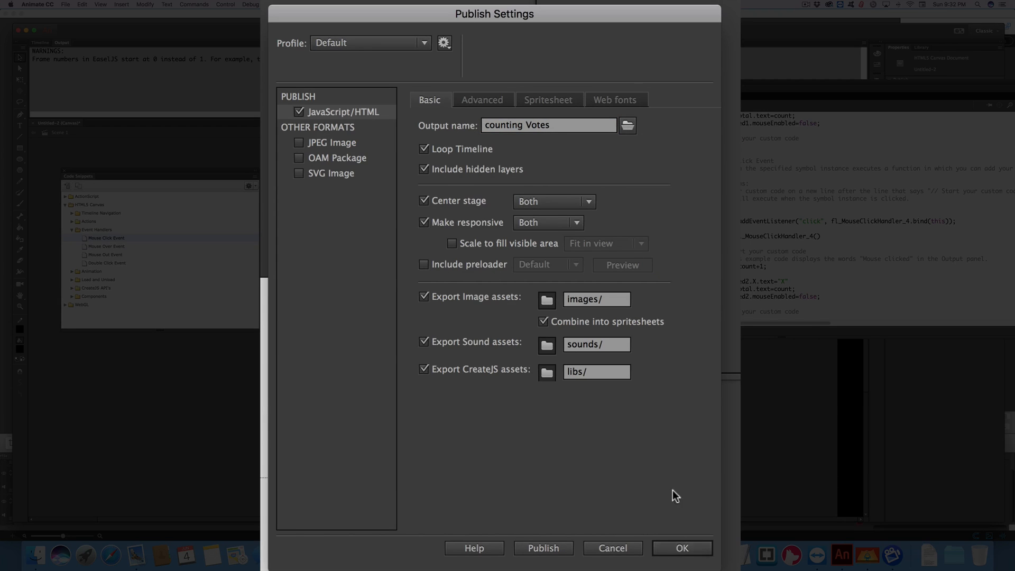
click(627, 124)
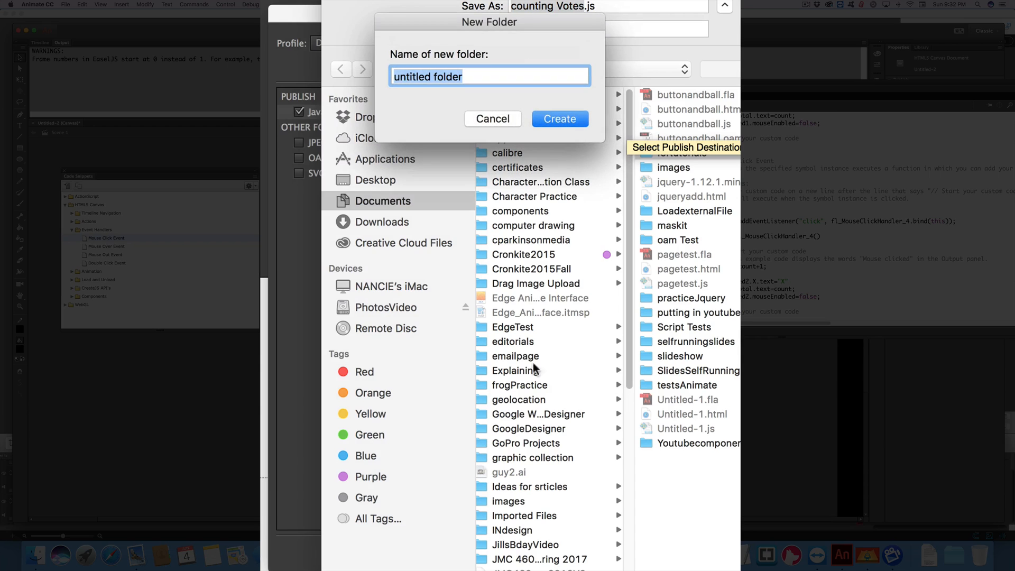
Create a new countingVote folder in Documents as the publish destination.
text(count)
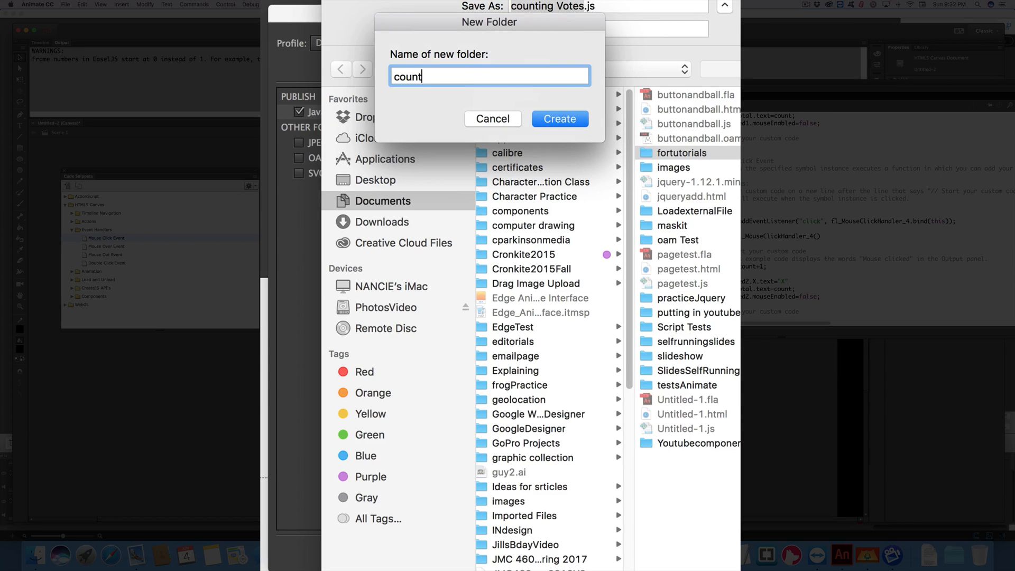
text(ingVote)
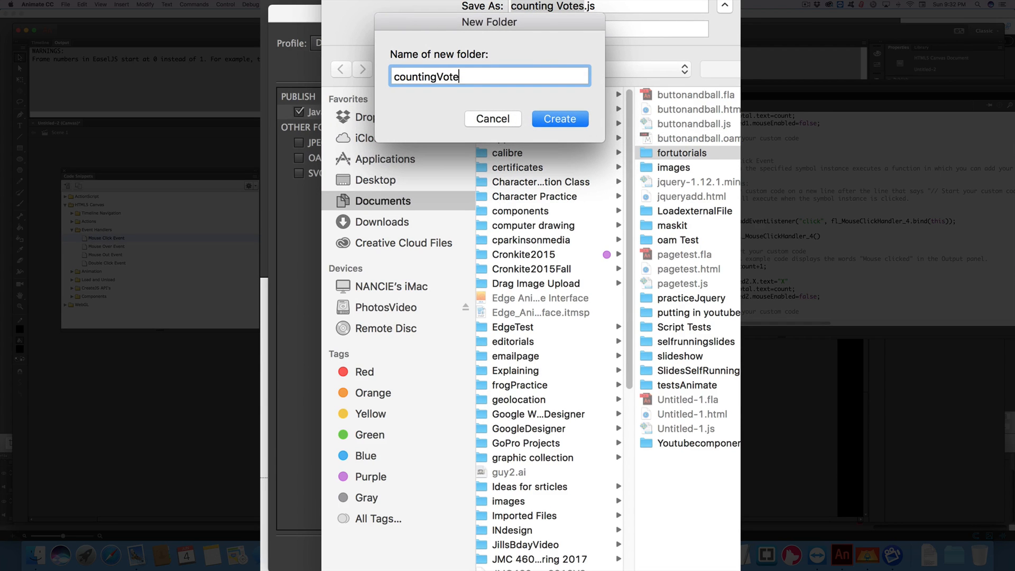
click(558, 118)
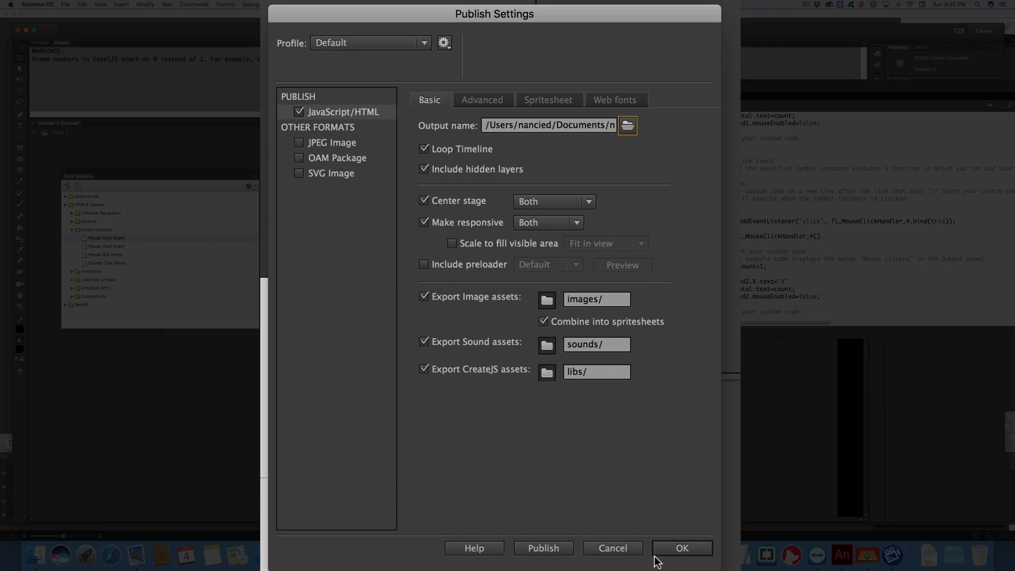
mouse_move(543, 548)
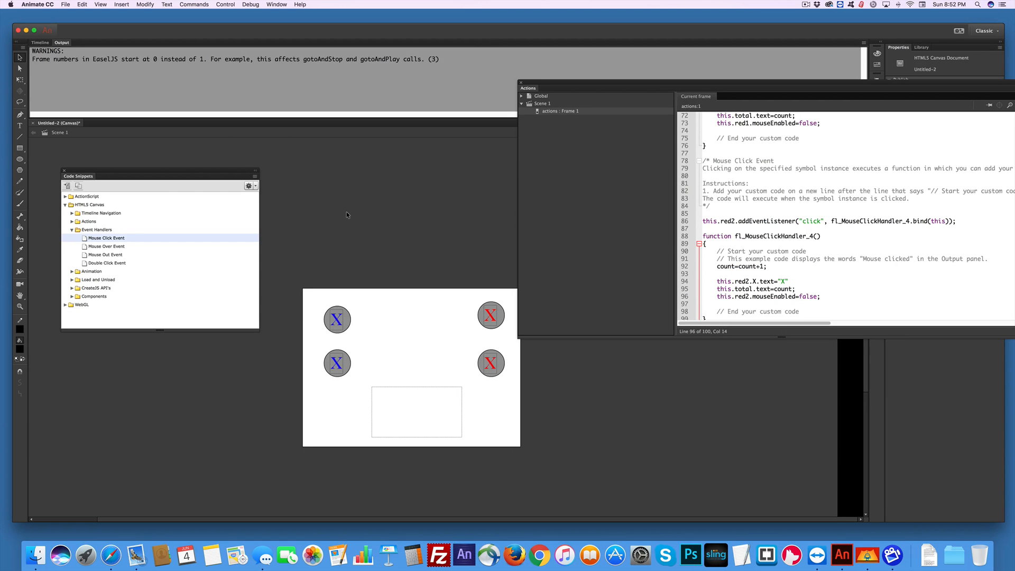
mouse_move(739, 31)
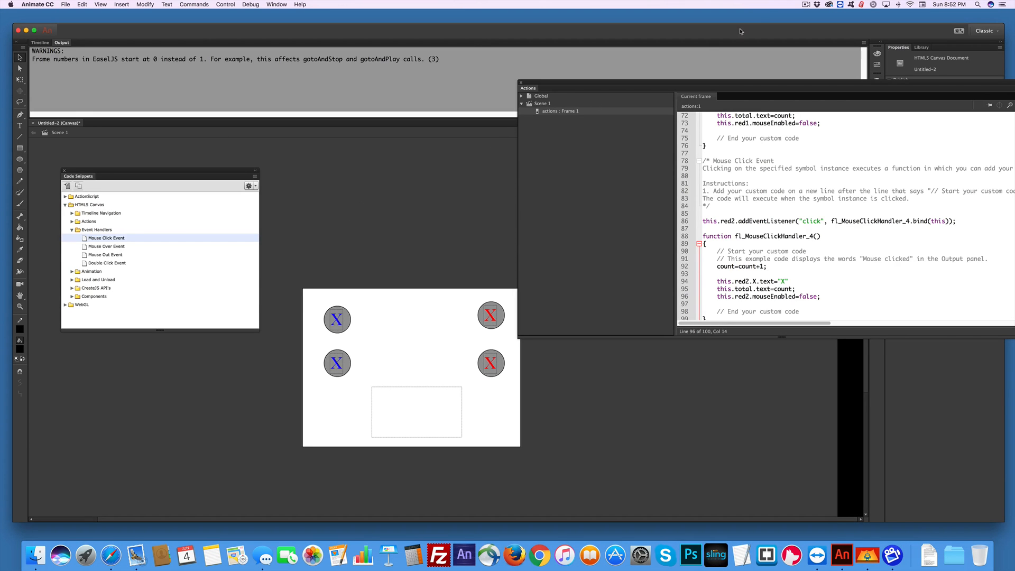